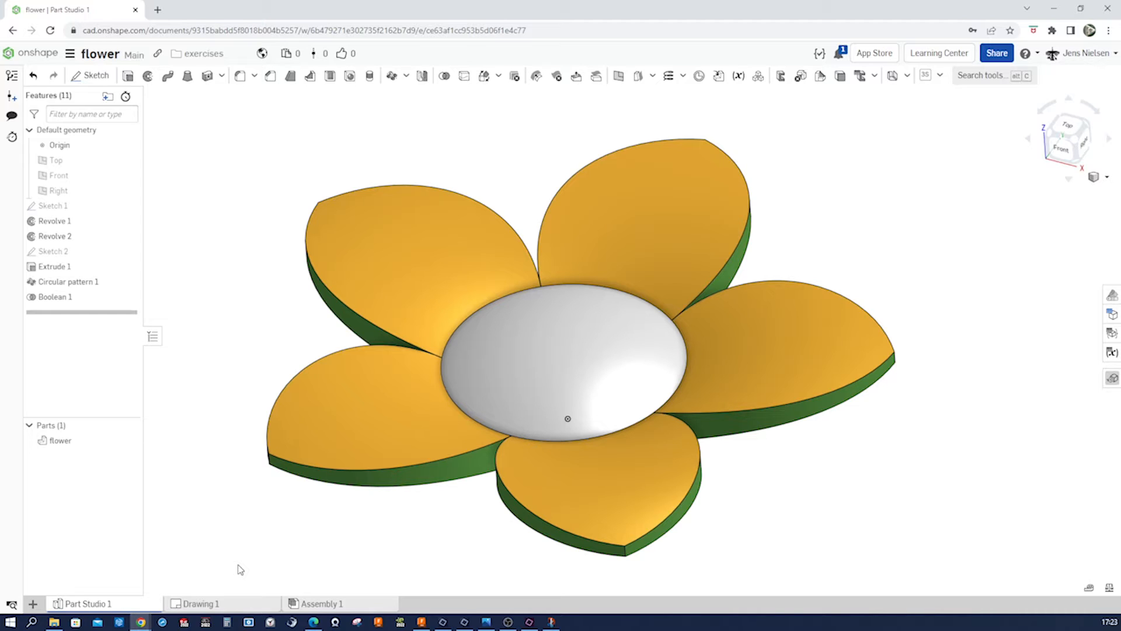
mouse_move(364, 379)
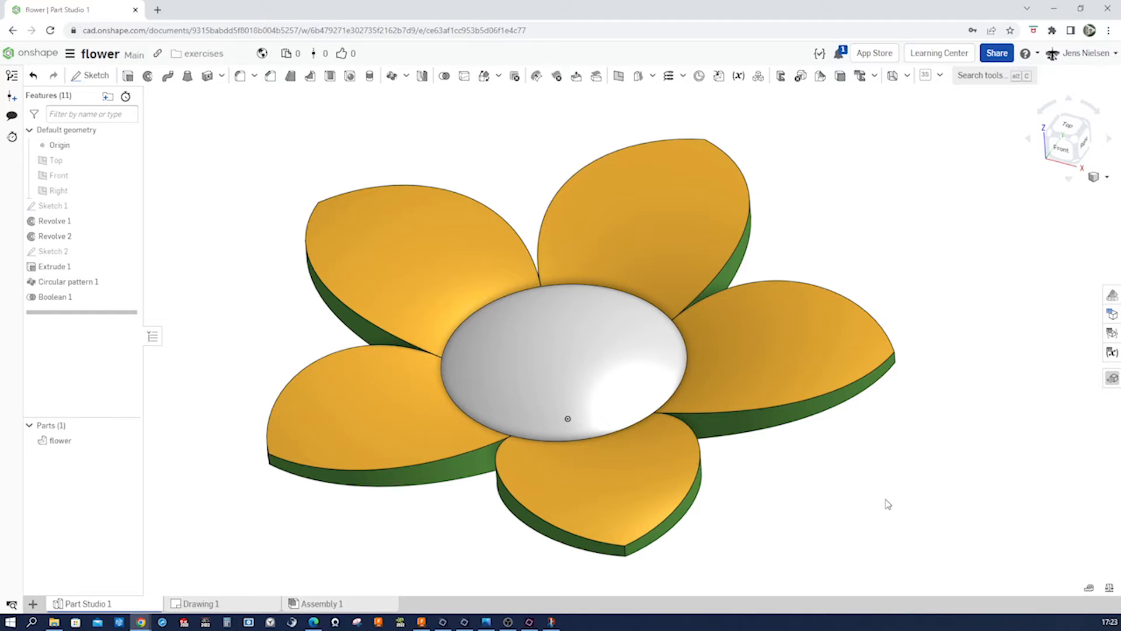
mouse_move(358, 529)
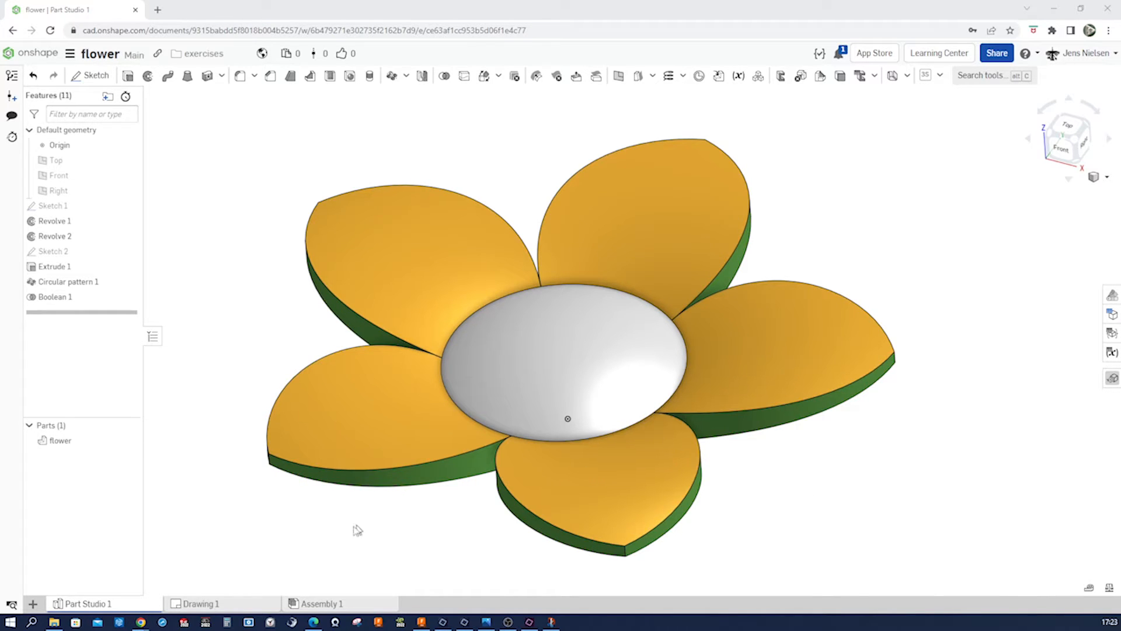
mouse_move(413, 310)
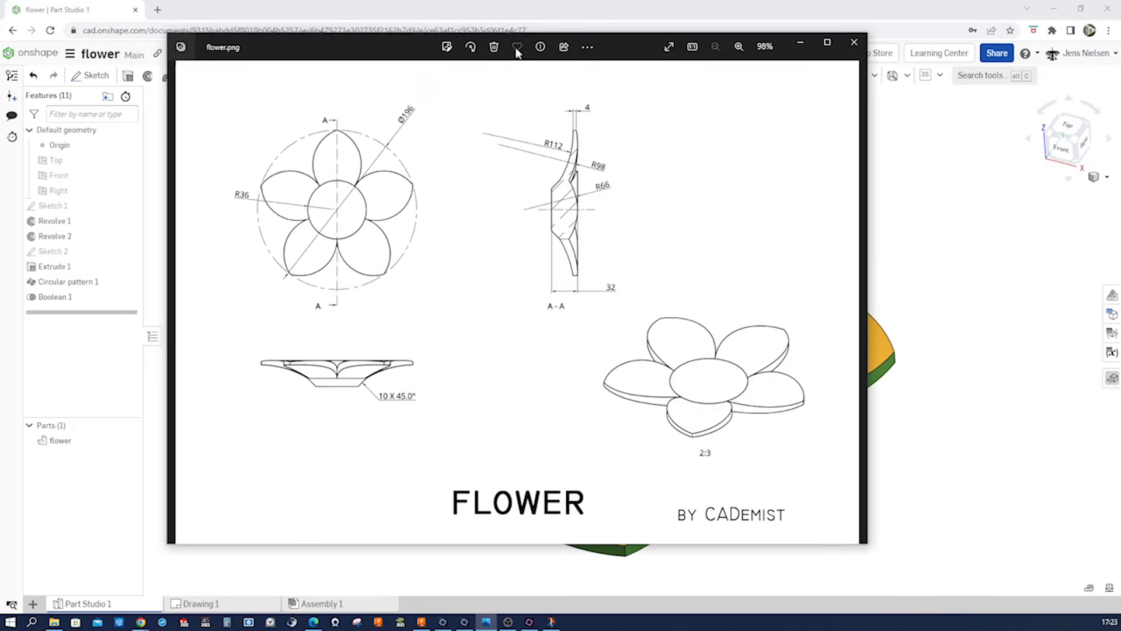
Step: Maximise Windows Photos so the FLOWER reference drawing and its dimensions fill the screen
left_click(828, 47)
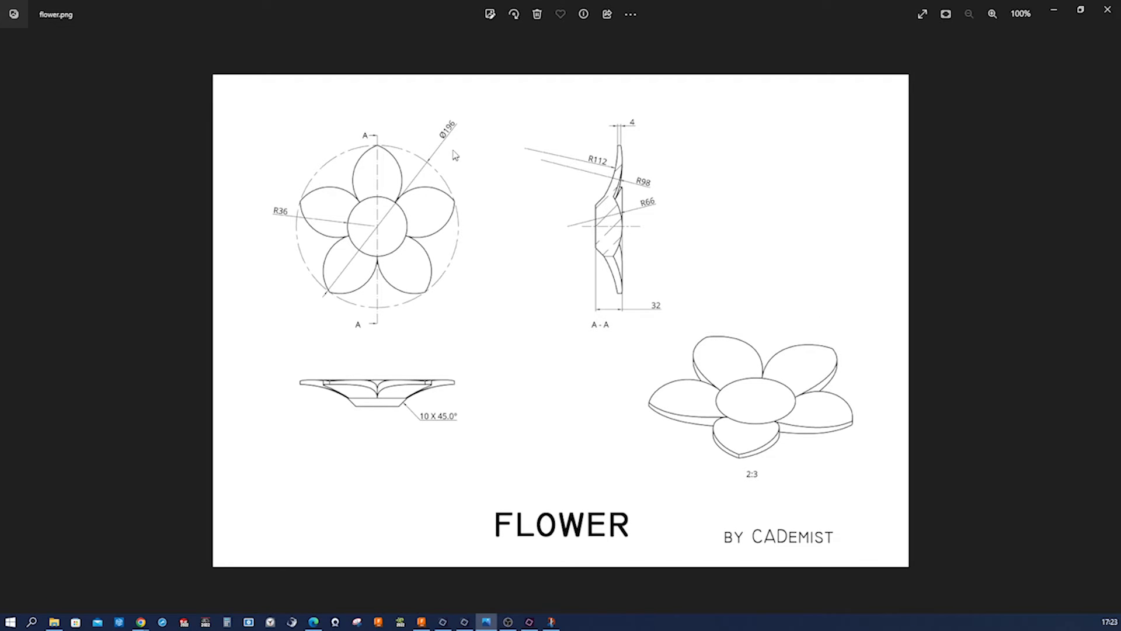
mouse_move(449, 145)
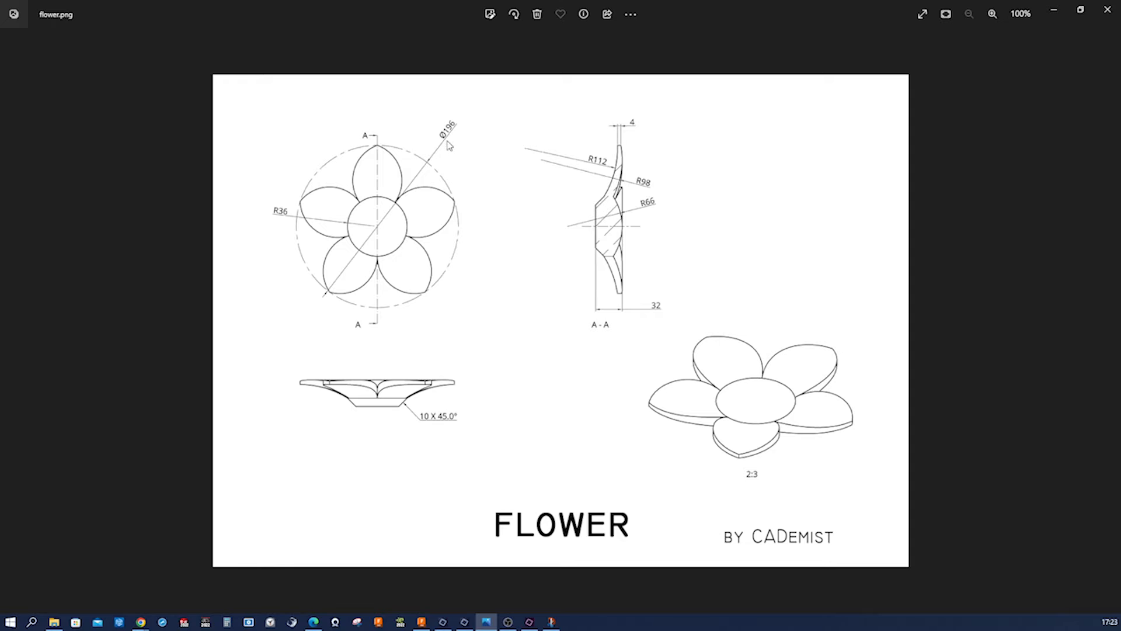
mouse_move(440, 170)
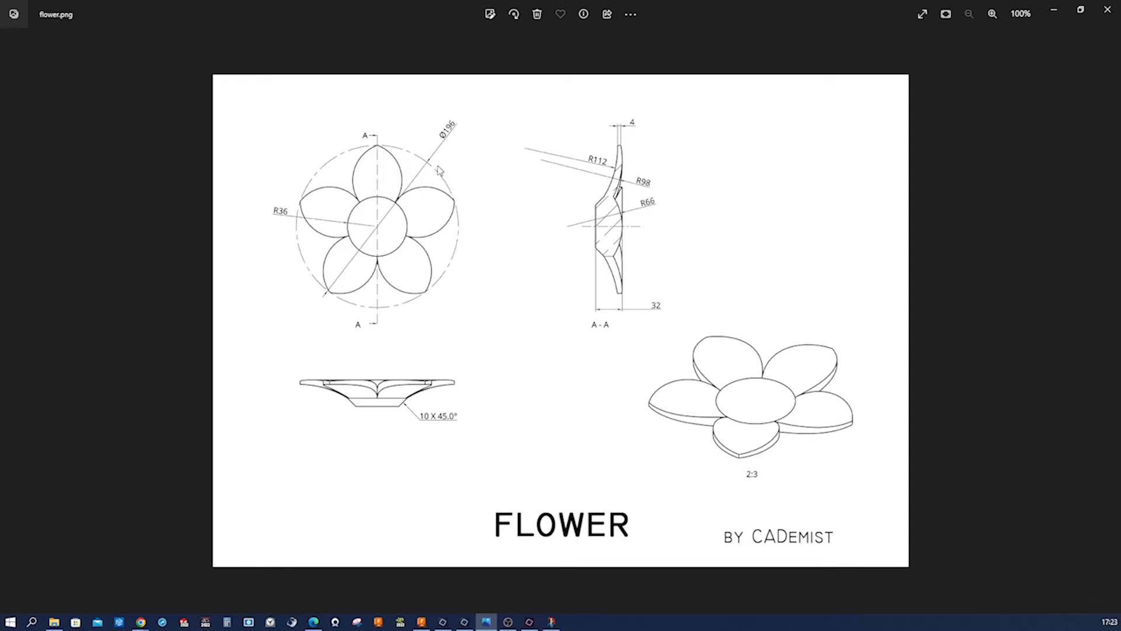
mouse_move(383, 214)
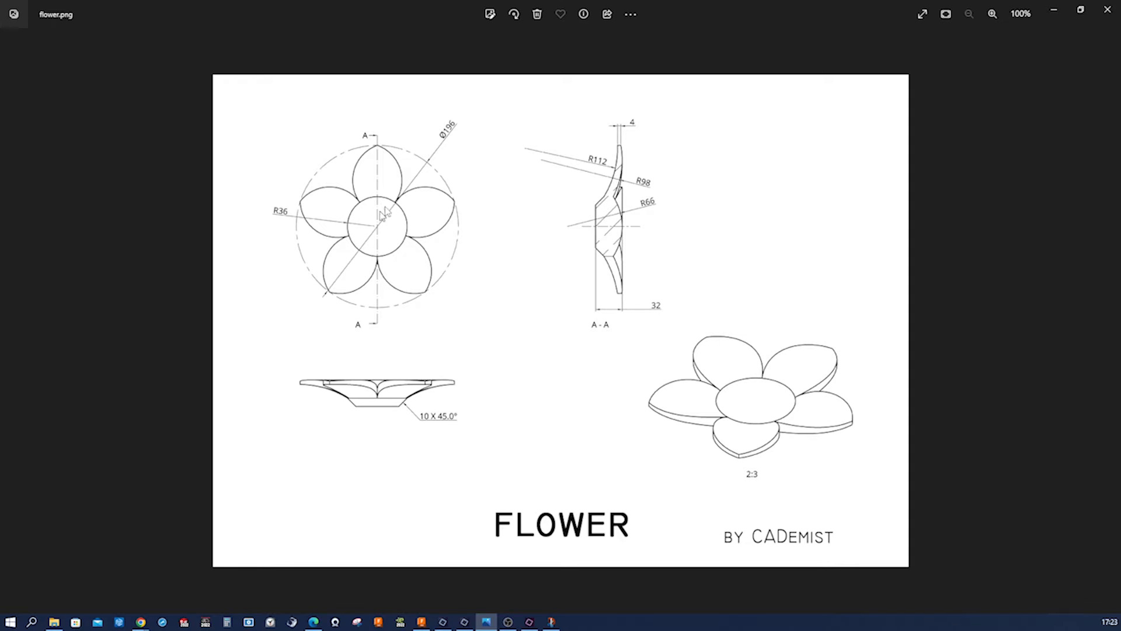
mouse_move(445, 182)
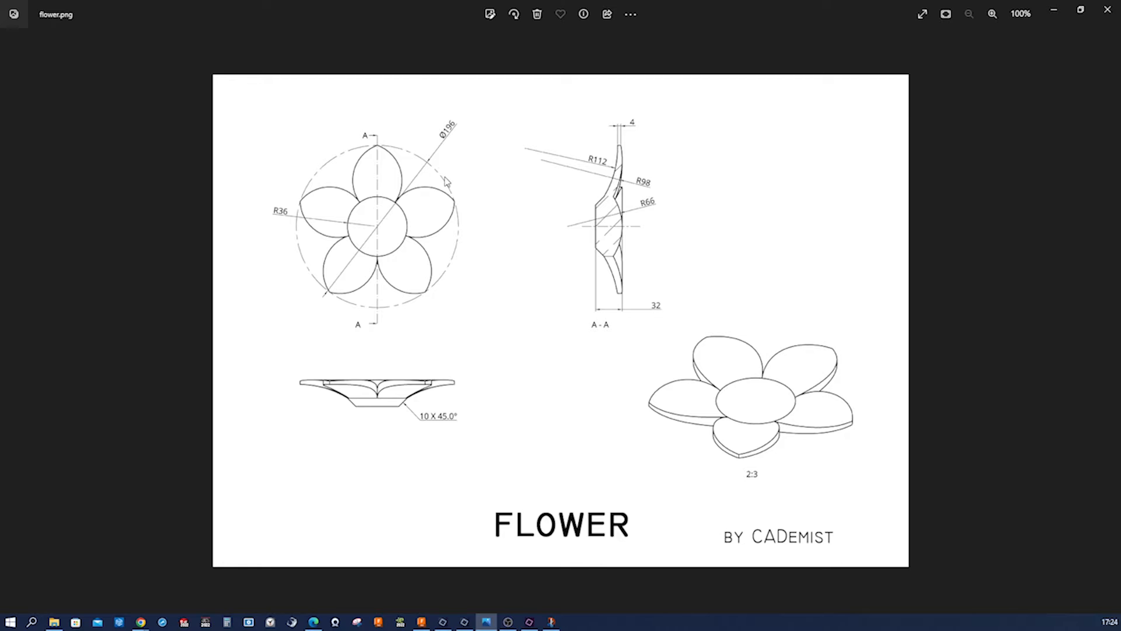
mouse_move(355, 229)
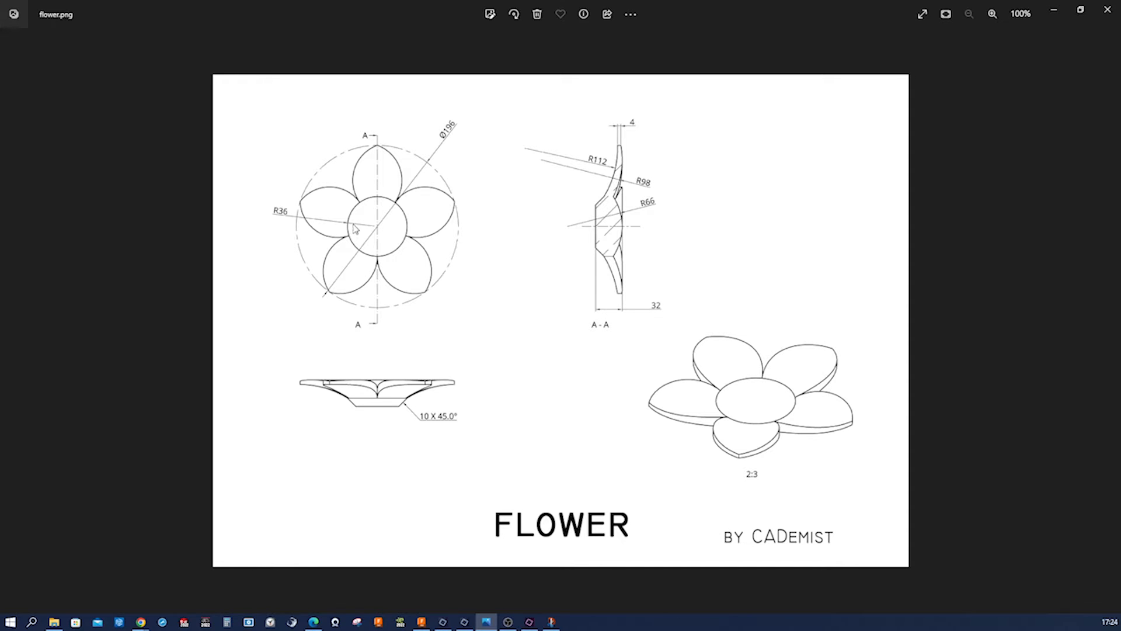
mouse_move(351, 223)
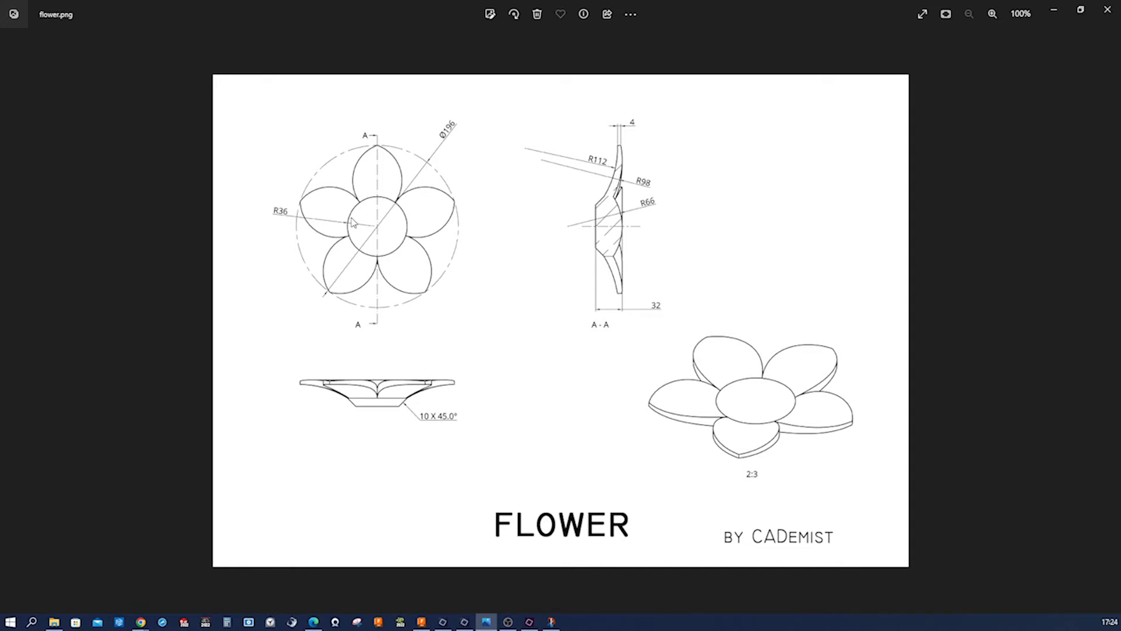
mouse_move(300, 220)
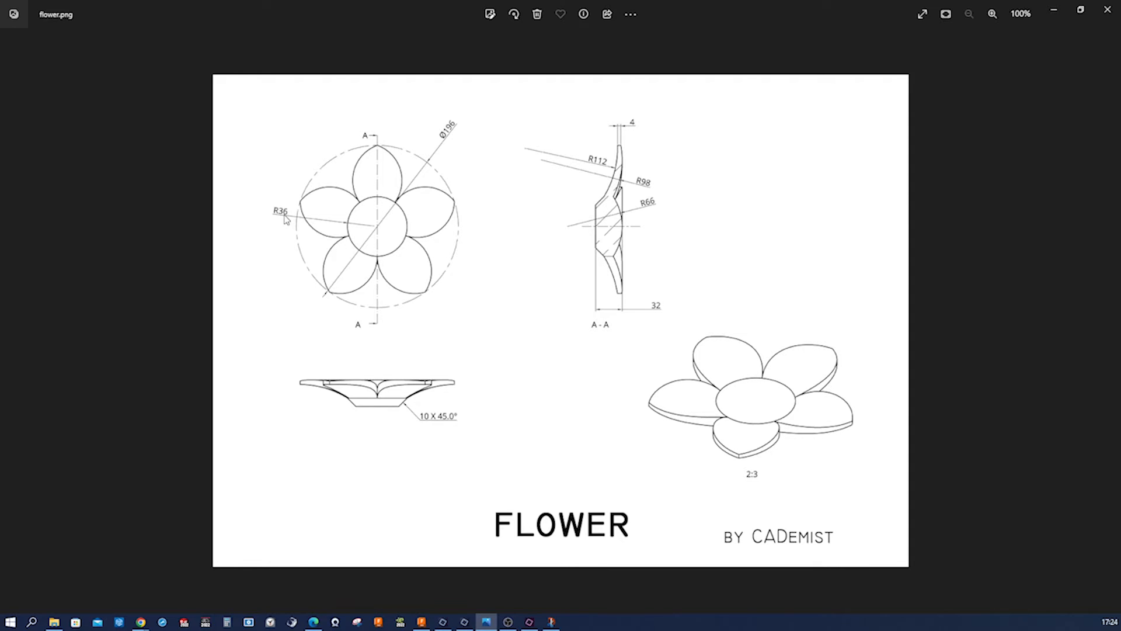
mouse_move(440, 354)
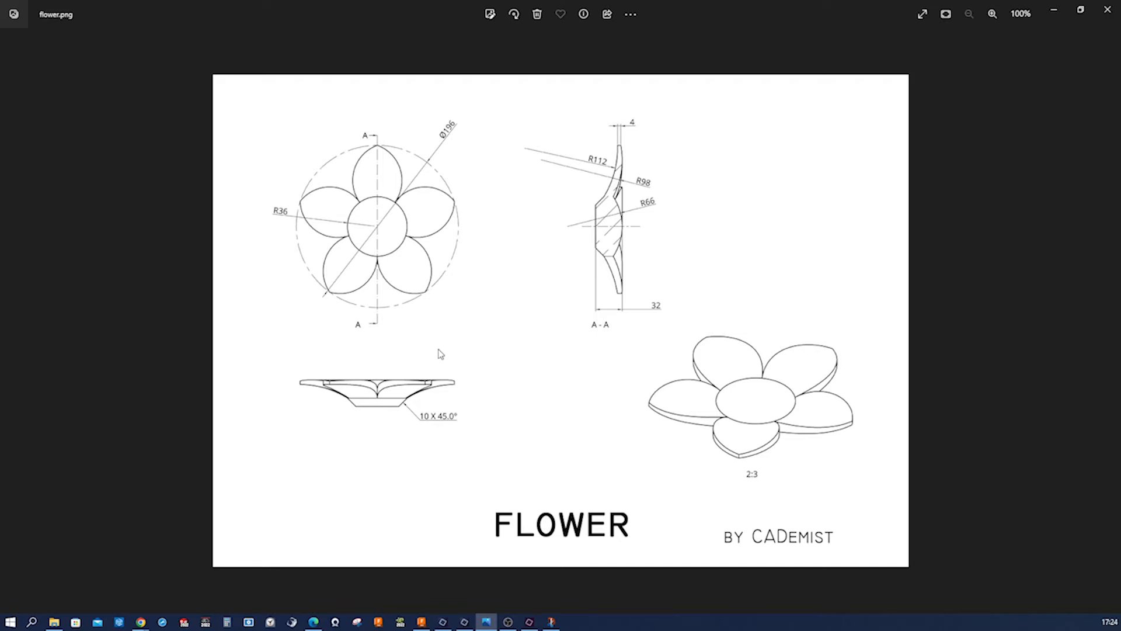
mouse_move(425, 424)
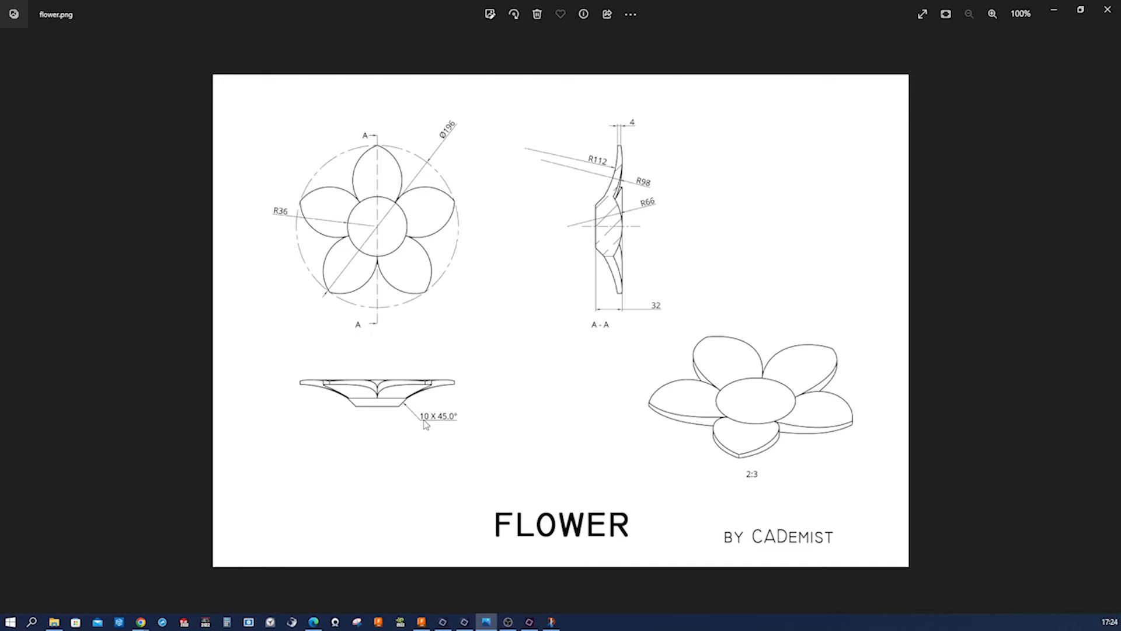
mouse_move(442, 423)
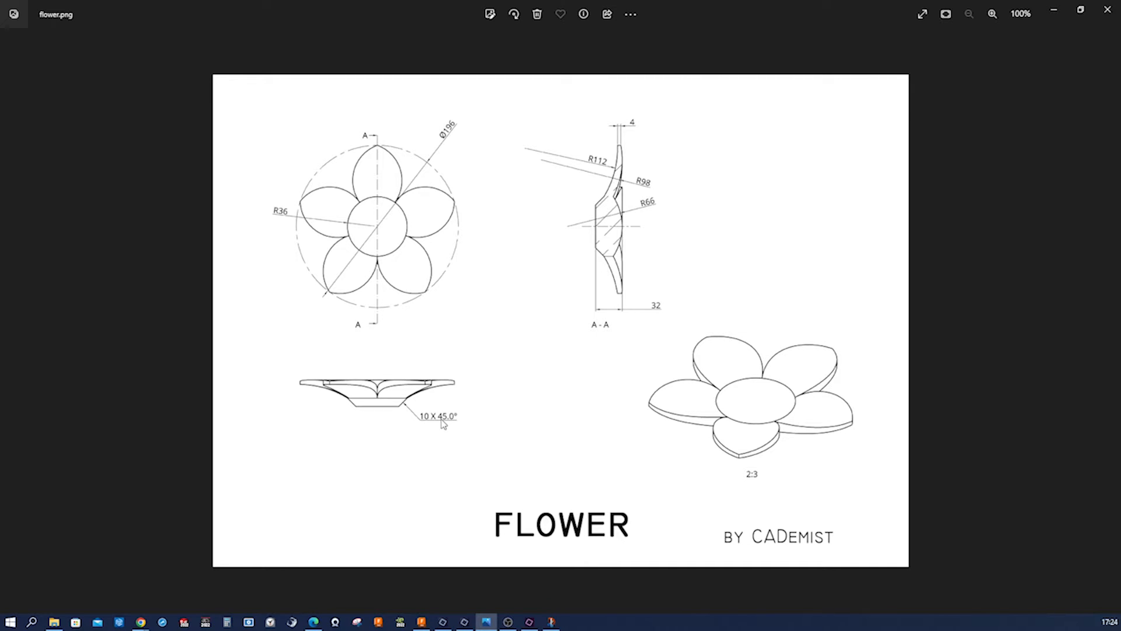
mouse_move(509, 361)
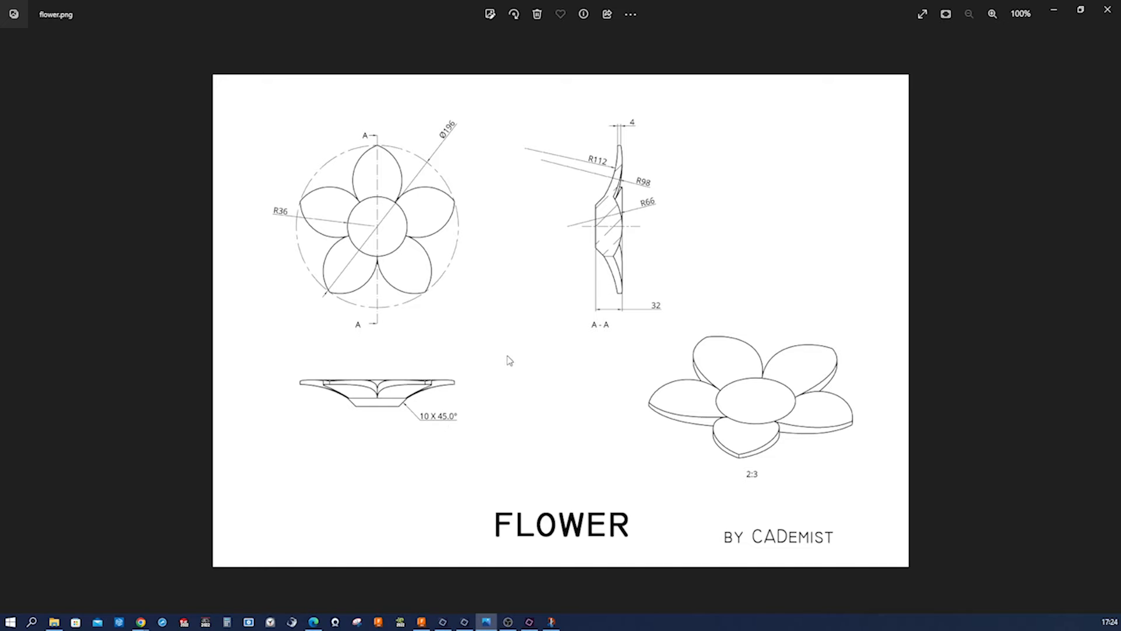
mouse_move(631, 313)
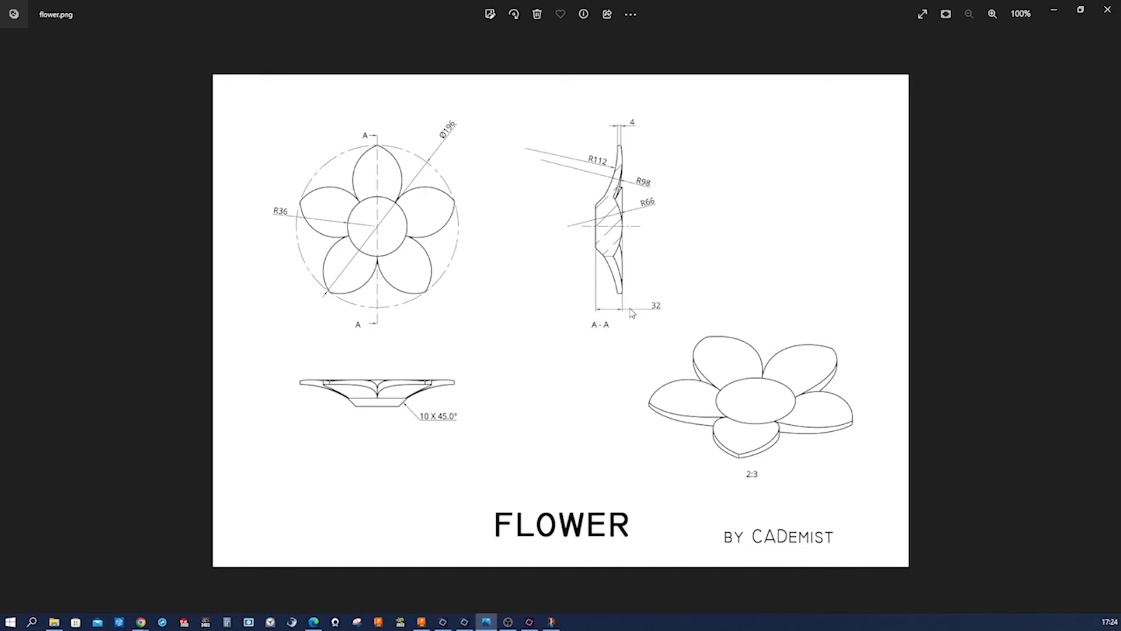
mouse_move(627, 298)
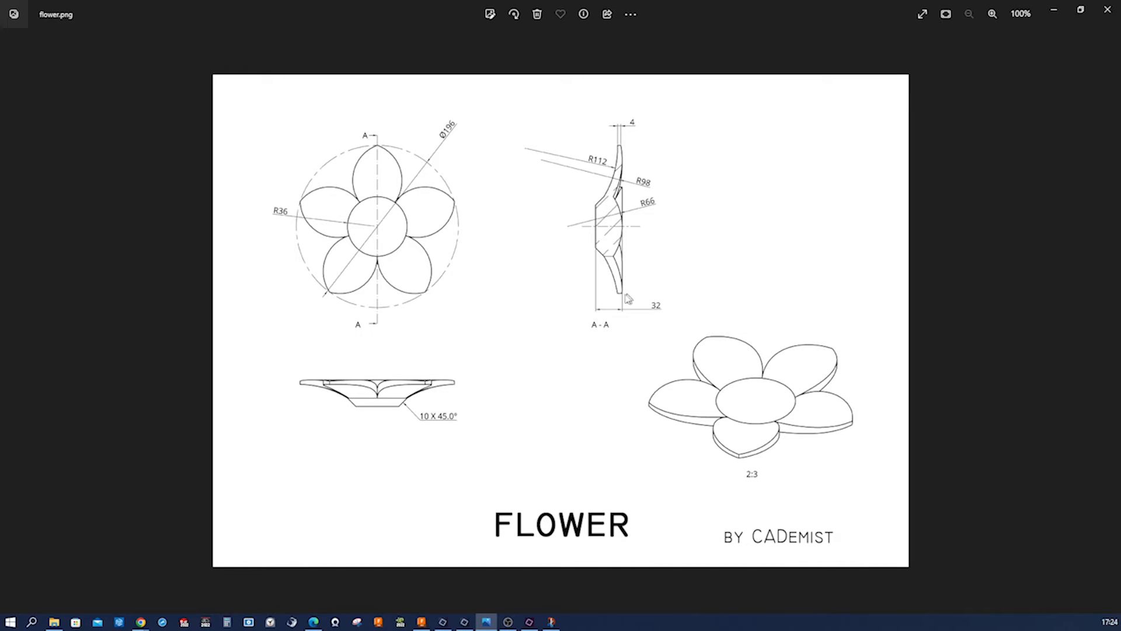
mouse_move(624, 283)
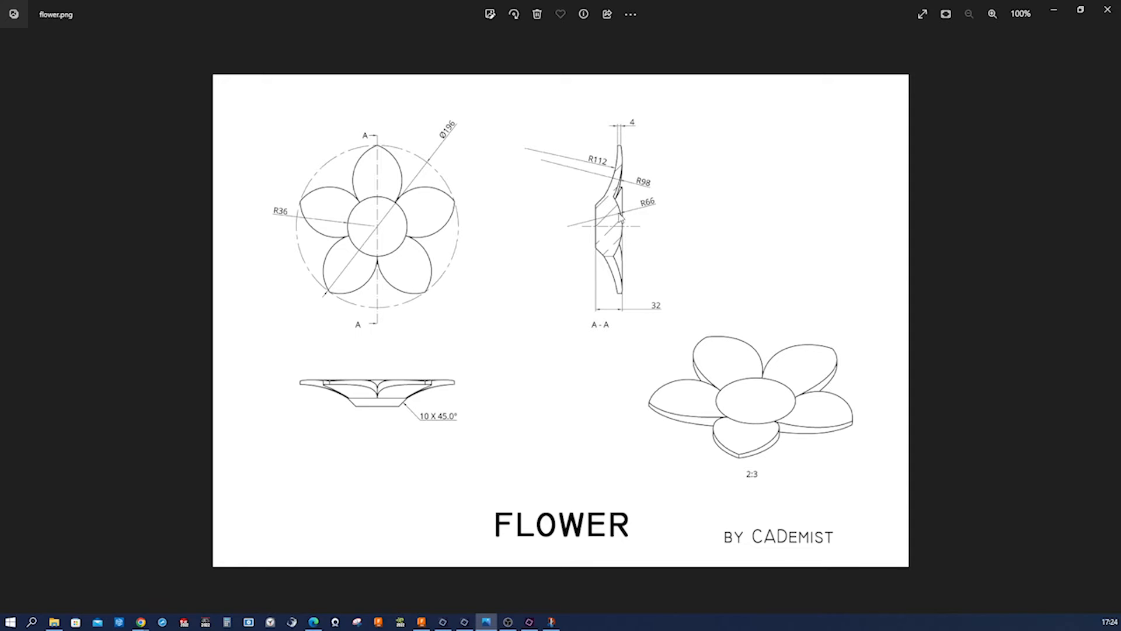
mouse_move(635, 231)
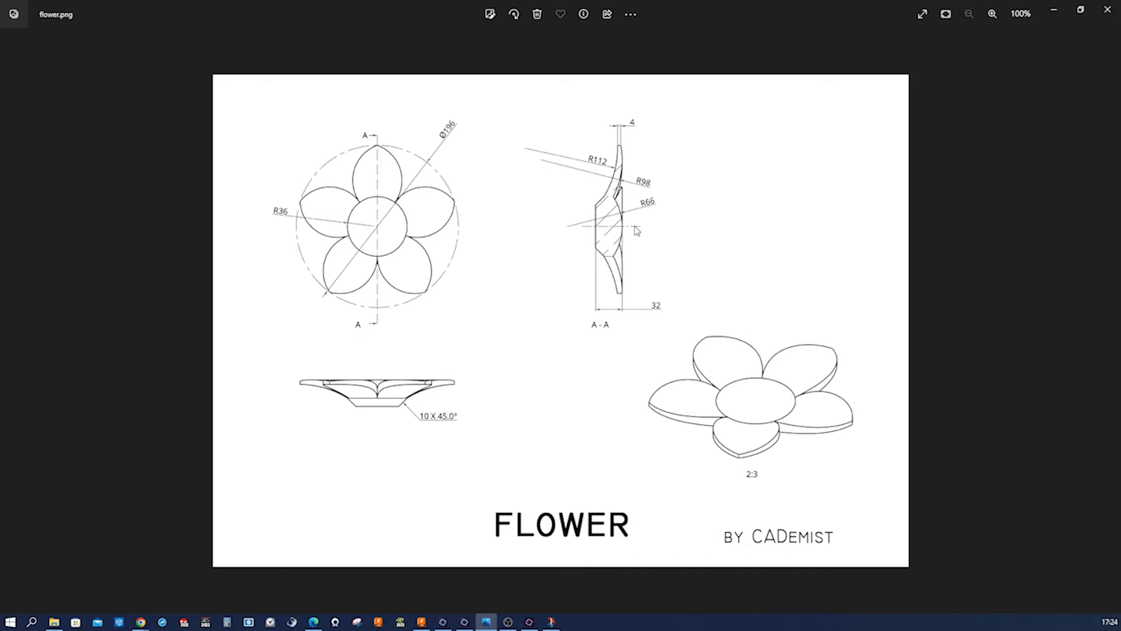
mouse_move(654, 208)
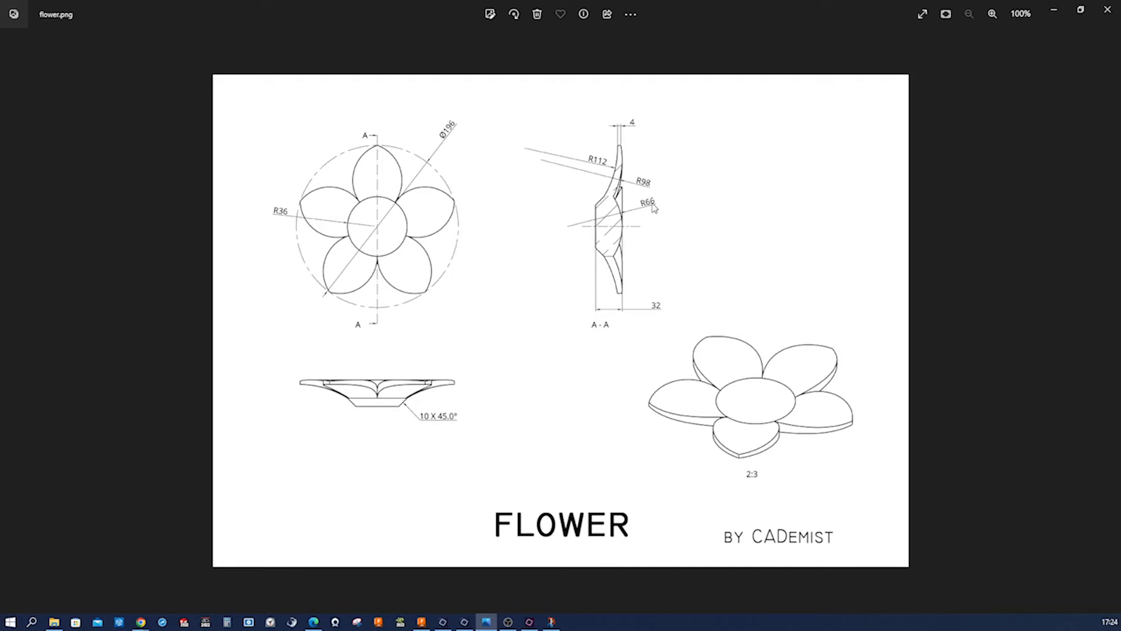
mouse_move(616, 187)
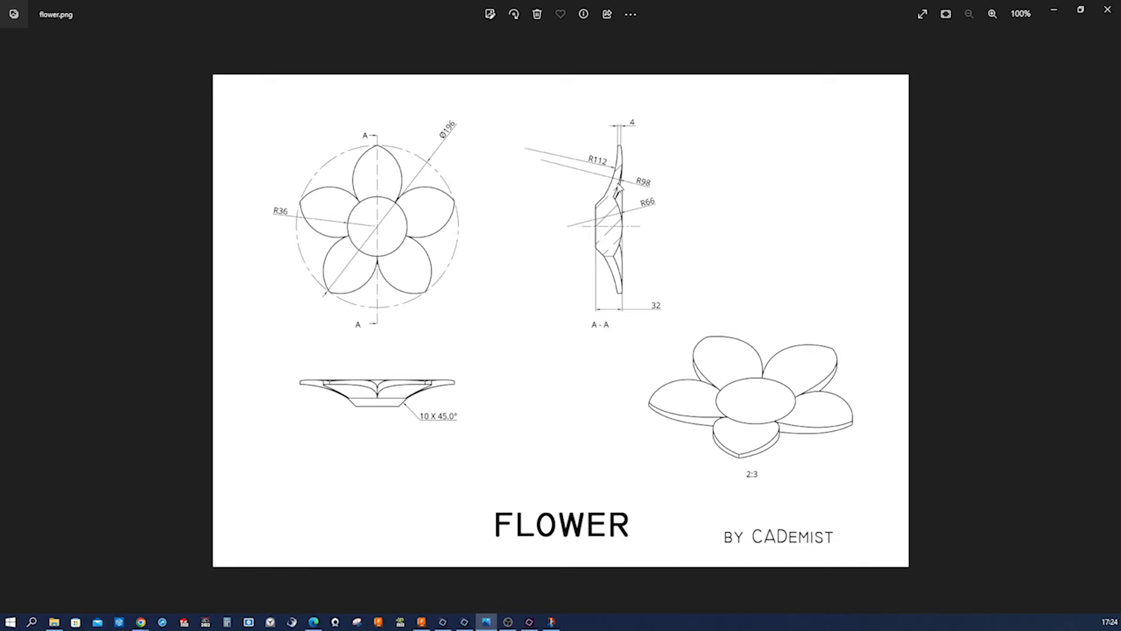
mouse_move(646, 189)
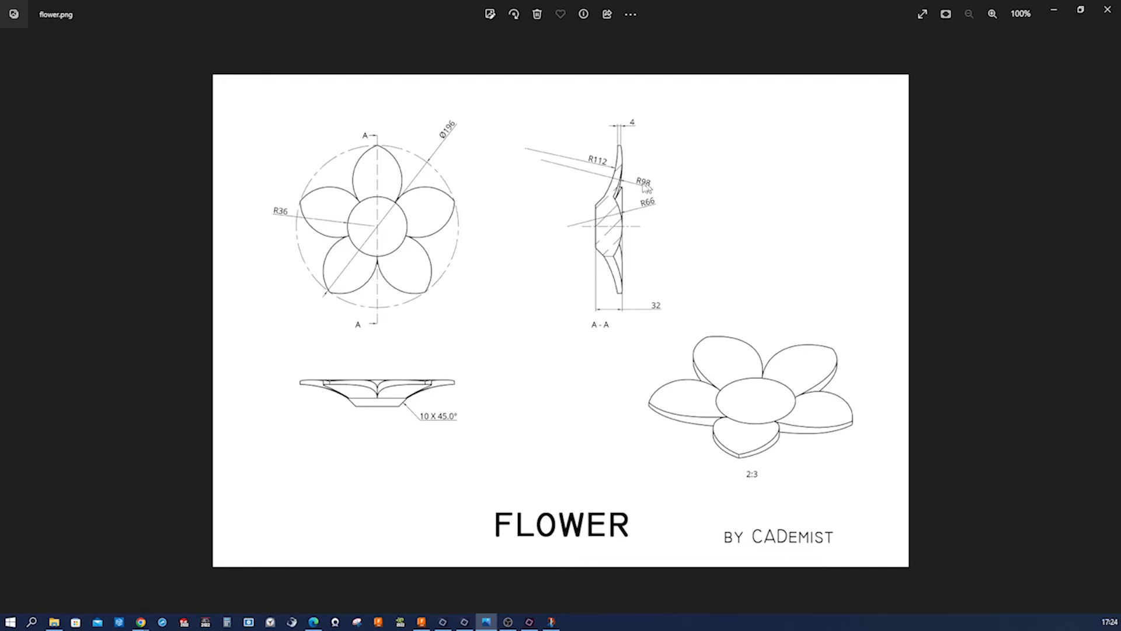
mouse_move(603, 167)
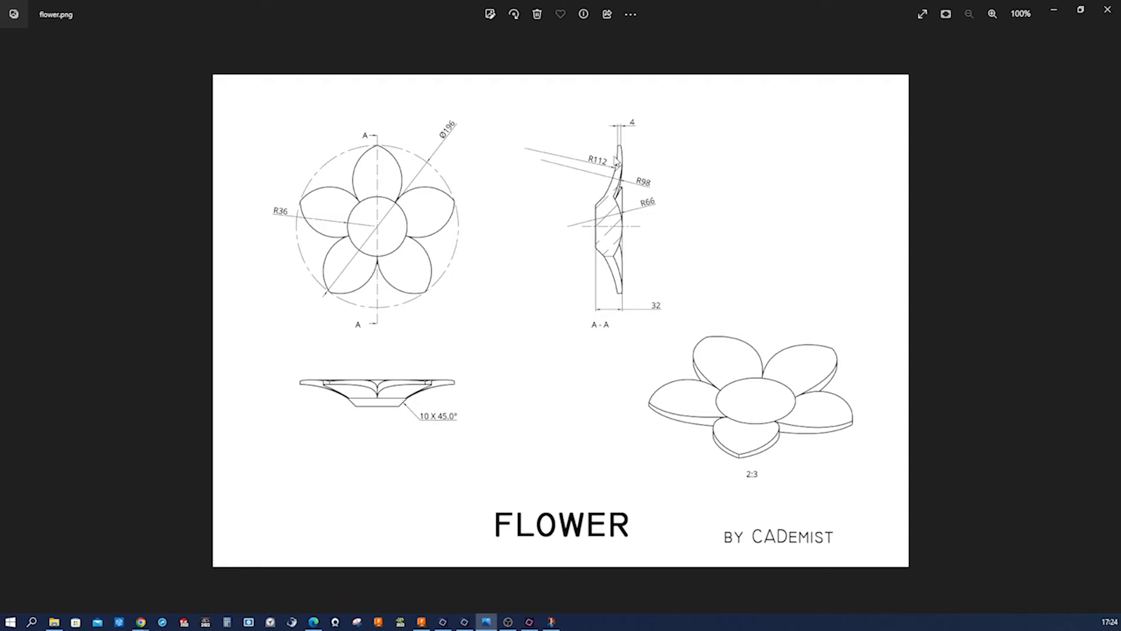
mouse_move(617, 158)
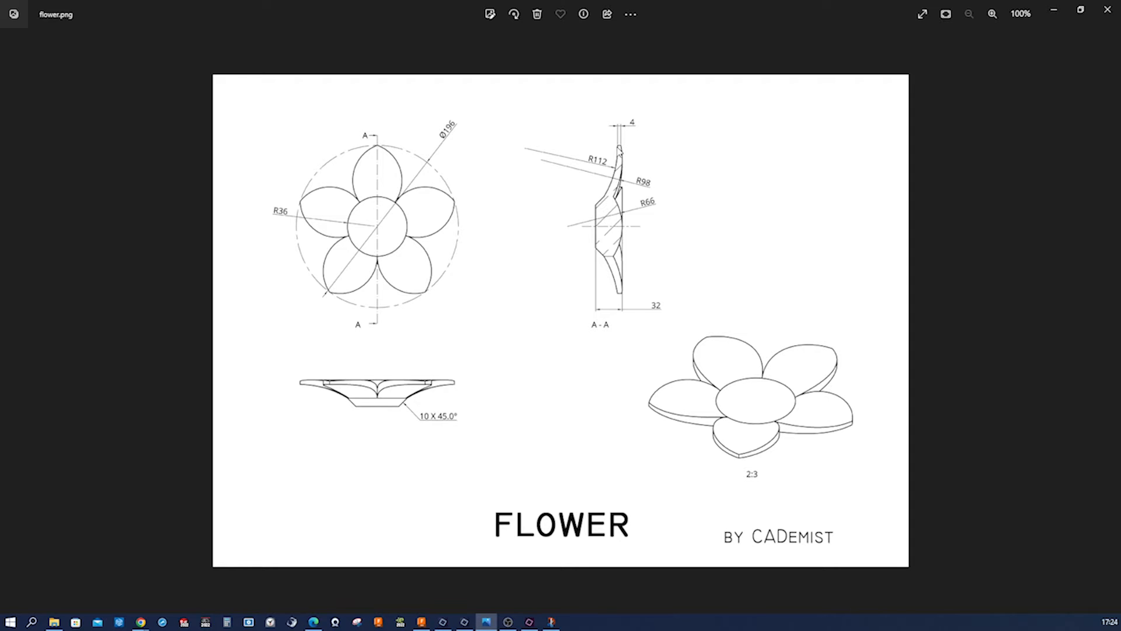
mouse_move(621, 151)
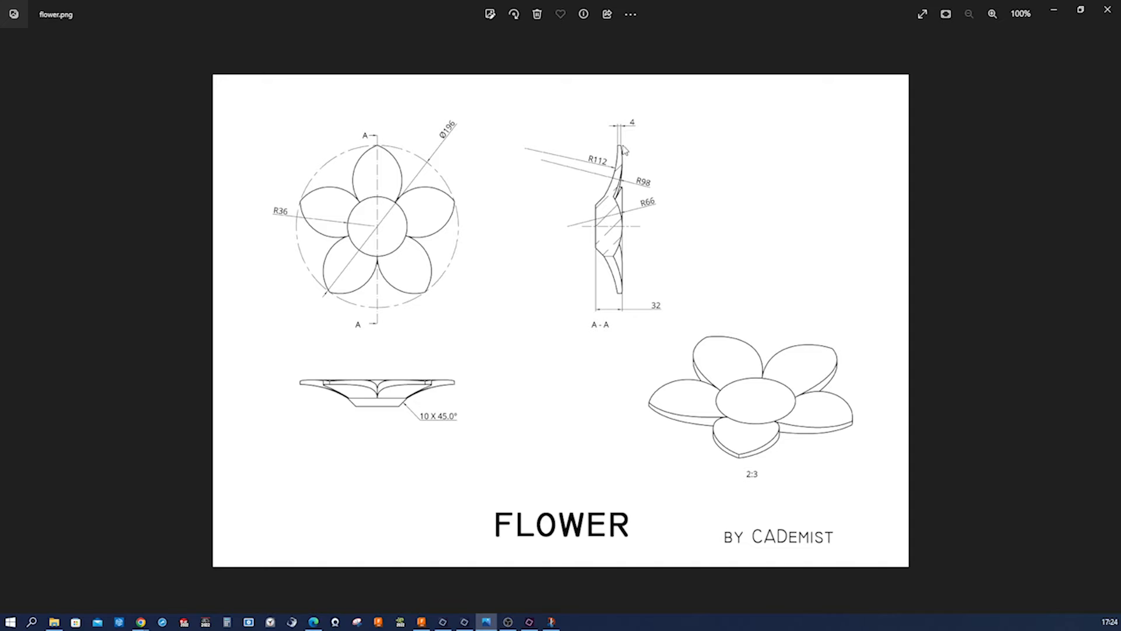
mouse_move(679, 188)
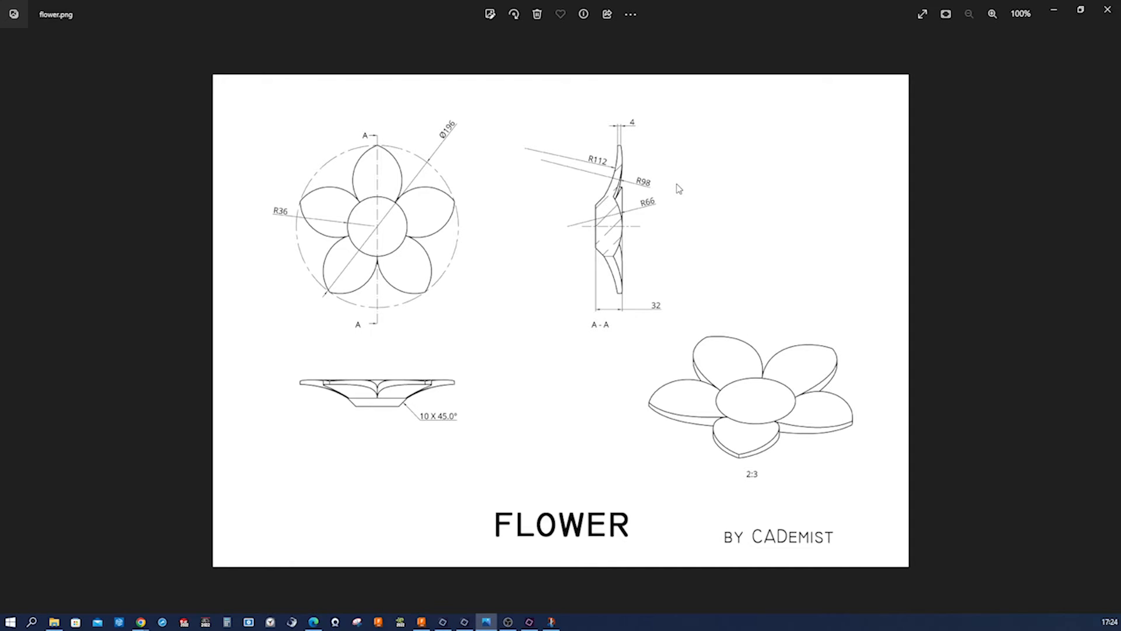
mouse_move(645, 272)
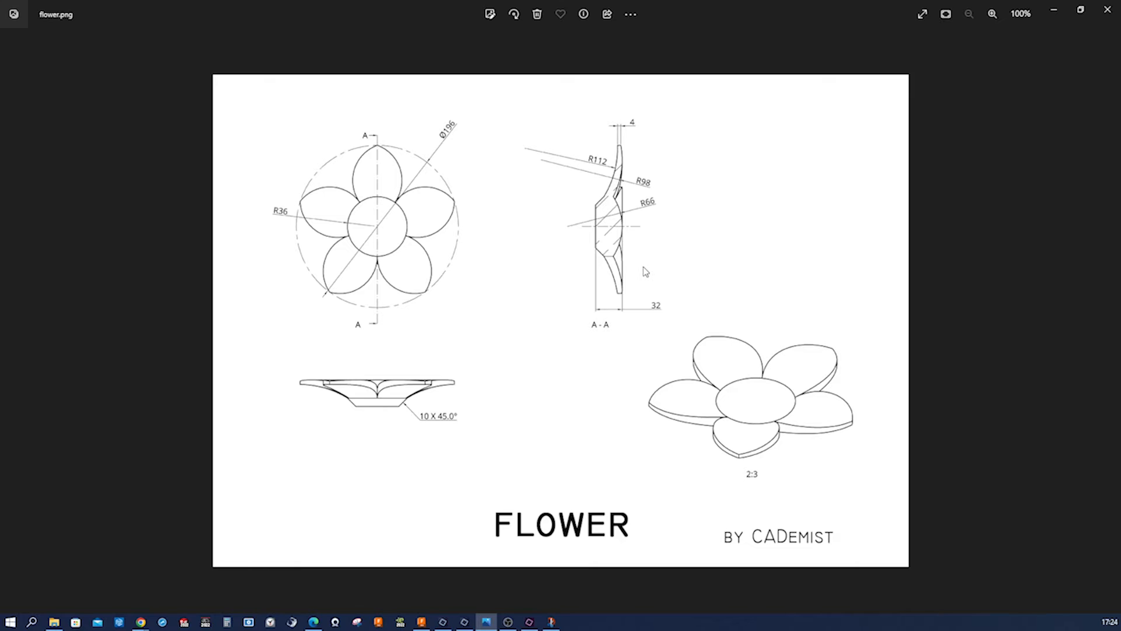
mouse_move(681, 283)
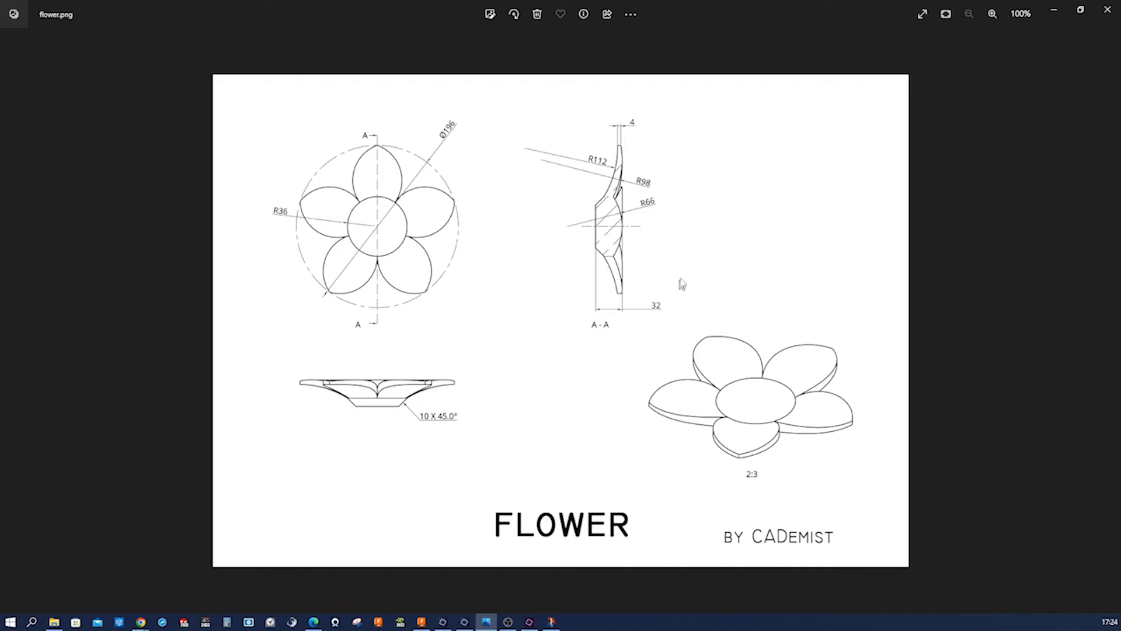
mouse_move(683, 13)
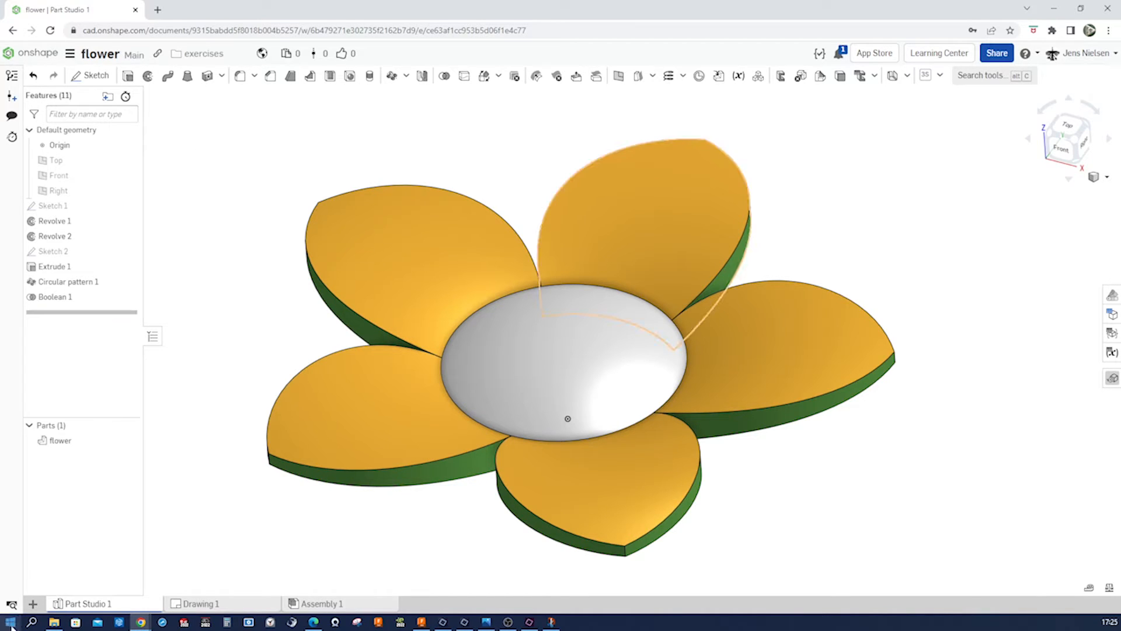
Step: Create a new empty Part Studio tab in the flower document
left_click(33, 604)
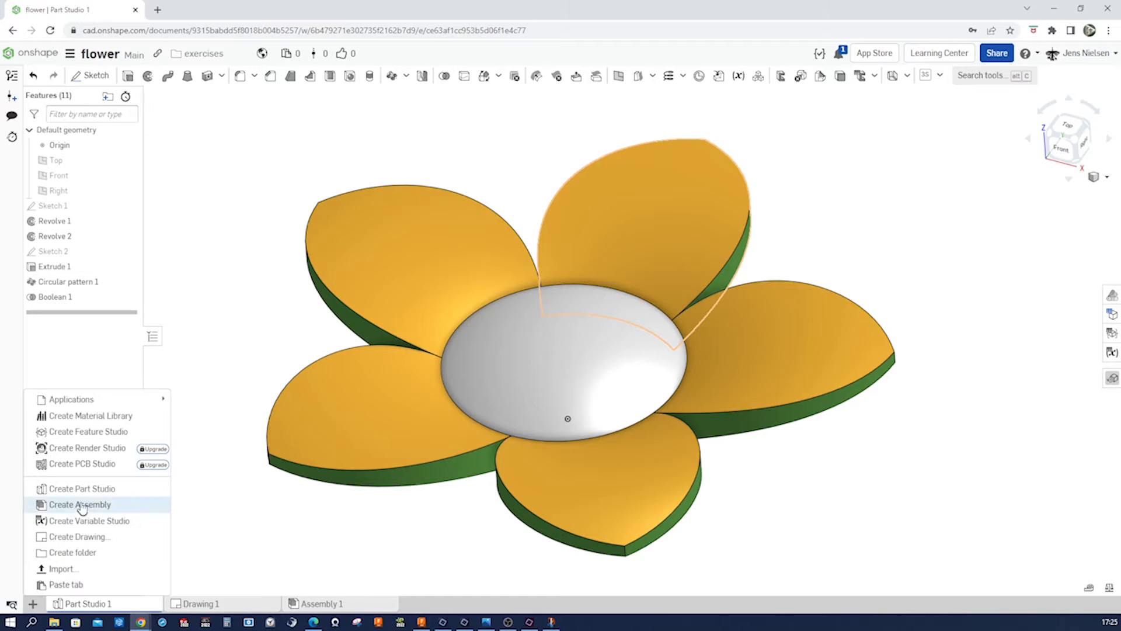
left_click(79, 505)
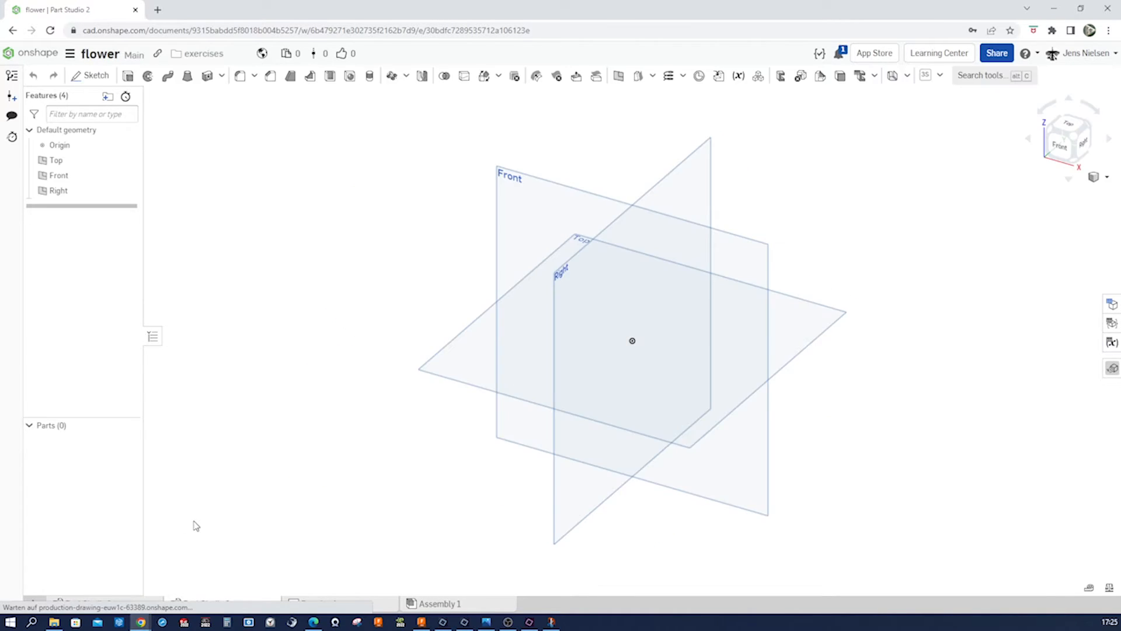
mouse_move(504, 243)
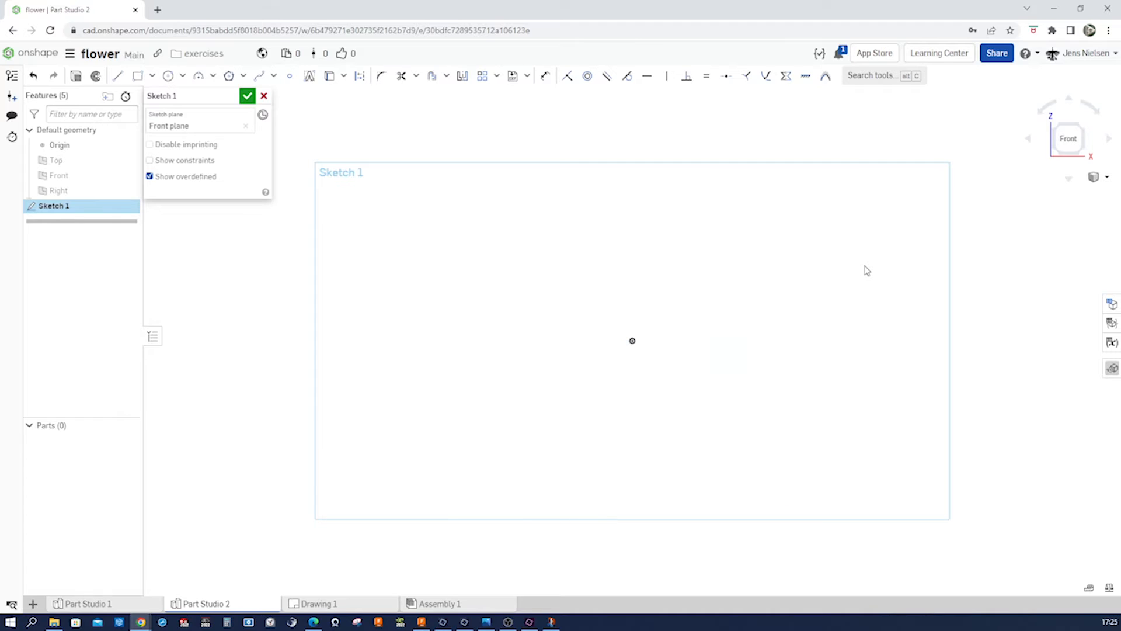
Step: Draw a chain of straight lines from the origin in Sketch 1 on the Front plane, ending at the vertical line's top
left_click(118, 75)
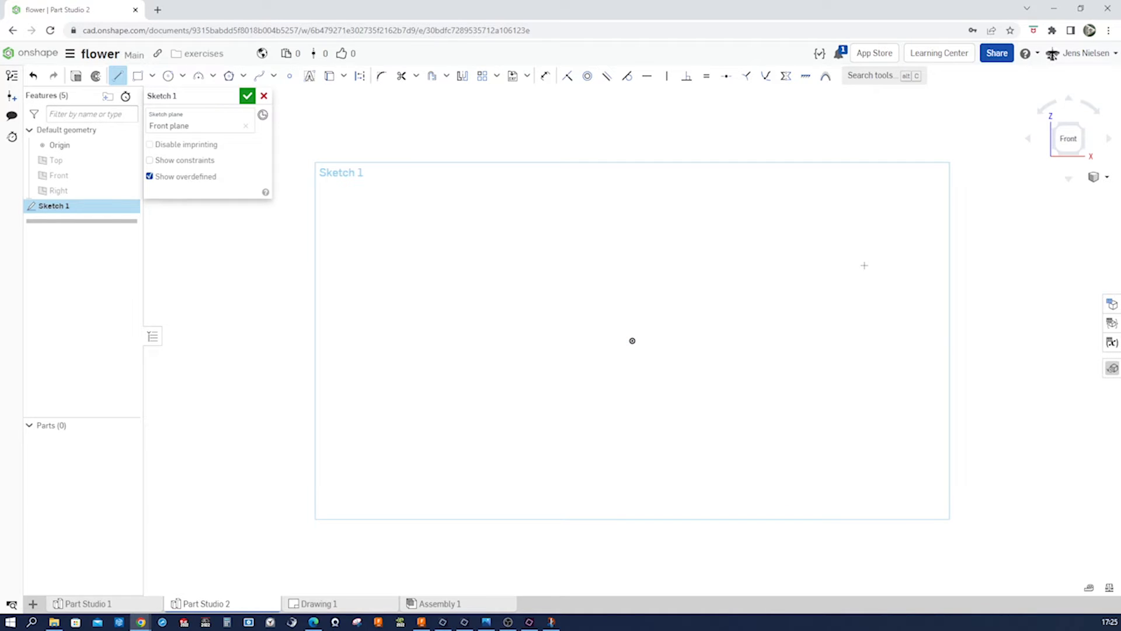
mouse_move(632, 340)
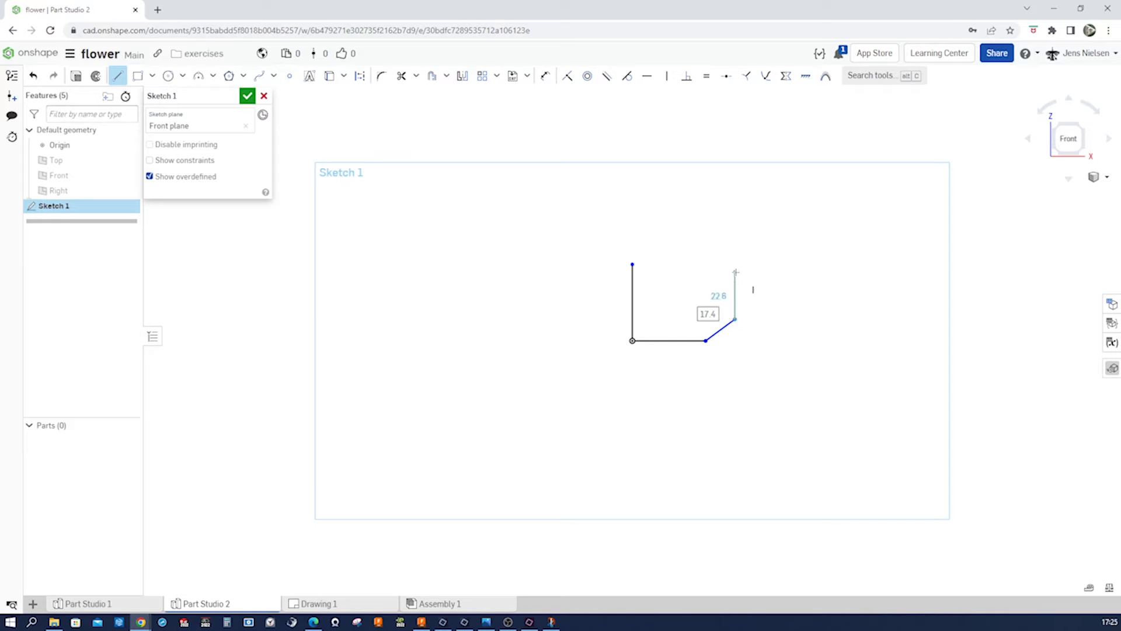
left_click(735, 273)
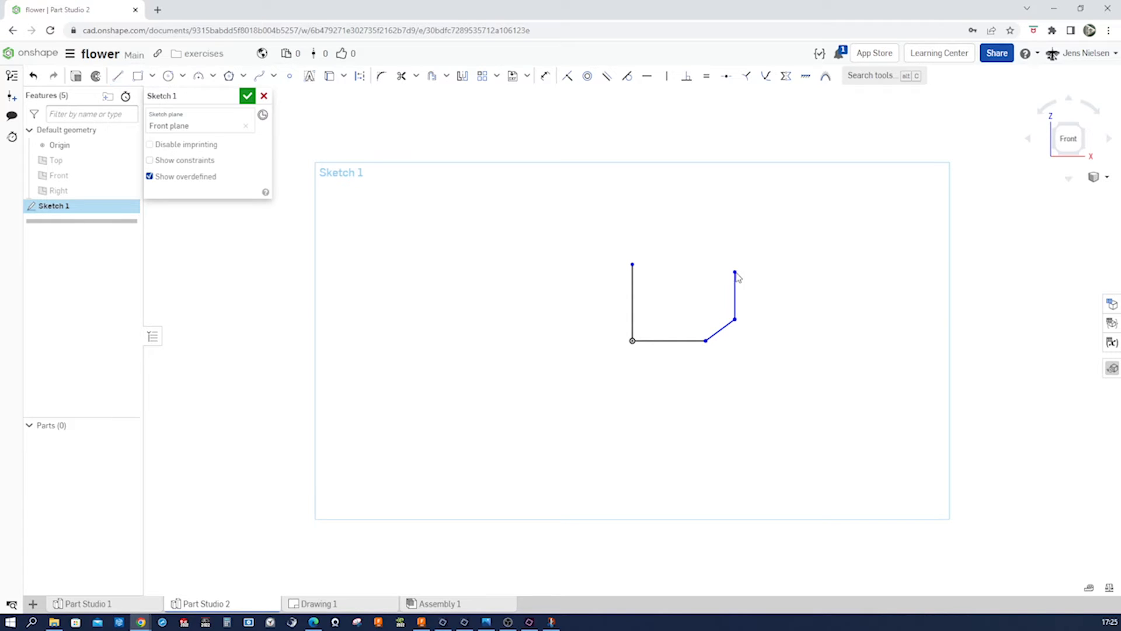
right_click(737, 278)
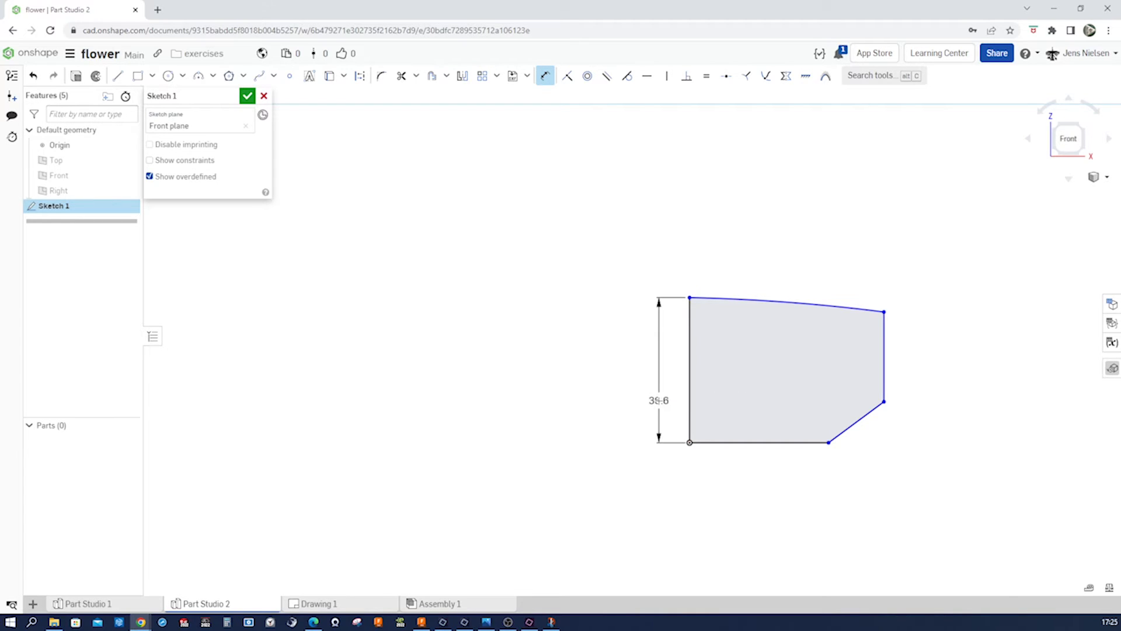
Step: Set the profile height to 32 and dimension its 36 width
double_click(657, 401)
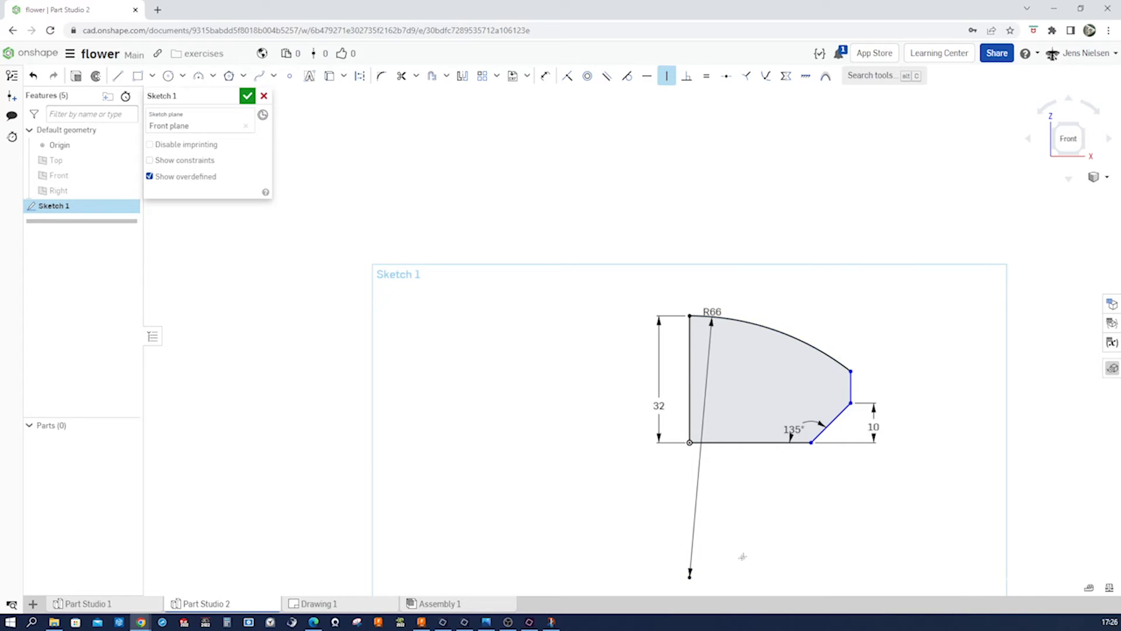
mouse_move(738, 473)
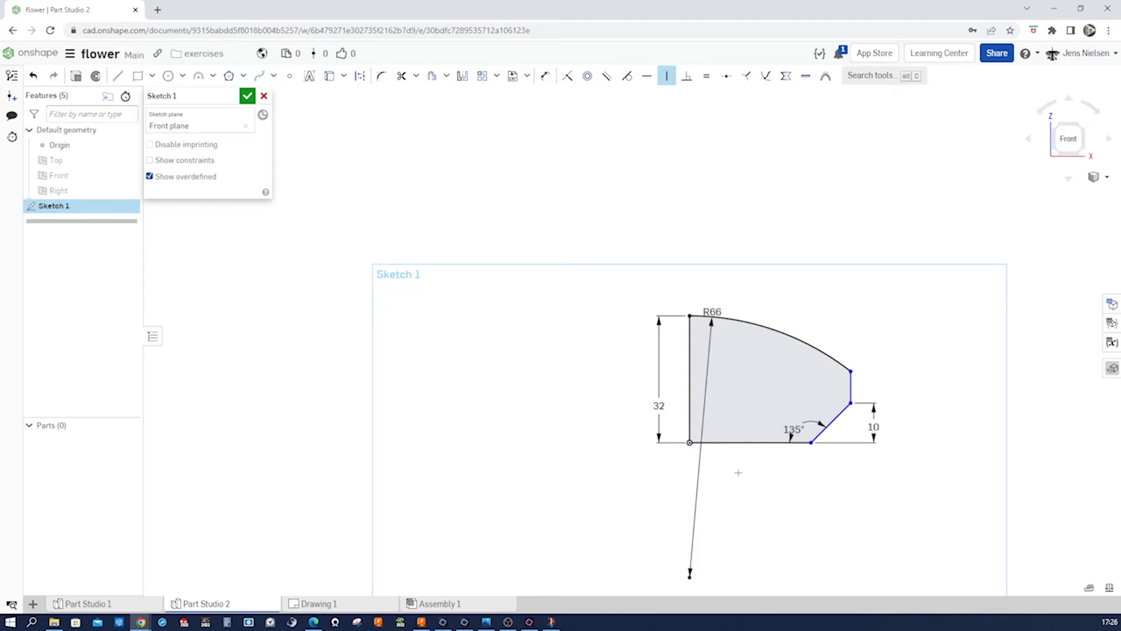
left_click(544, 76)
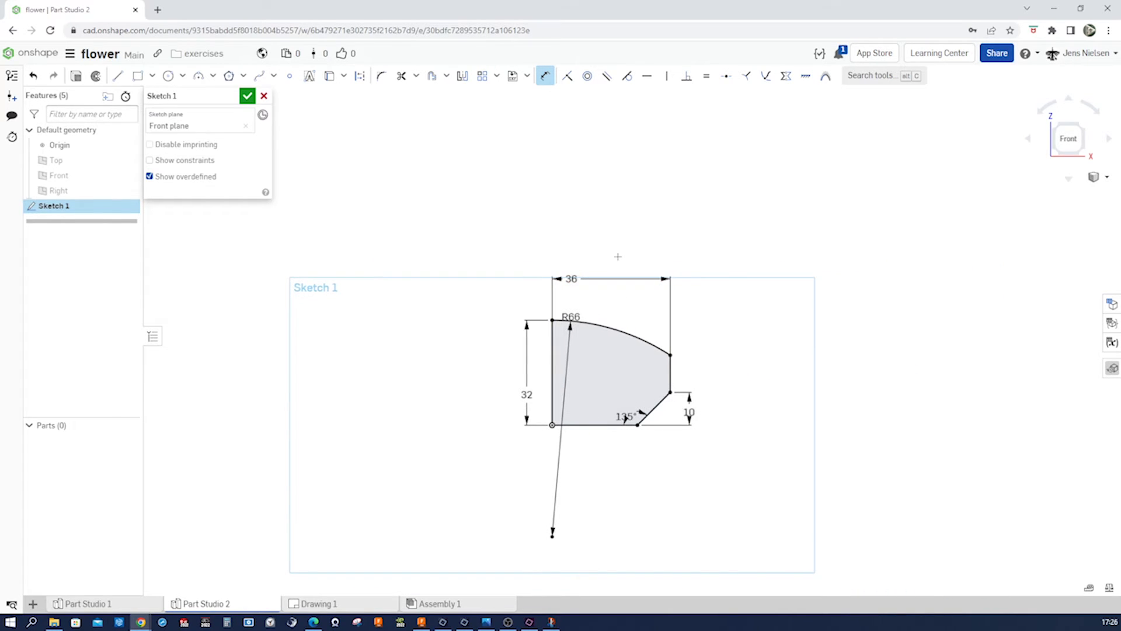
Step: Extend the sketch with the R98 arm and set its overall length to 196/2 (98)
right_click(618, 257)
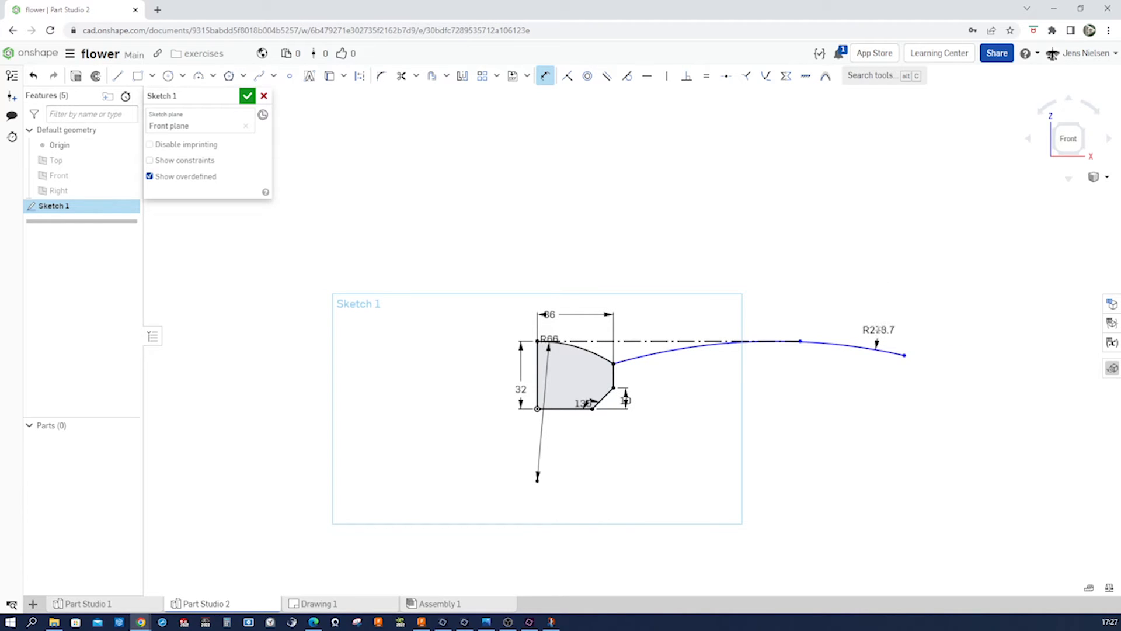
double_click(877, 329)
type("R98")
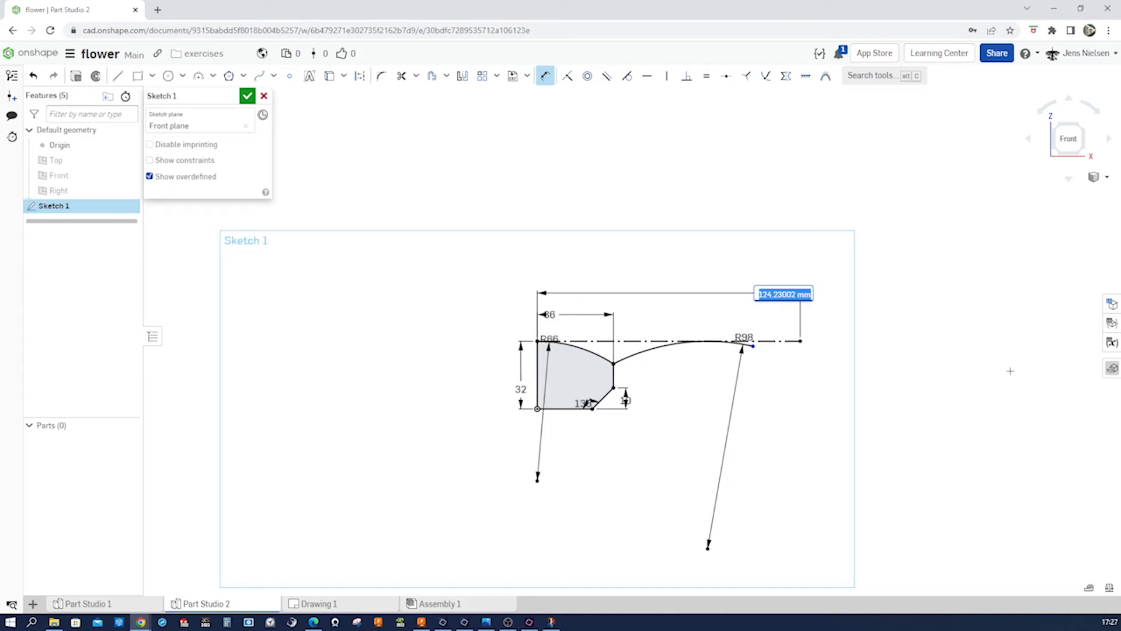
type("19")
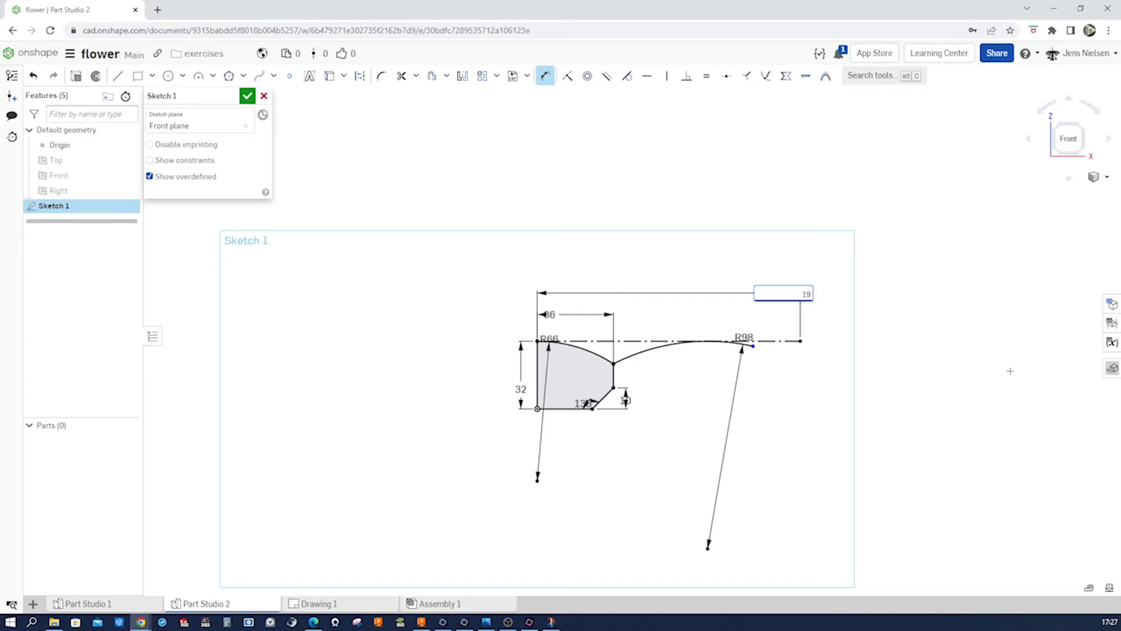
type("196/2")
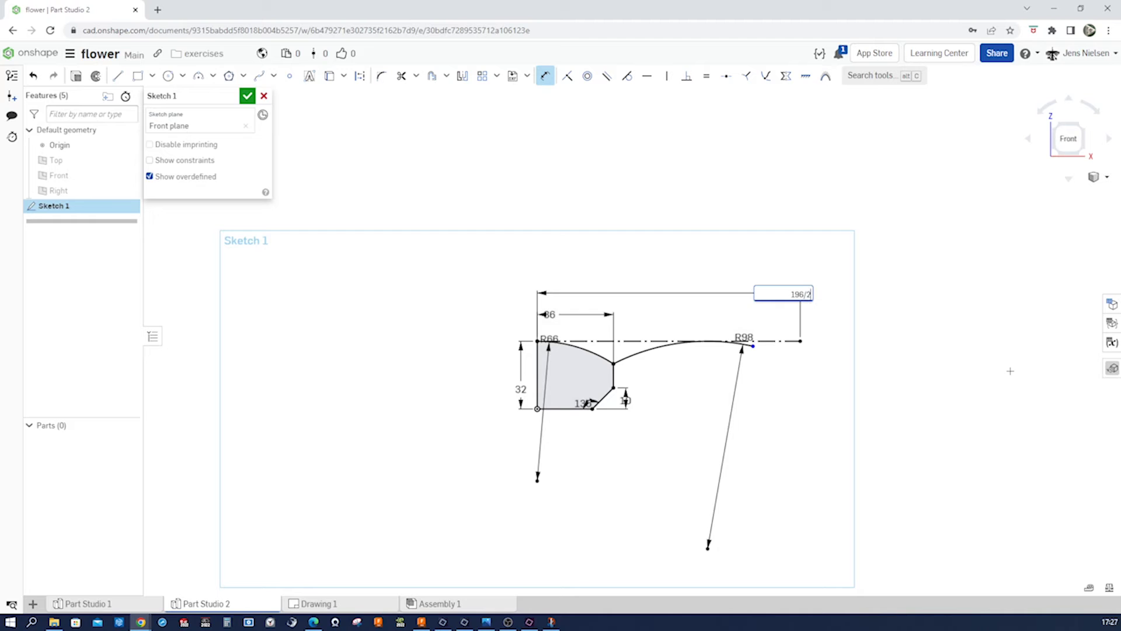
key("Return")
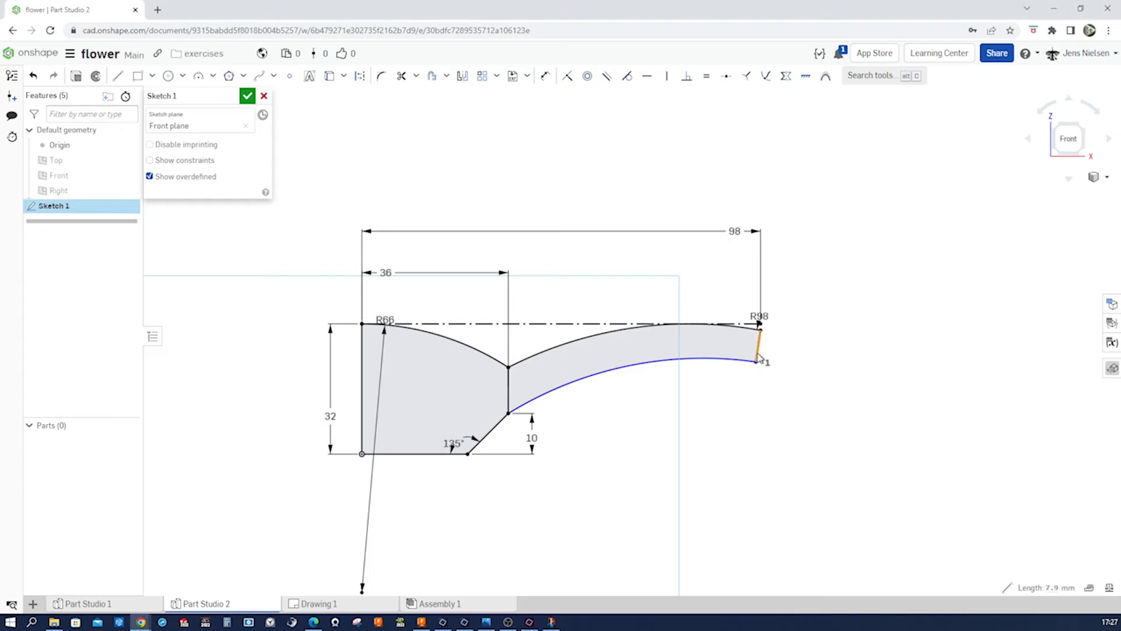
Step: Close the tail with a short end edge and a lower arc dimensioned R112
left_click(544, 76)
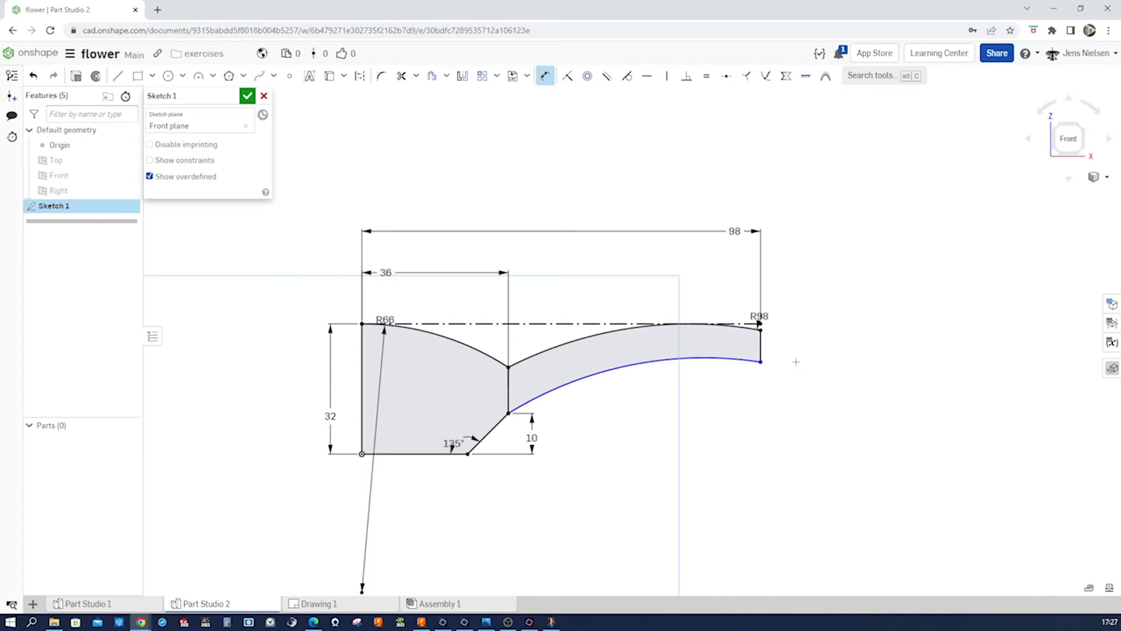
left_click(760, 361)
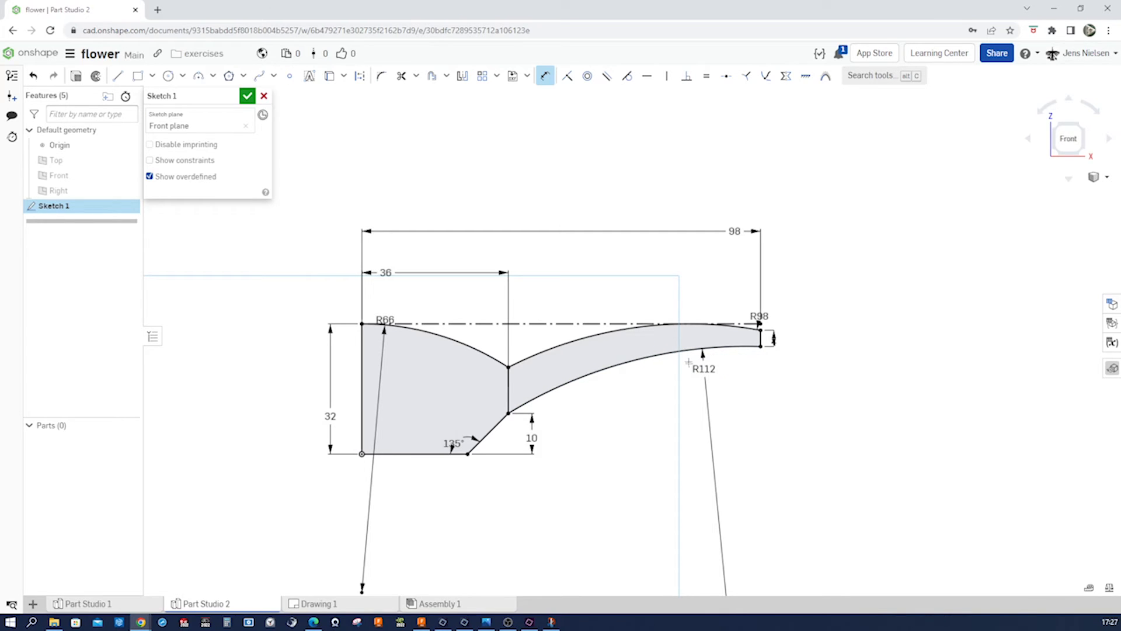
left_click(247, 95)
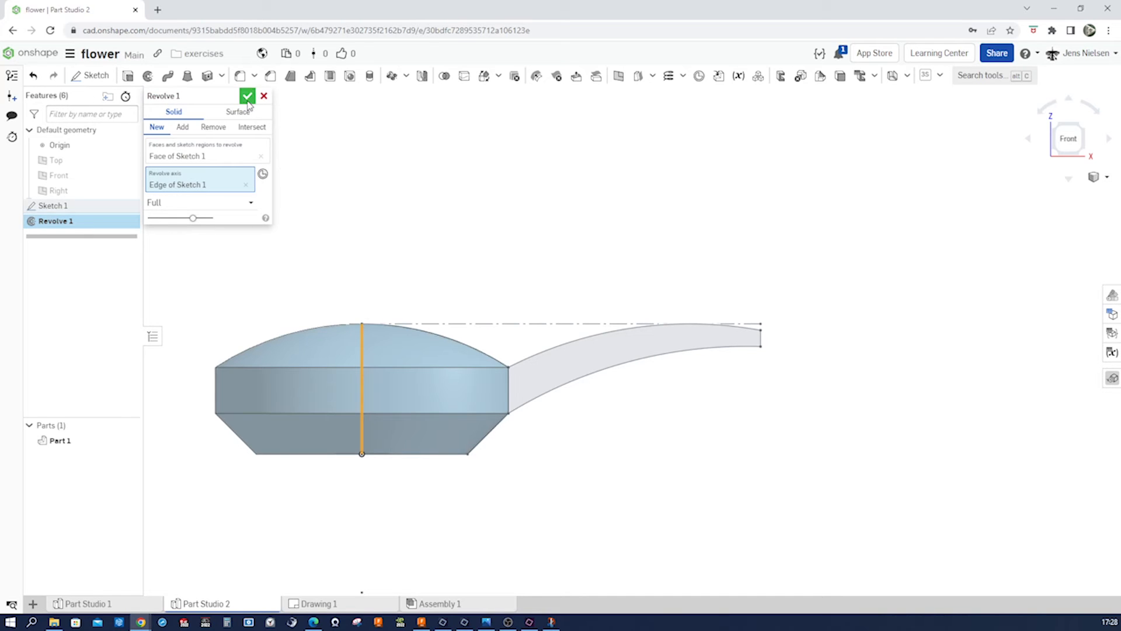
Step: Accept Revolve 1 as a solid domed body and rename the part to flower
left_click(248, 96)
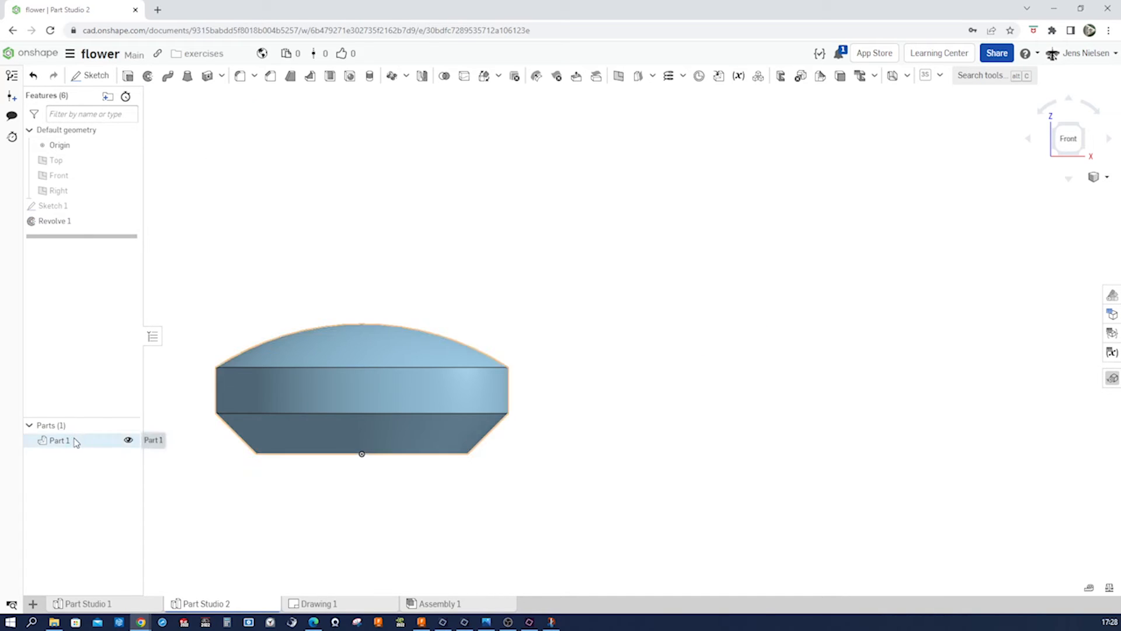
double_click(58, 441)
type("flower")
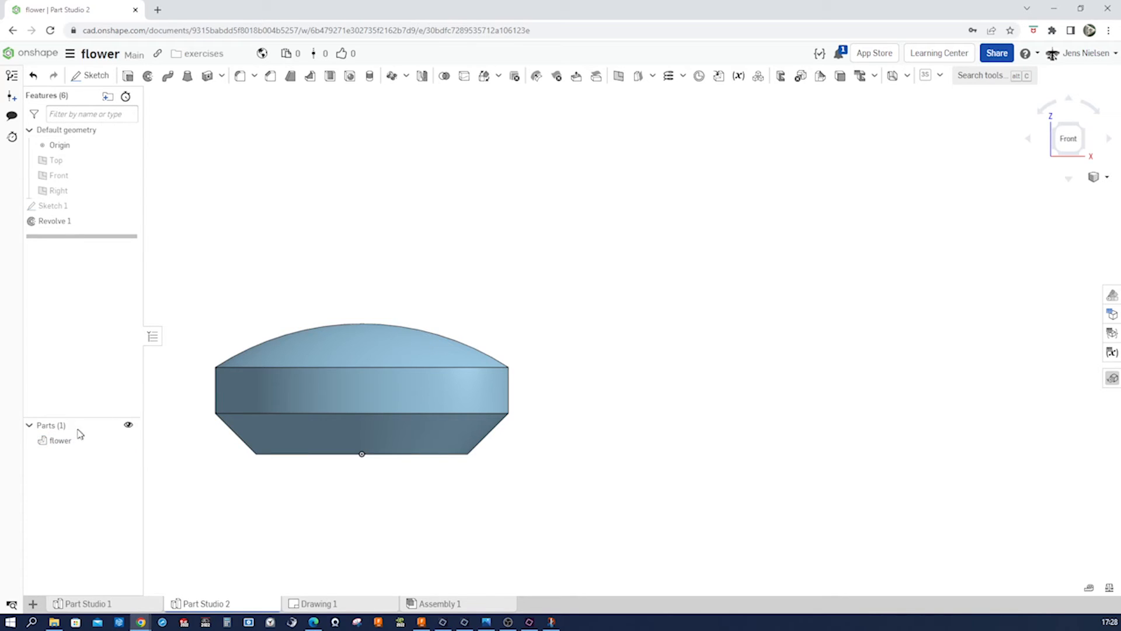
right_click(59, 440)
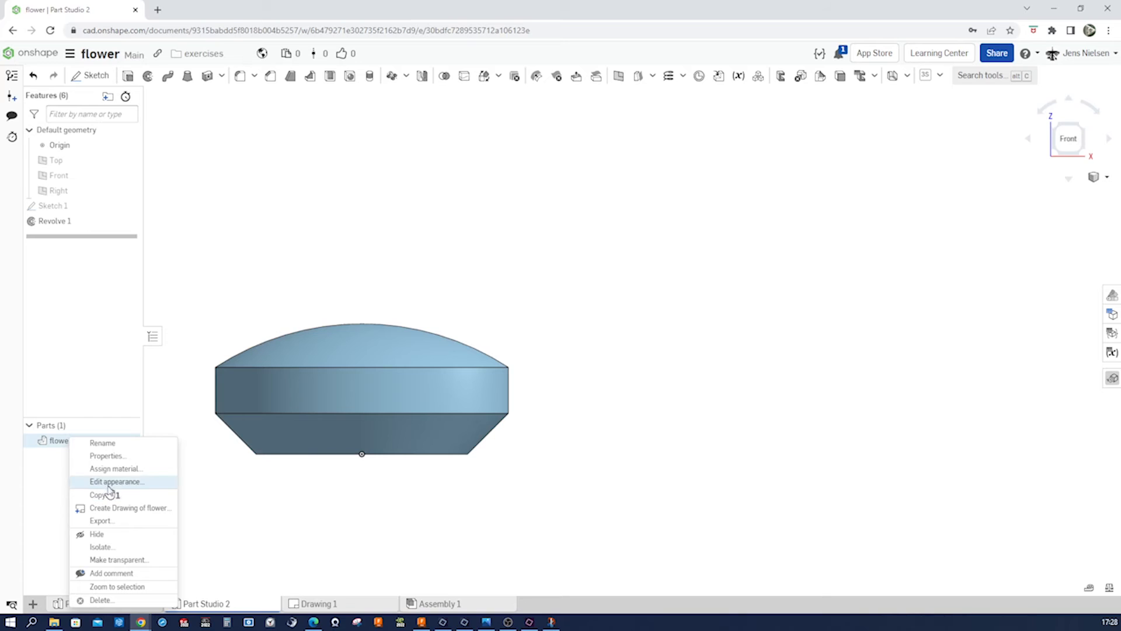
left_click(115, 482)
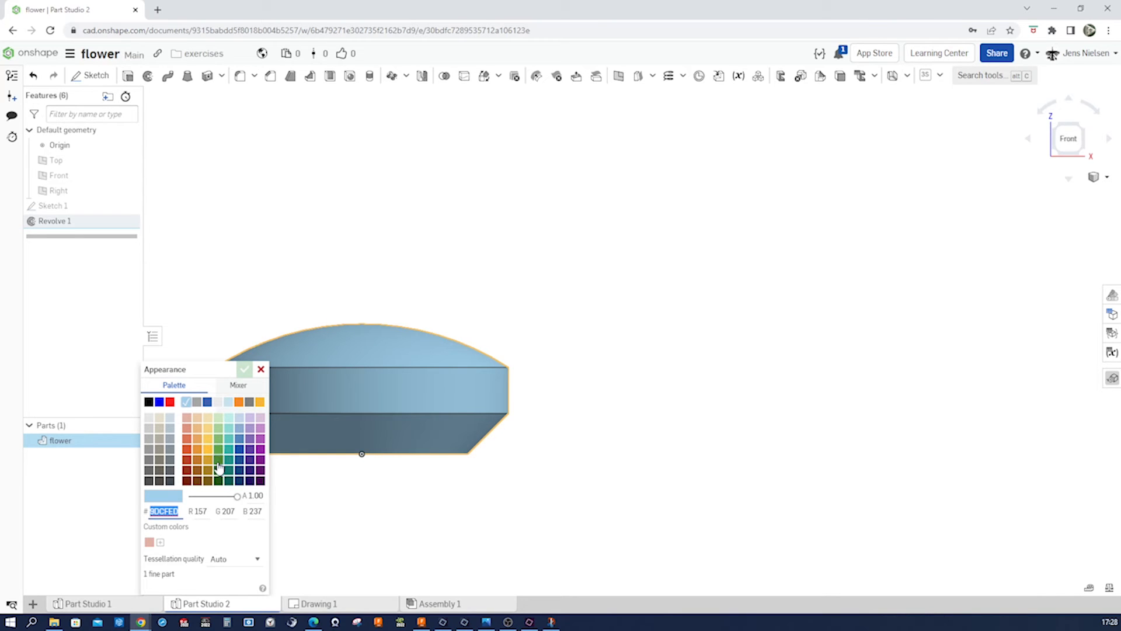
left_click(219, 470)
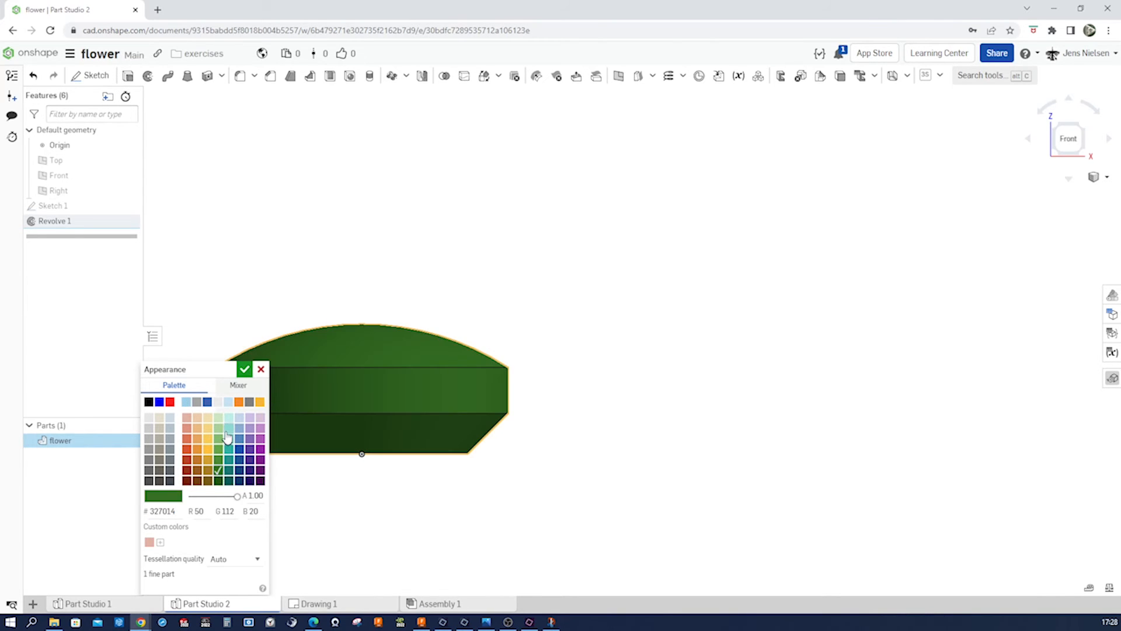
mouse_move(165, 412)
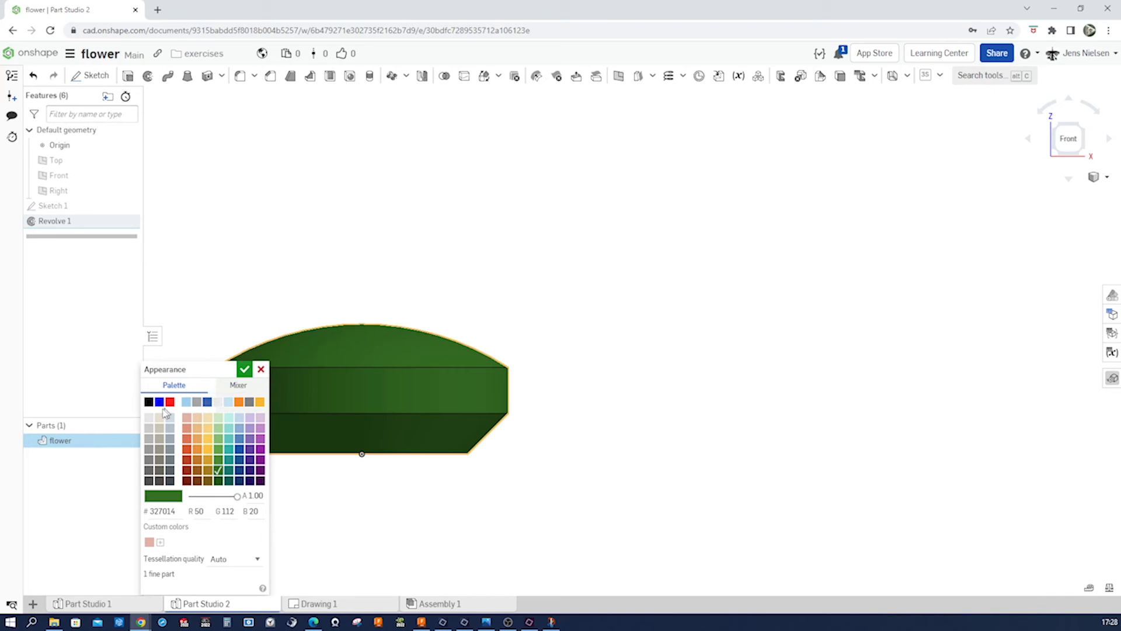
left_click(244, 369)
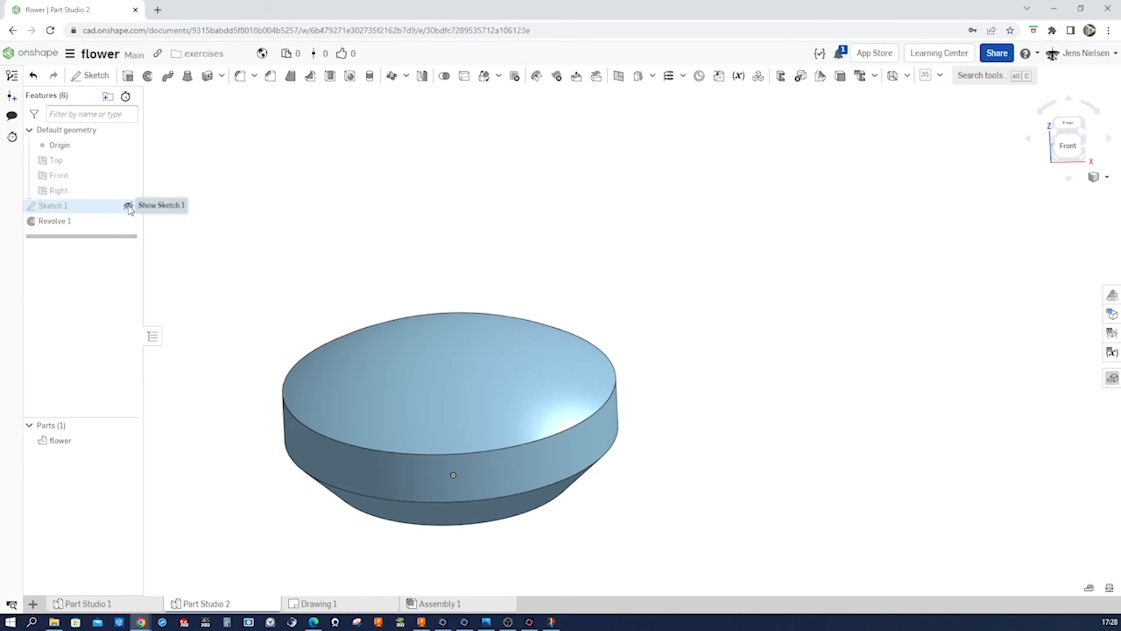
Step: Revolve Sketch 1's tail region about the sketch-edge axis as a new separate disc part (Revolve 2)
left_click(128, 206)
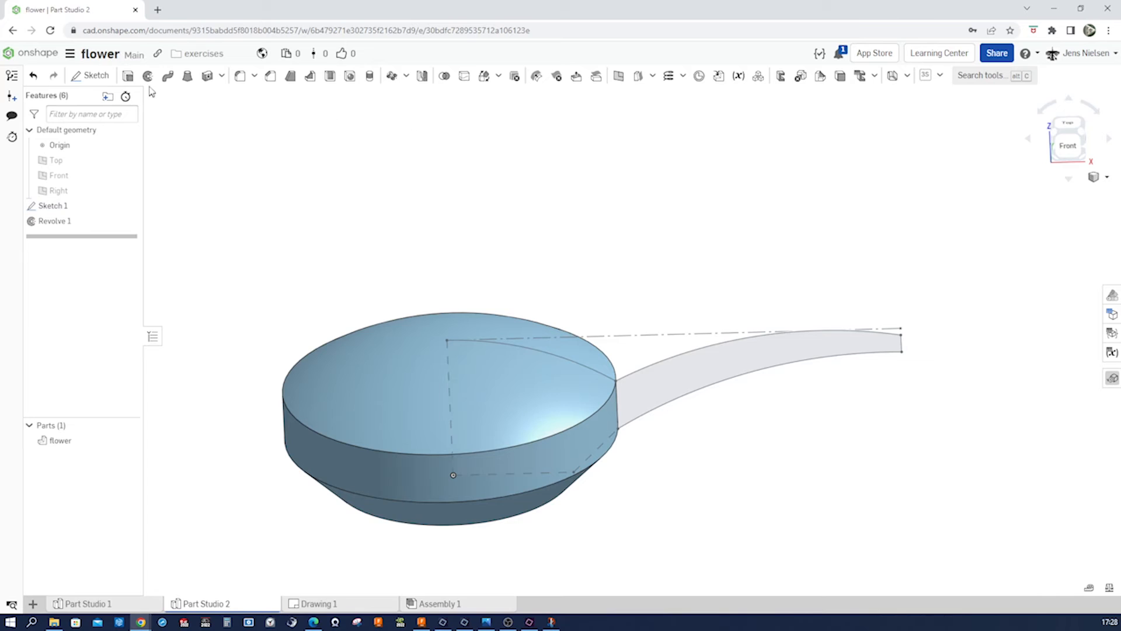
left_click(687, 375)
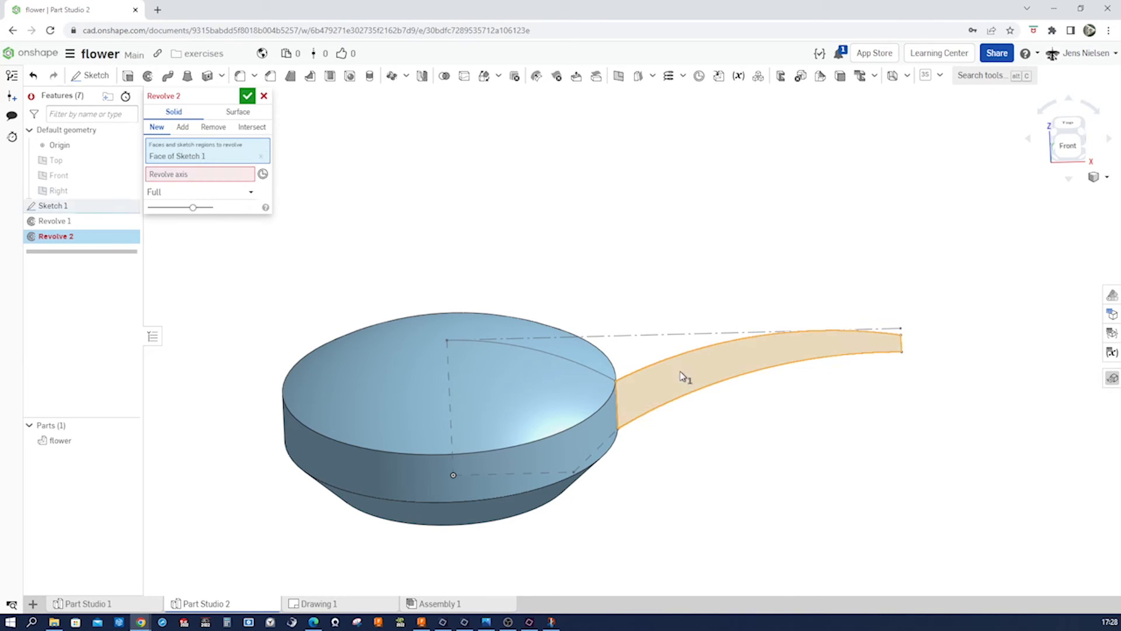
left_click(200, 174)
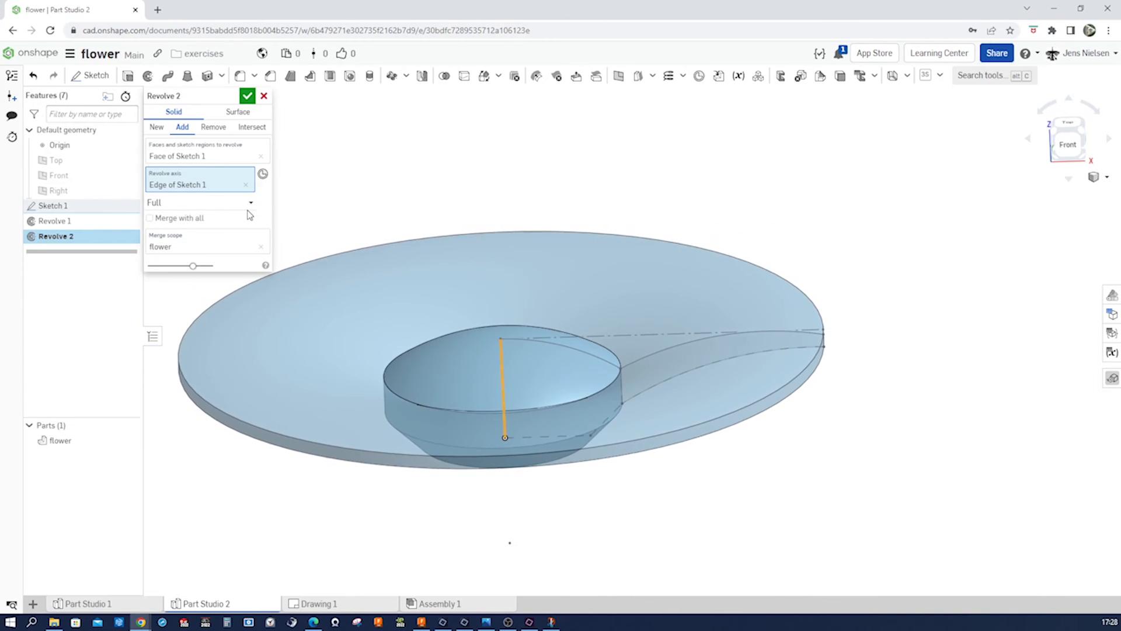
left_click(155, 126)
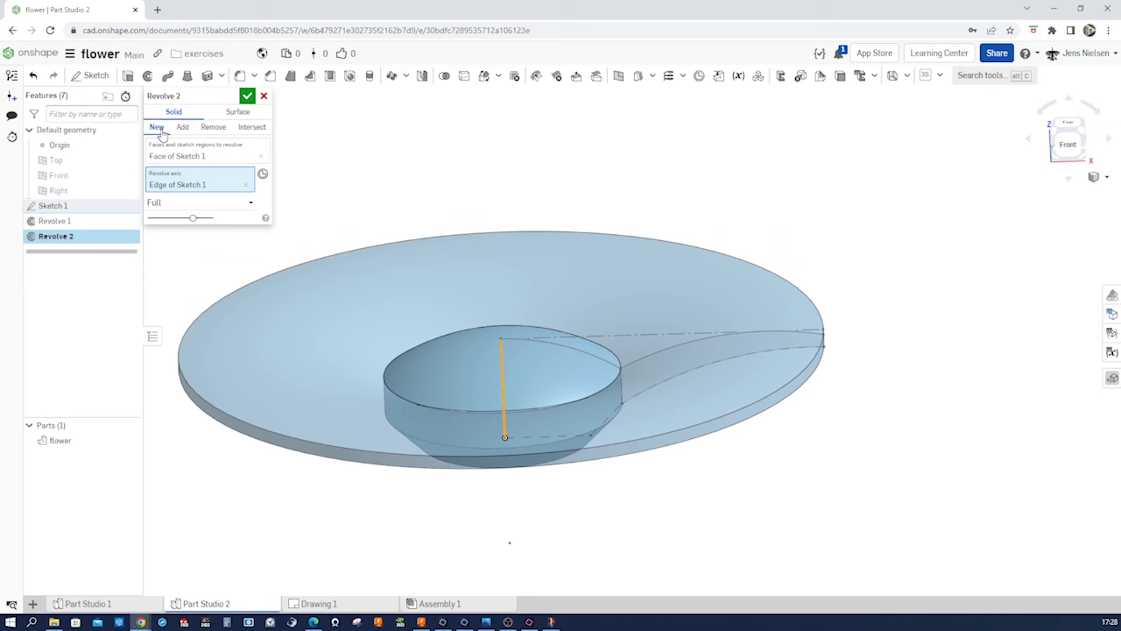
left_click(248, 94)
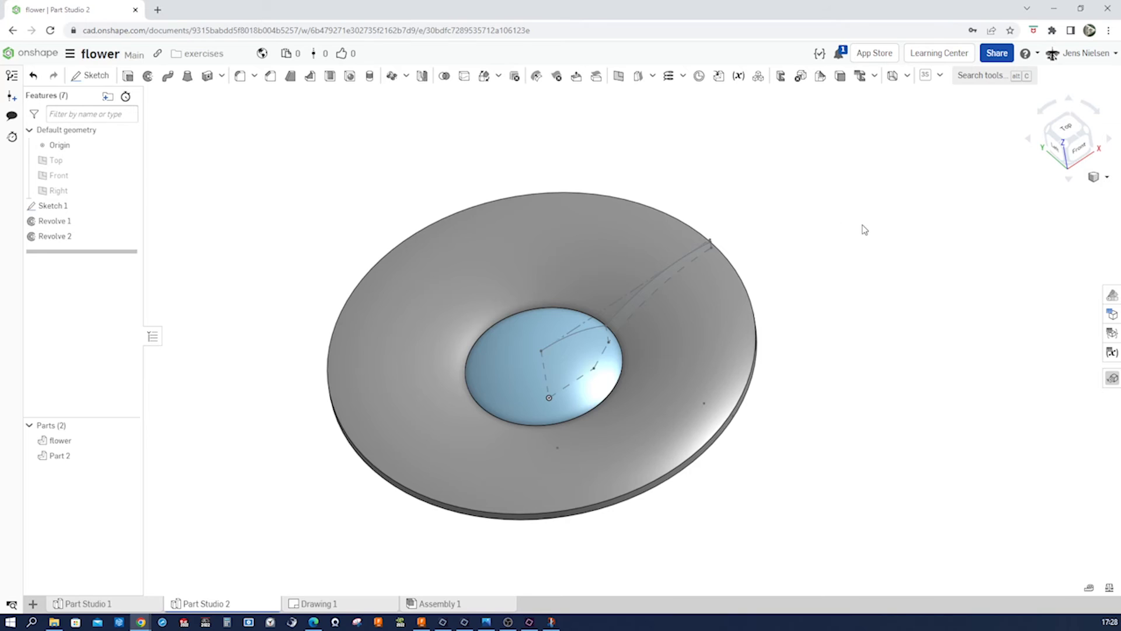
Step: Start Sketch 2 on the Top plane above the revolved parts
left_click(95, 75)
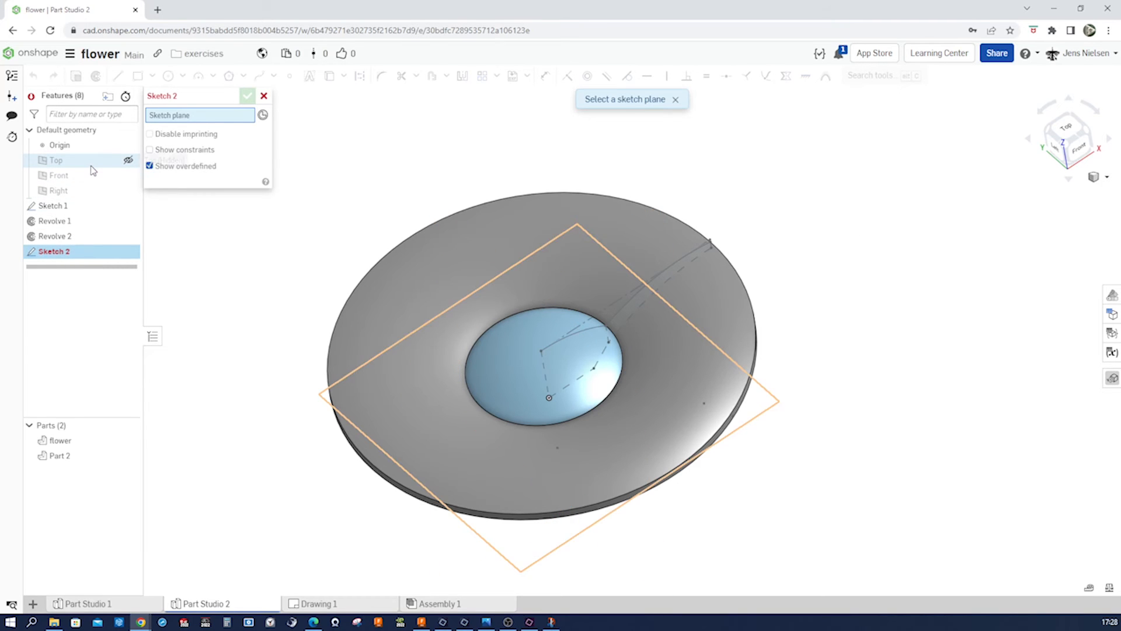
left_click(56, 160)
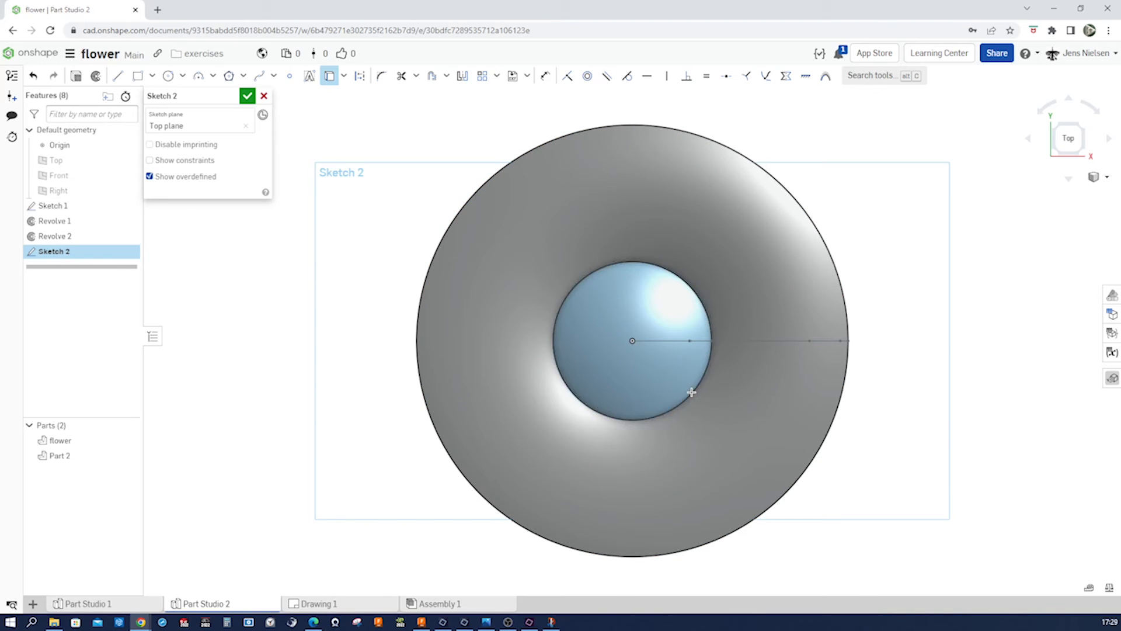
mouse_move(796, 342)
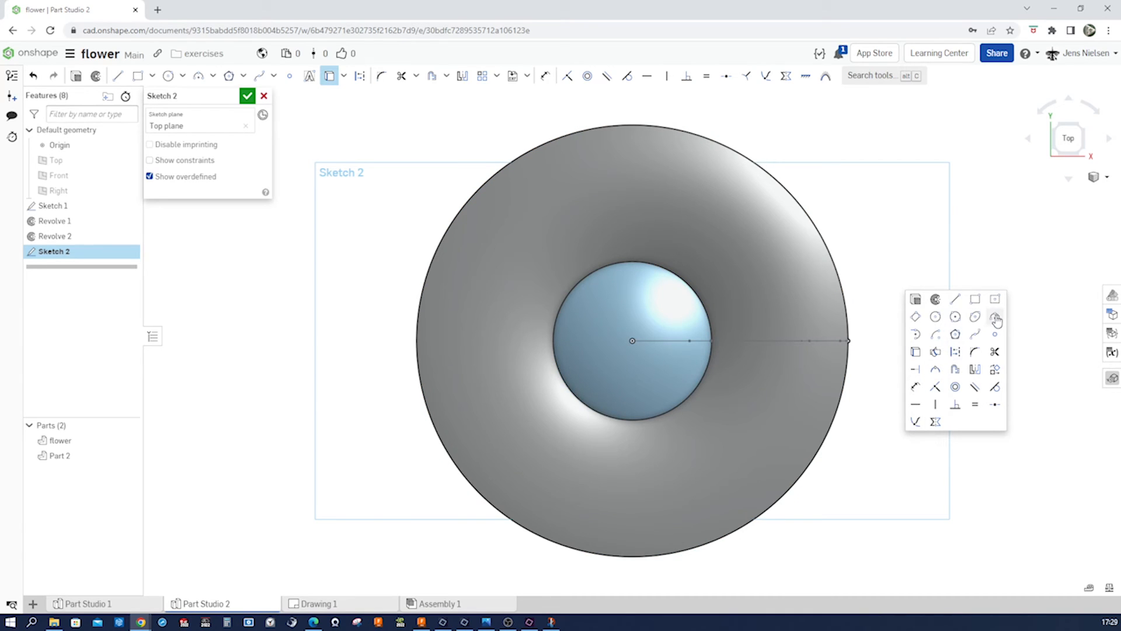
Step: Draw a three-point petal arc from the rim toward the dome and constrain it at 36°
left_click(995, 317)
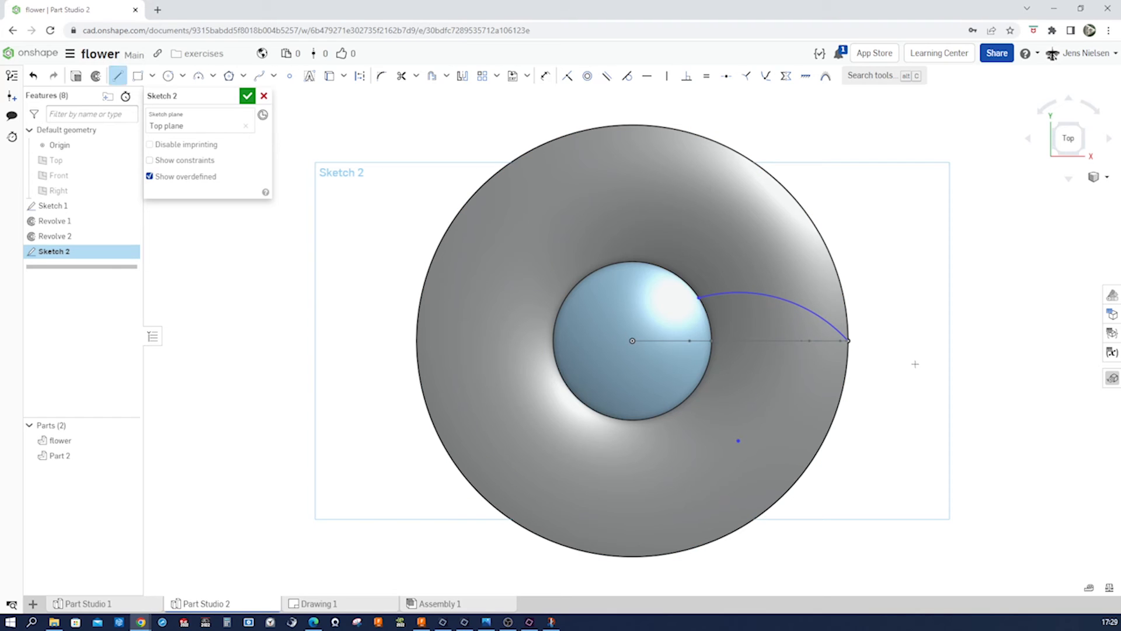
left_click(695, 333)
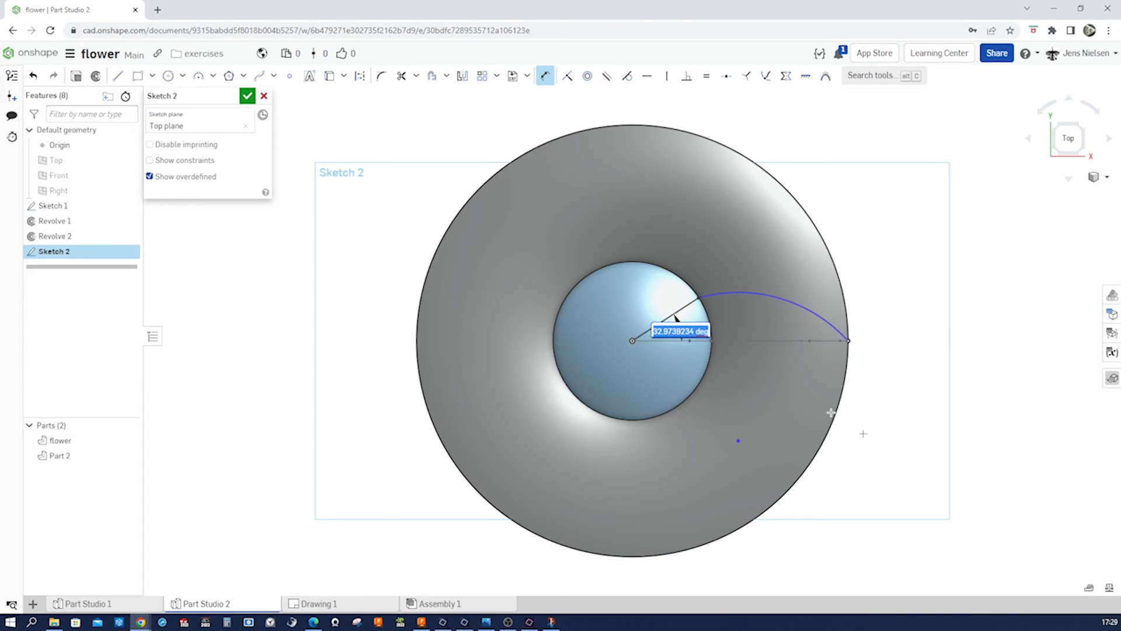
mouse_move(460, 283)
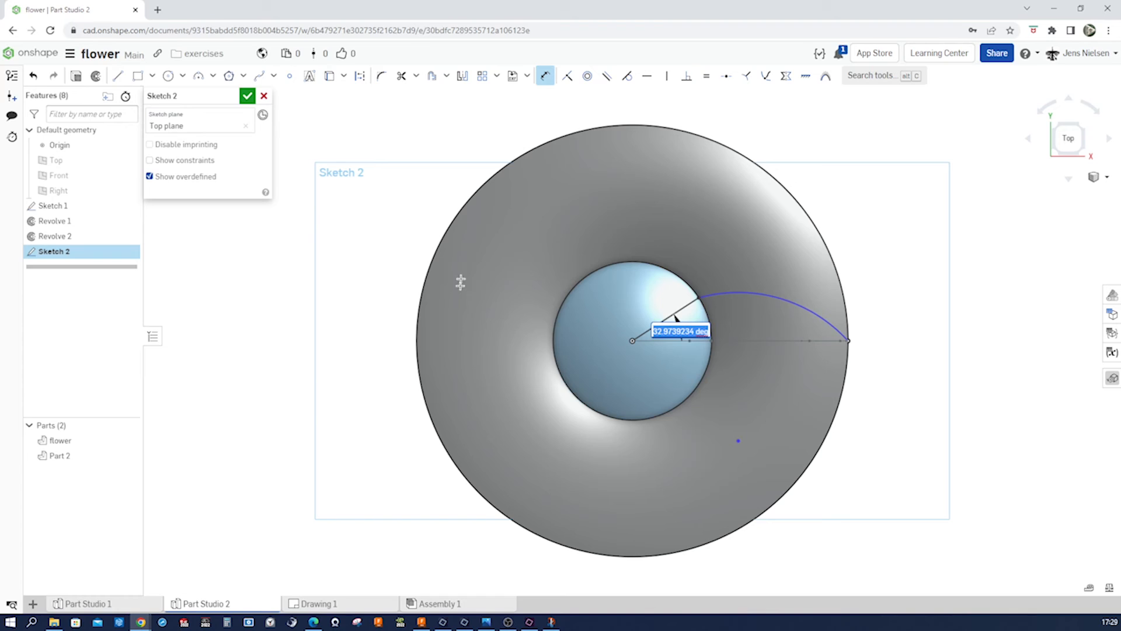
mouse_move(879, 463)
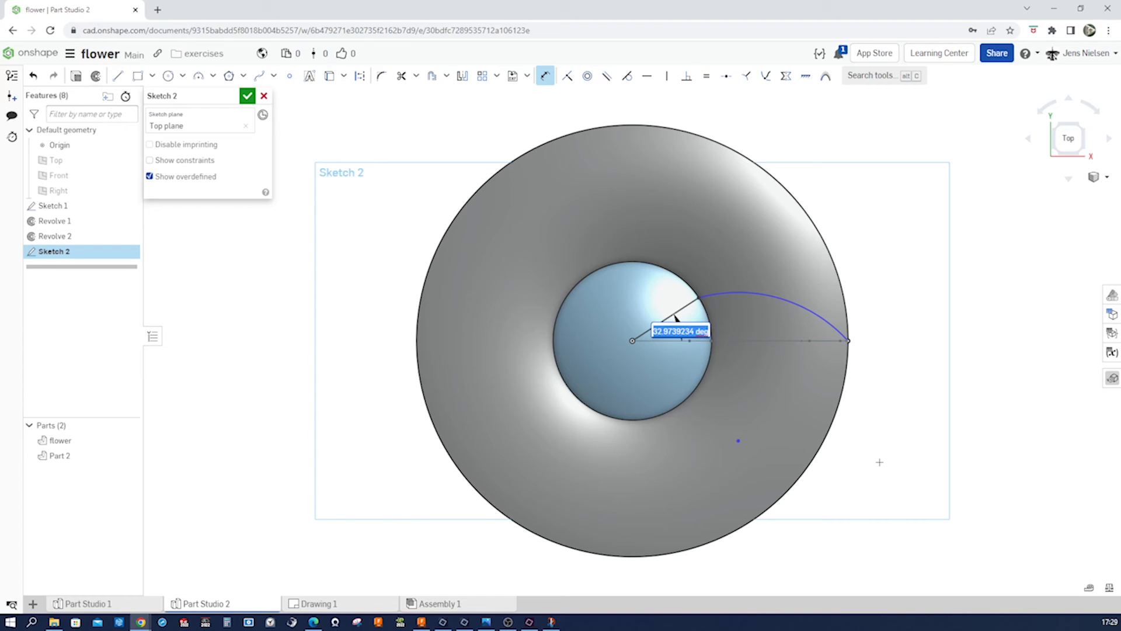
mouse_move(874, 463)
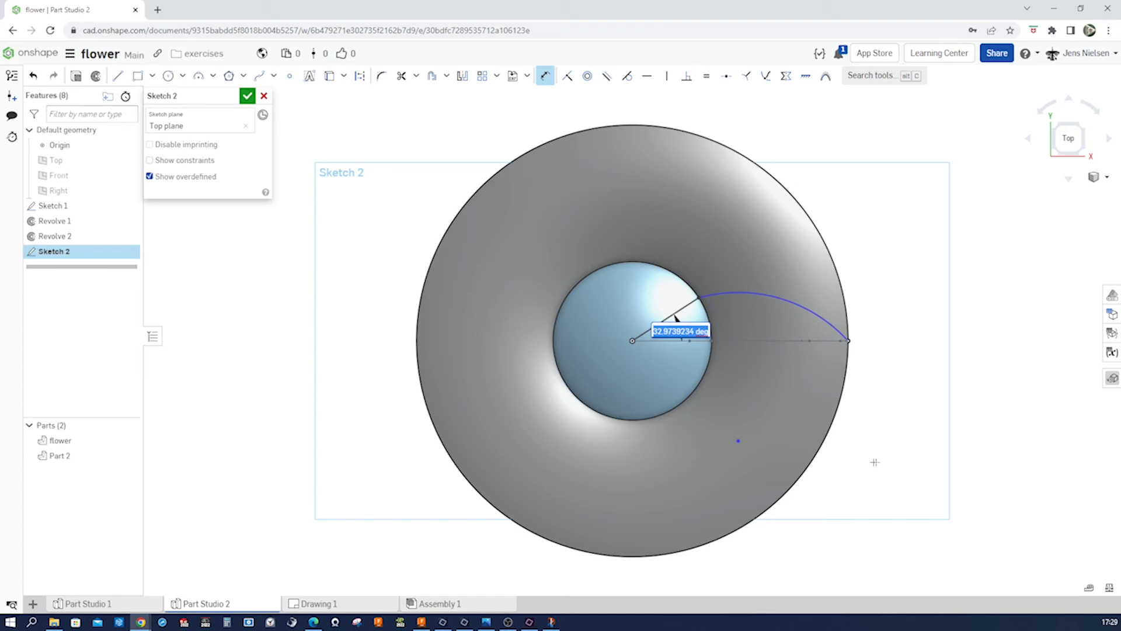
mouse_move(986, 449)
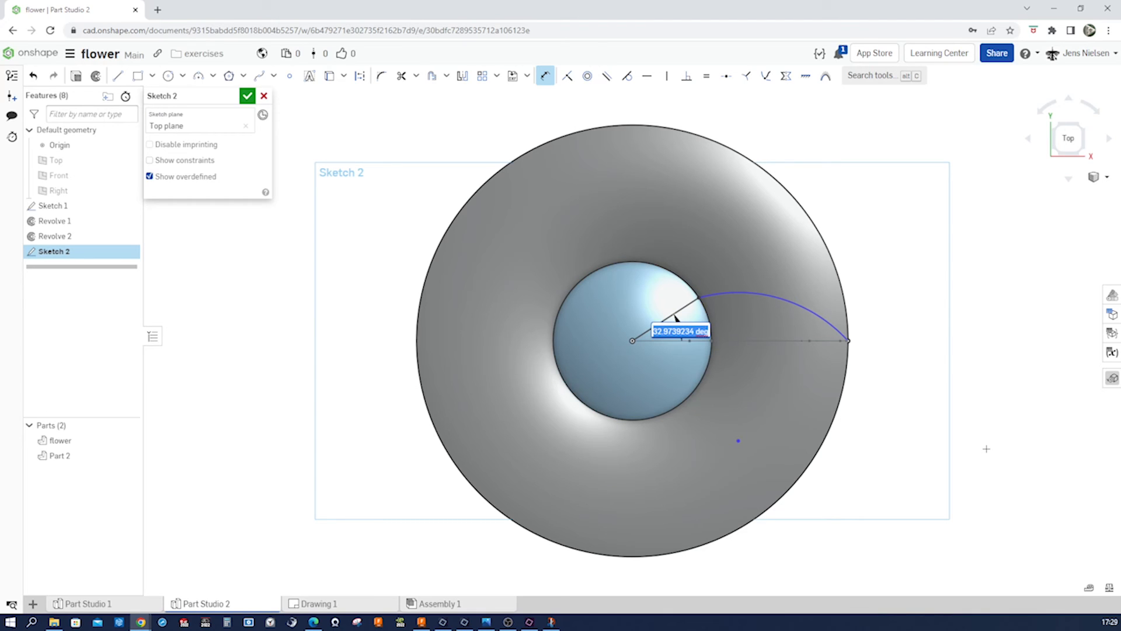
mouse_move(783, 358)
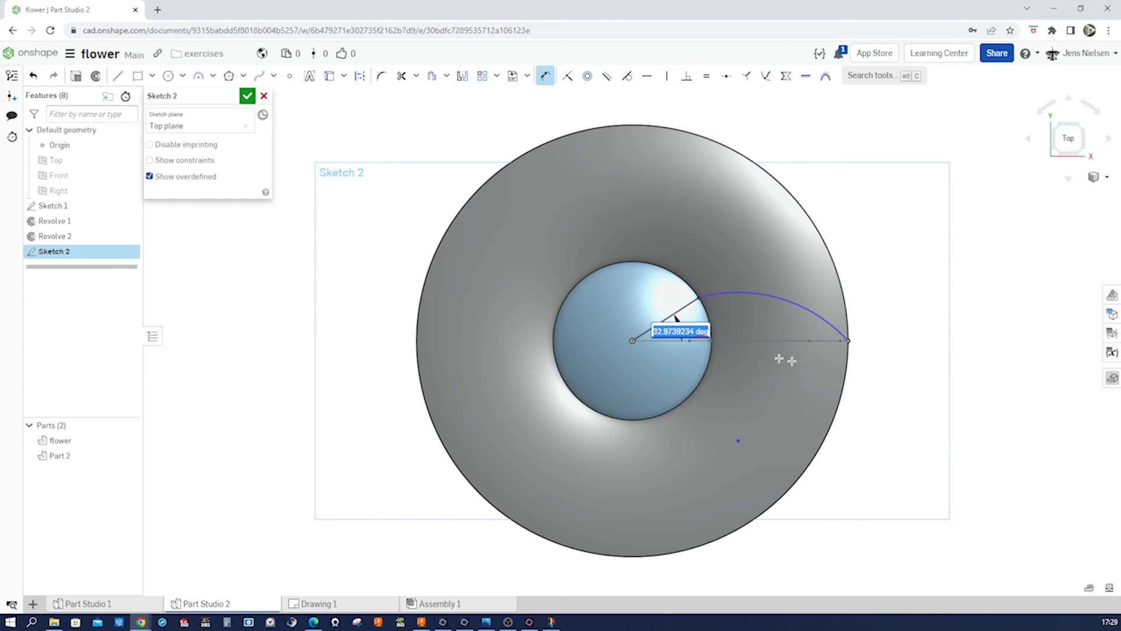
type("36°")
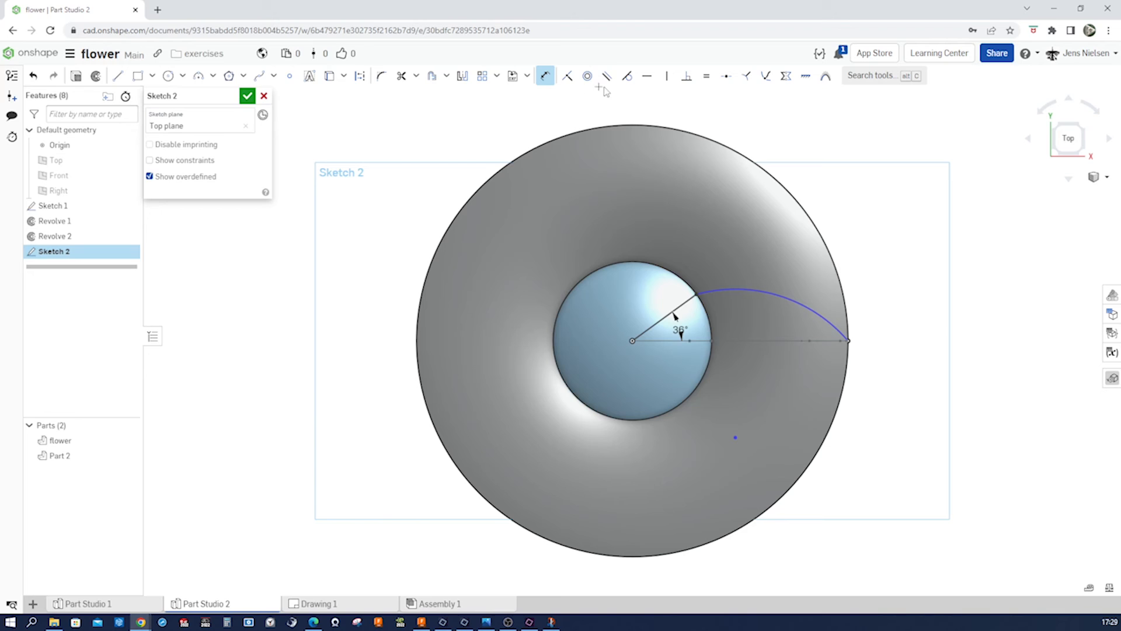
left_click(627, 75)
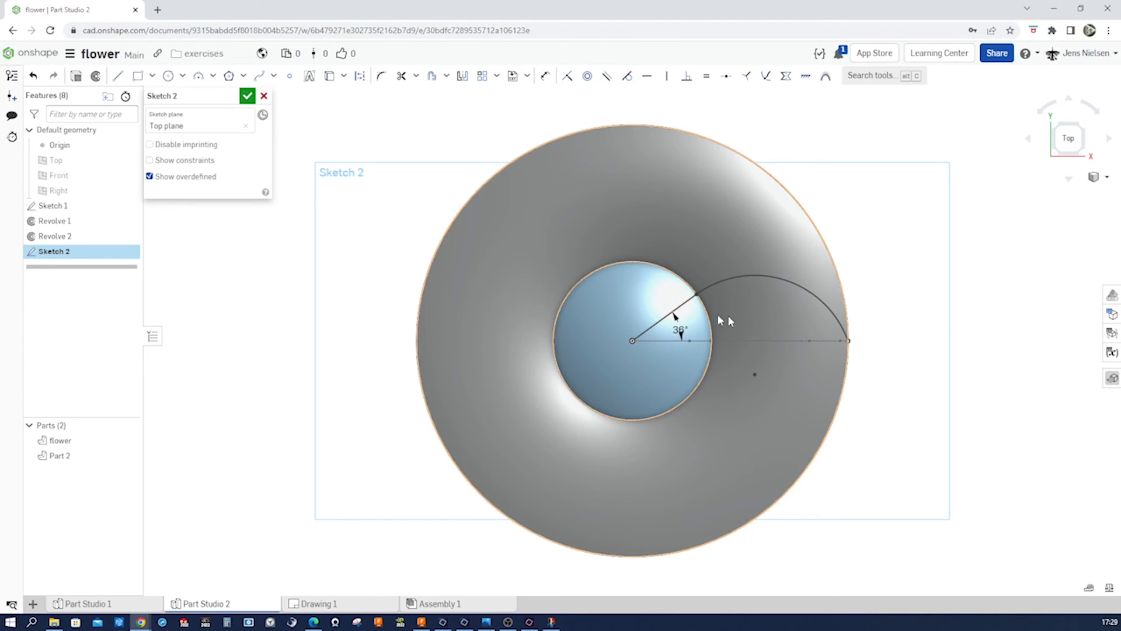
left_click(668, 311)
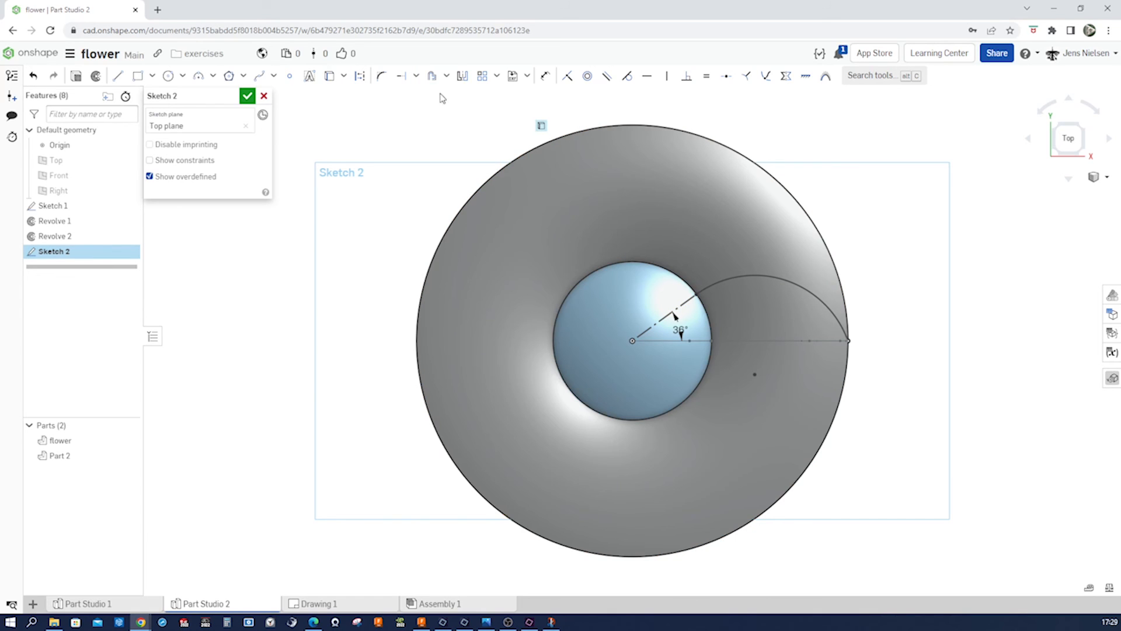
Step: Mirror the petal arc across the horizontal centre line to close the outline
left_click(463, 76)
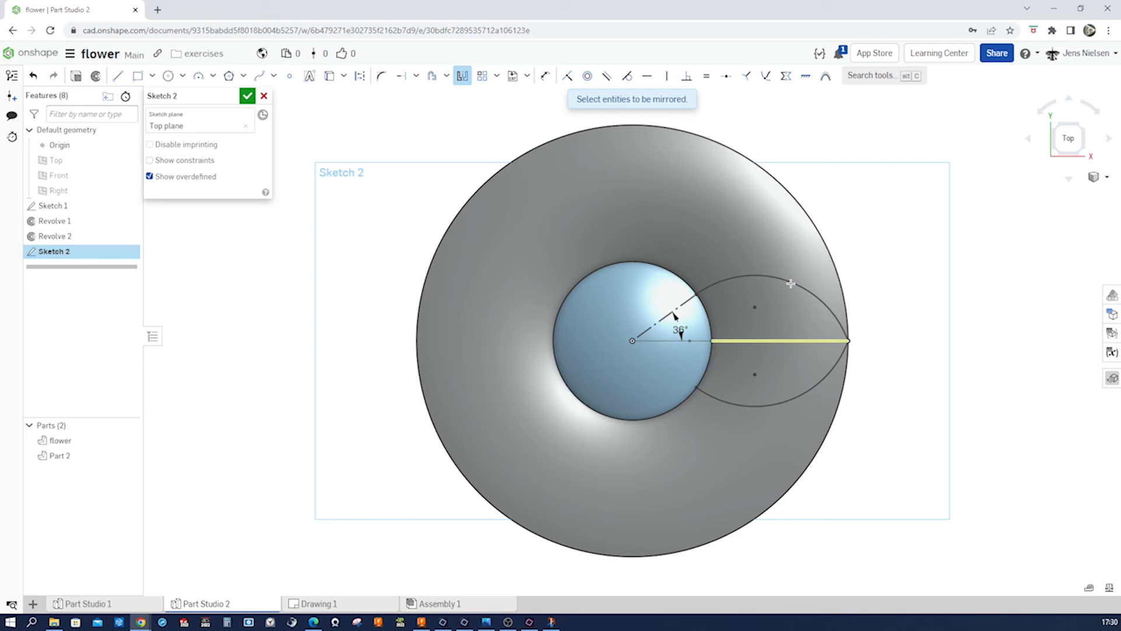
mouse_move(763, 161)
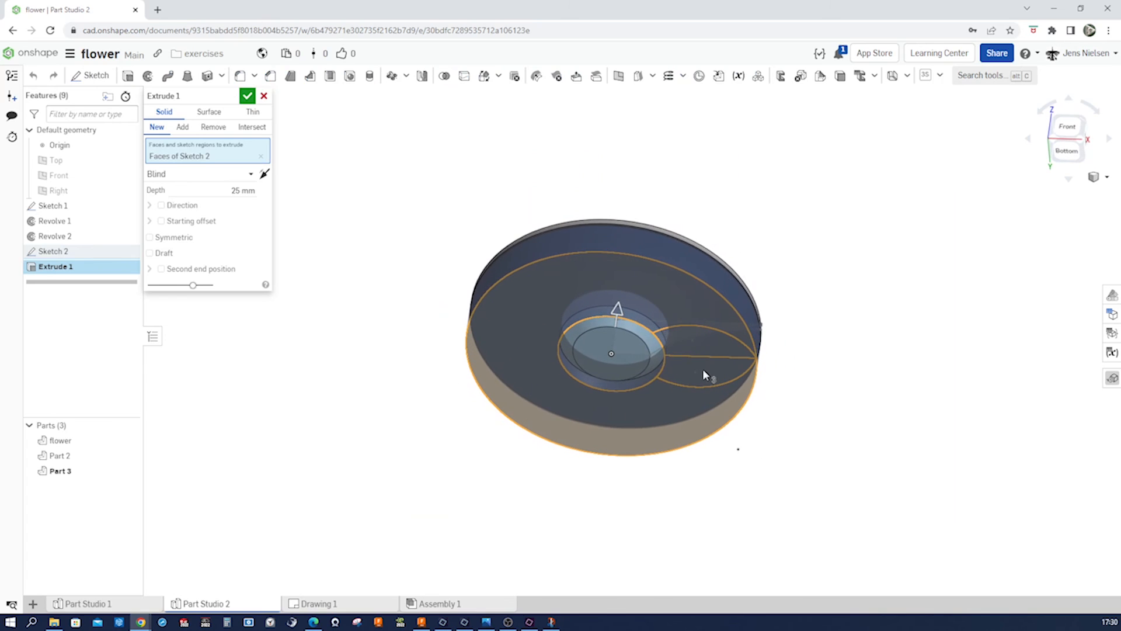
Step: Extrude Sketch 2 as an Intersect, Through all, merged with Part 2 to trim the petal solid
left_click(260, 156)
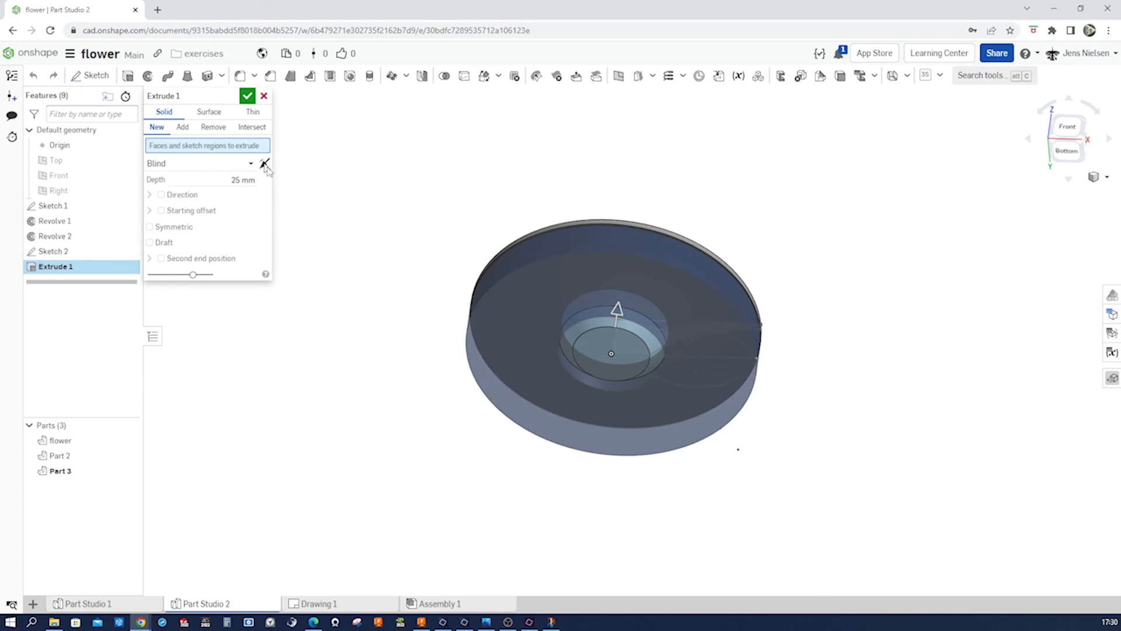
left_click(705, 354)
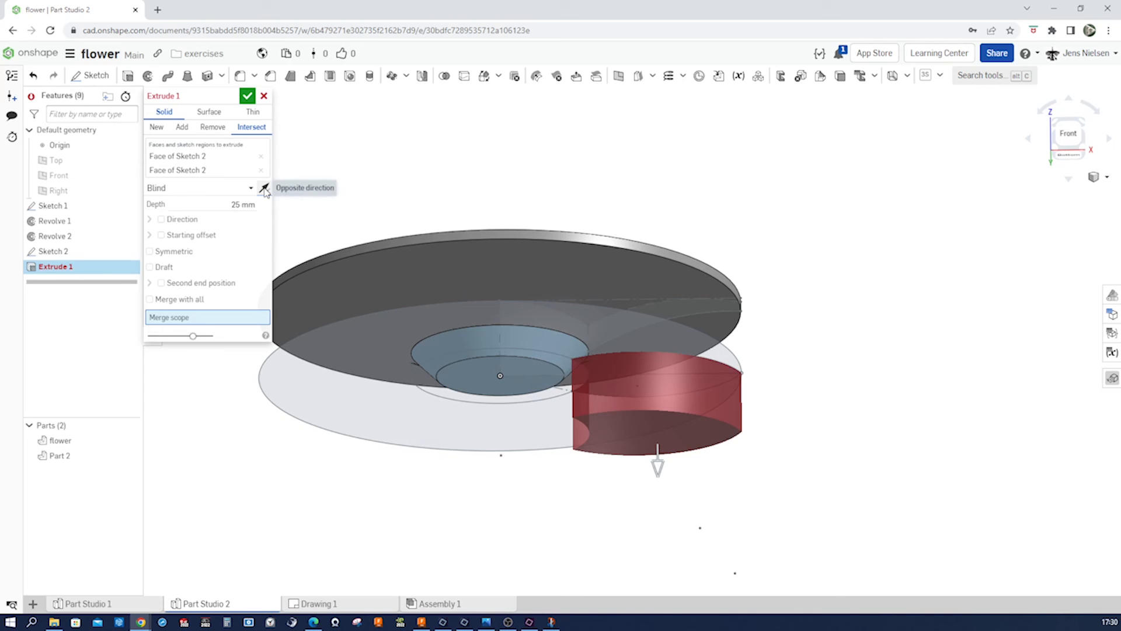
left_click(264, 187)
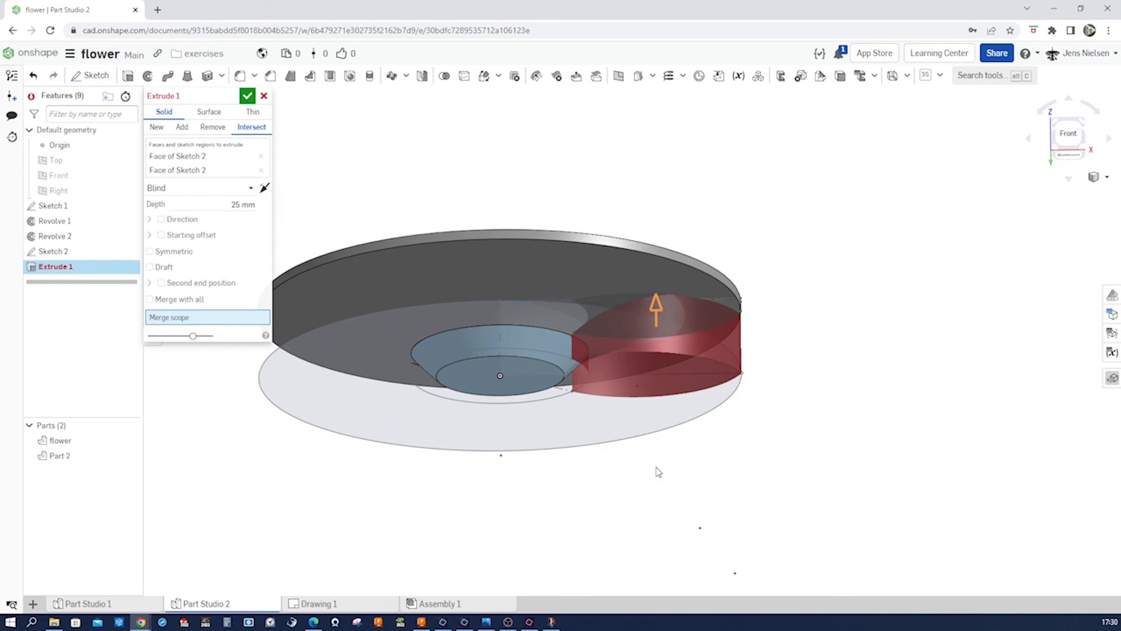
left_click(199, 187)
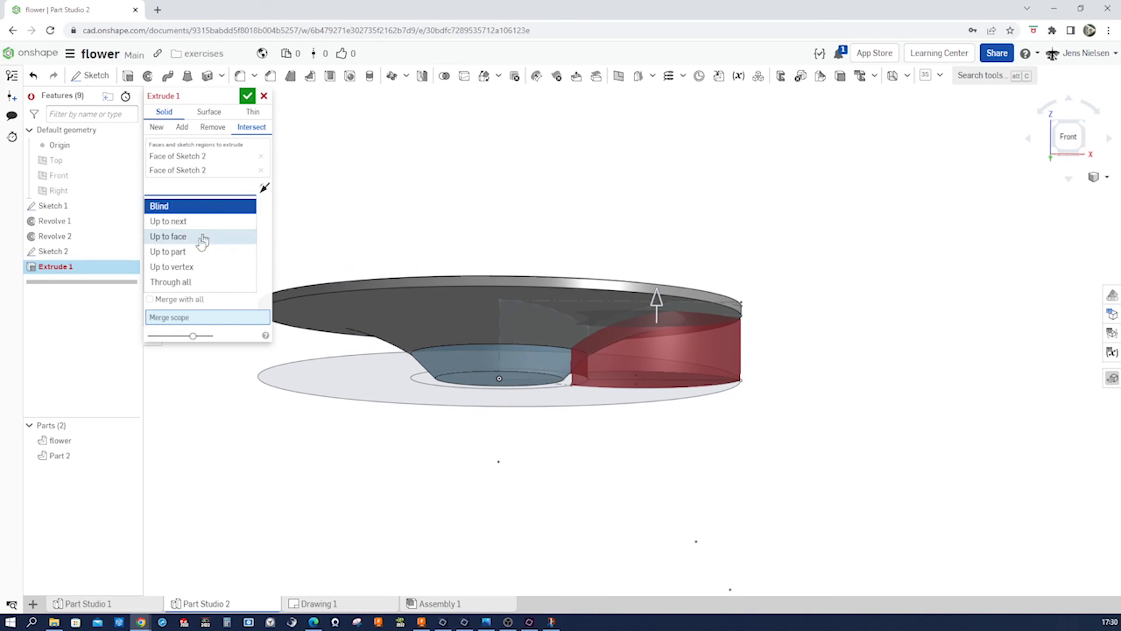
left_click(171, 281)
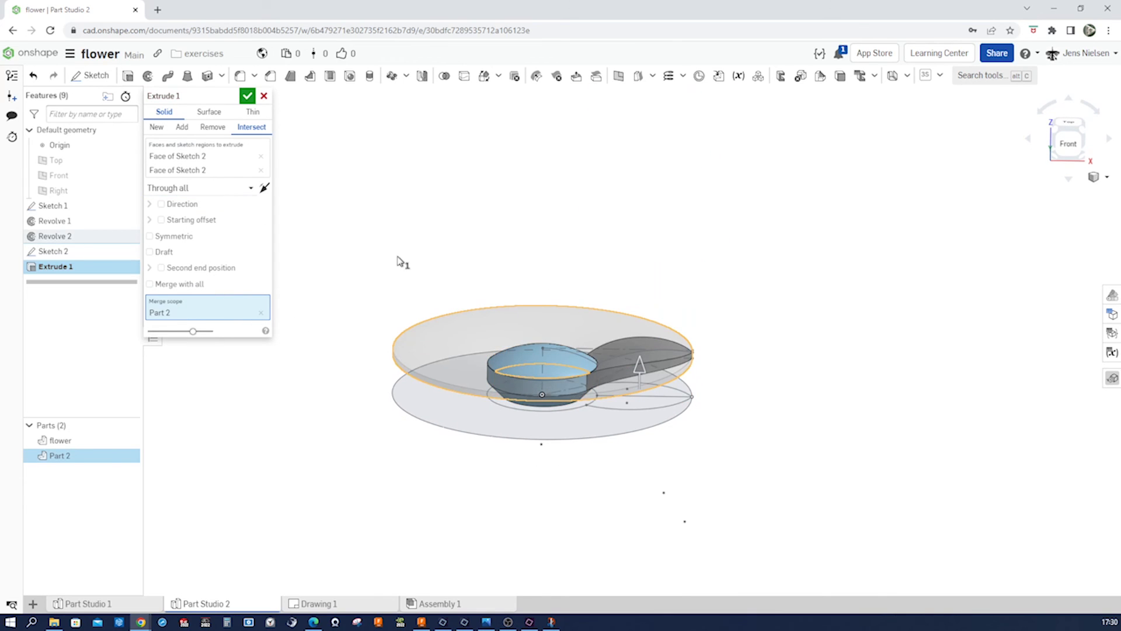
left_click(248, 94)
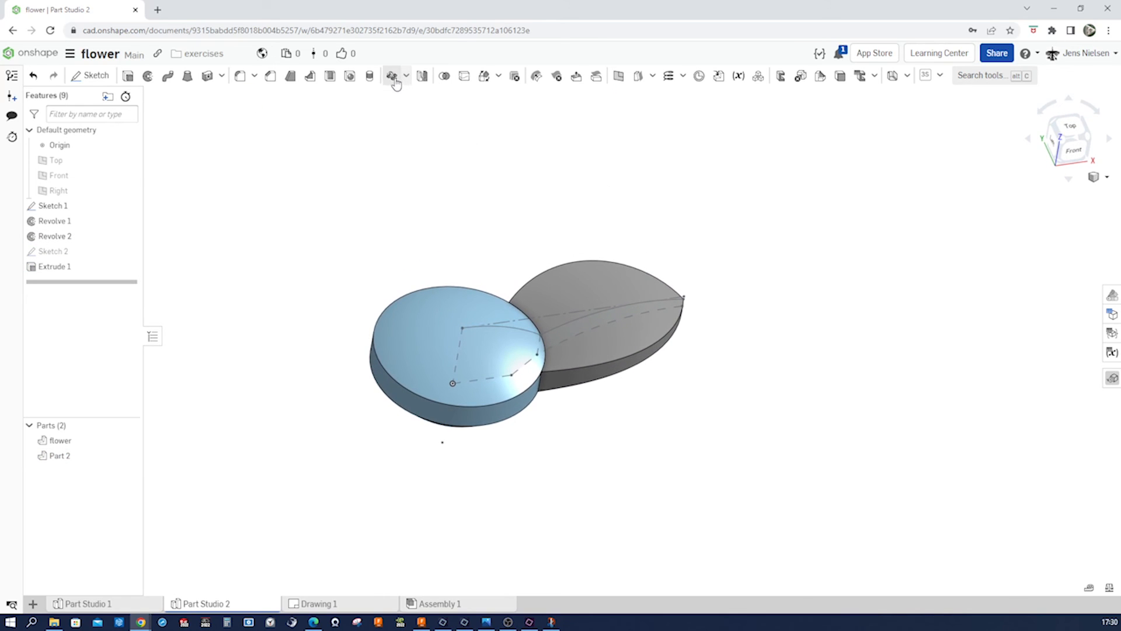
Step: Circular-pattern Part 2 five times about the sketch edge to ring the dome with petals
left_click(393, 76)
type("5")
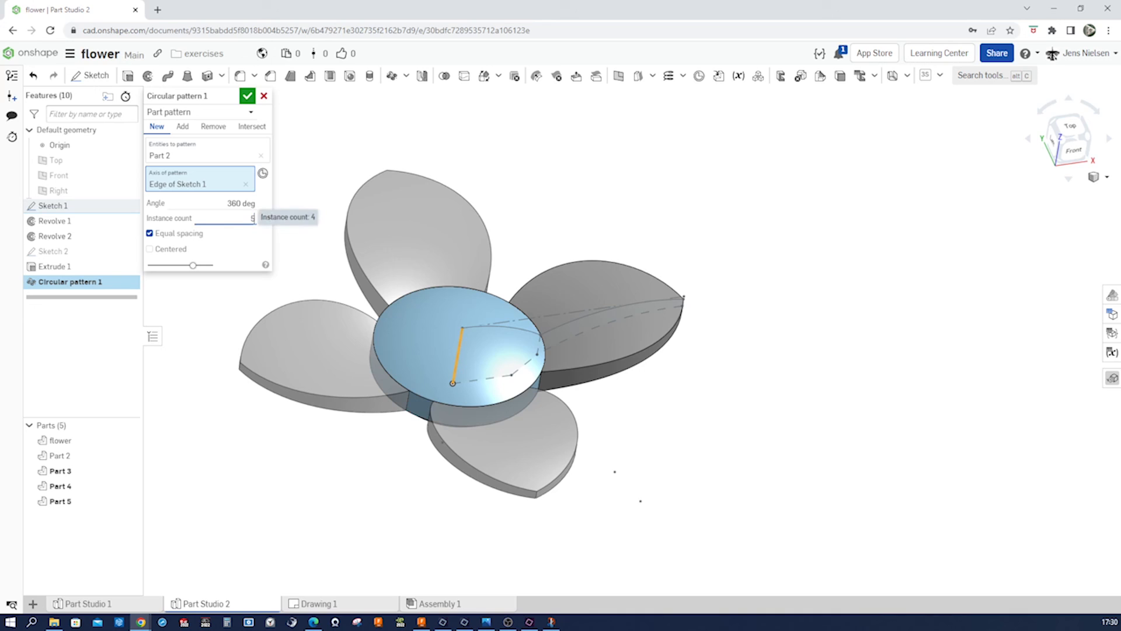
left_click(246, 94)
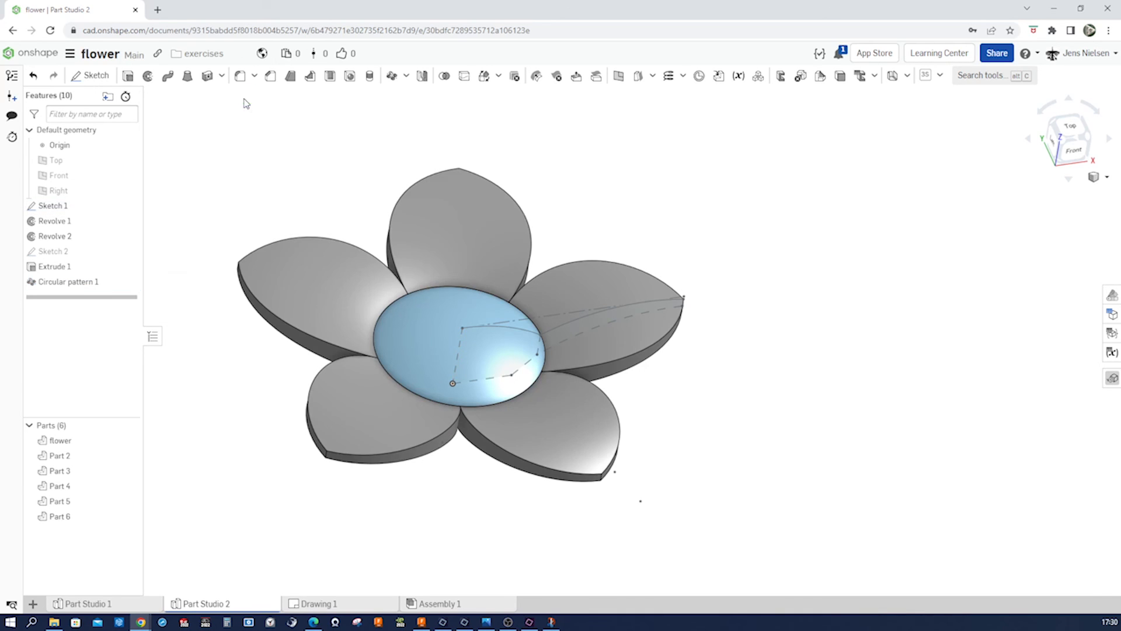
left_click(444, 76)
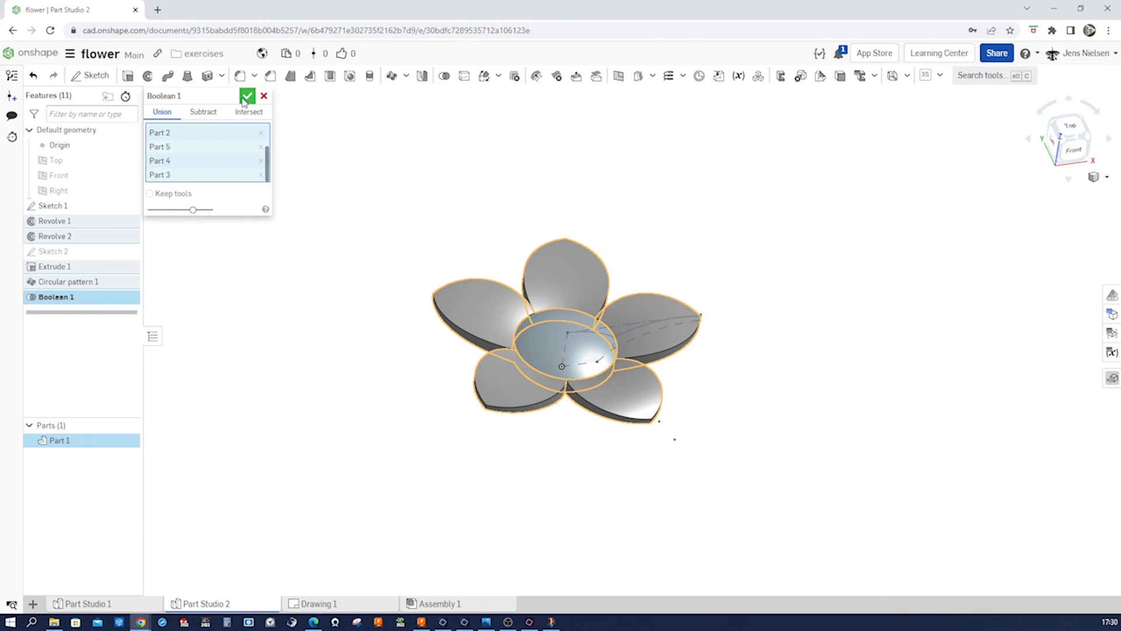
Step: Confirm Boolean 1 uniting dome and petals, and rename the part 'floer'
left_click(248, 96)
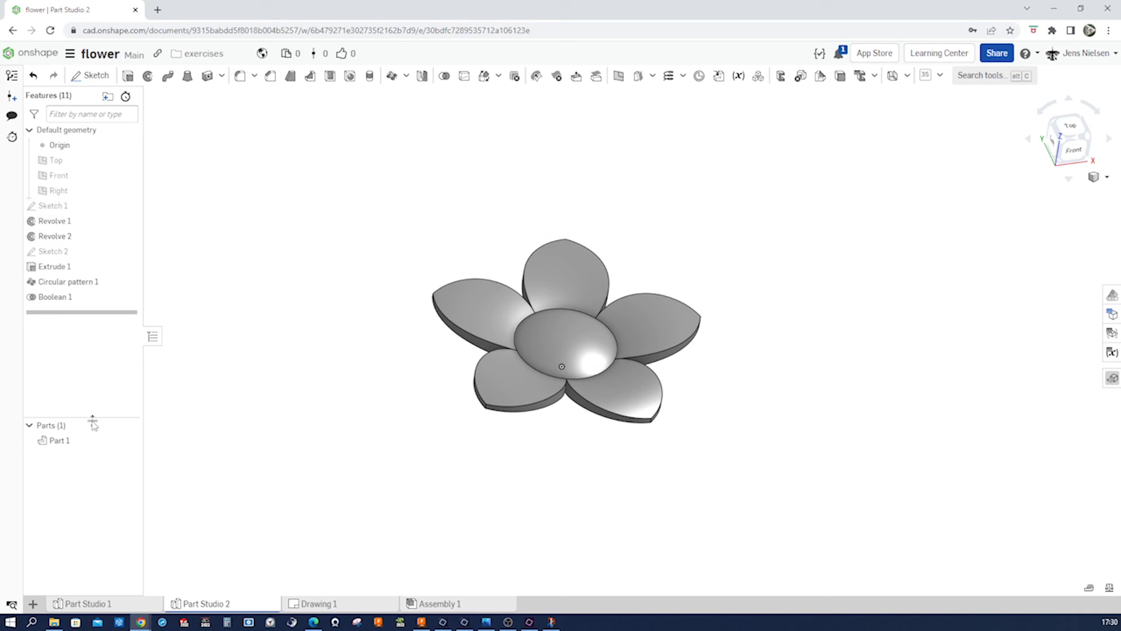
double_click(59, 441)
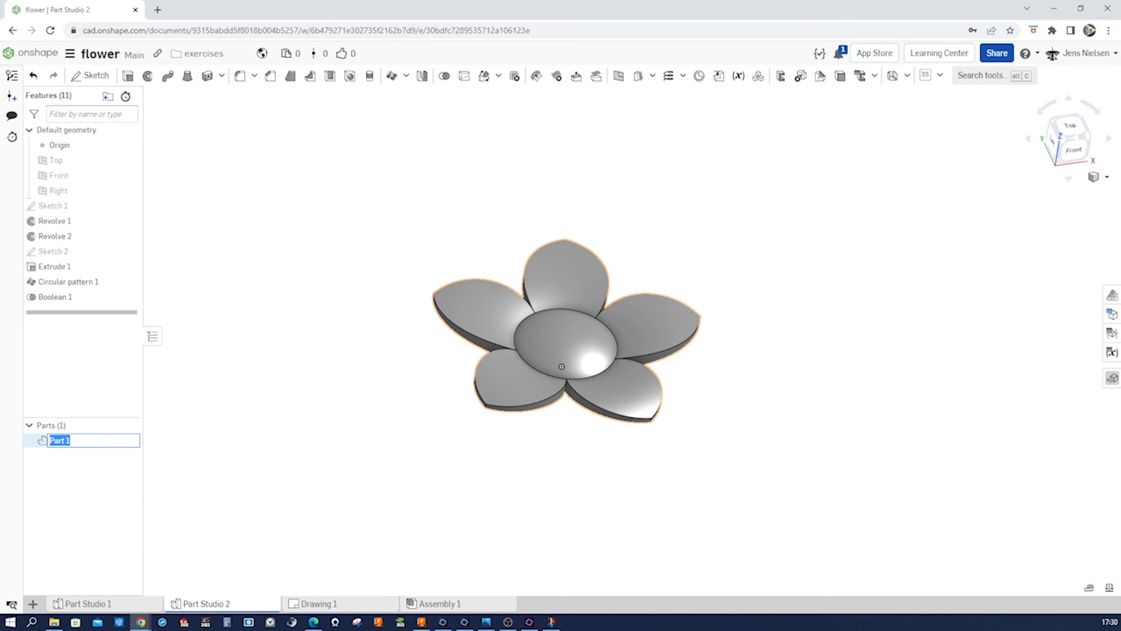
type("floer")
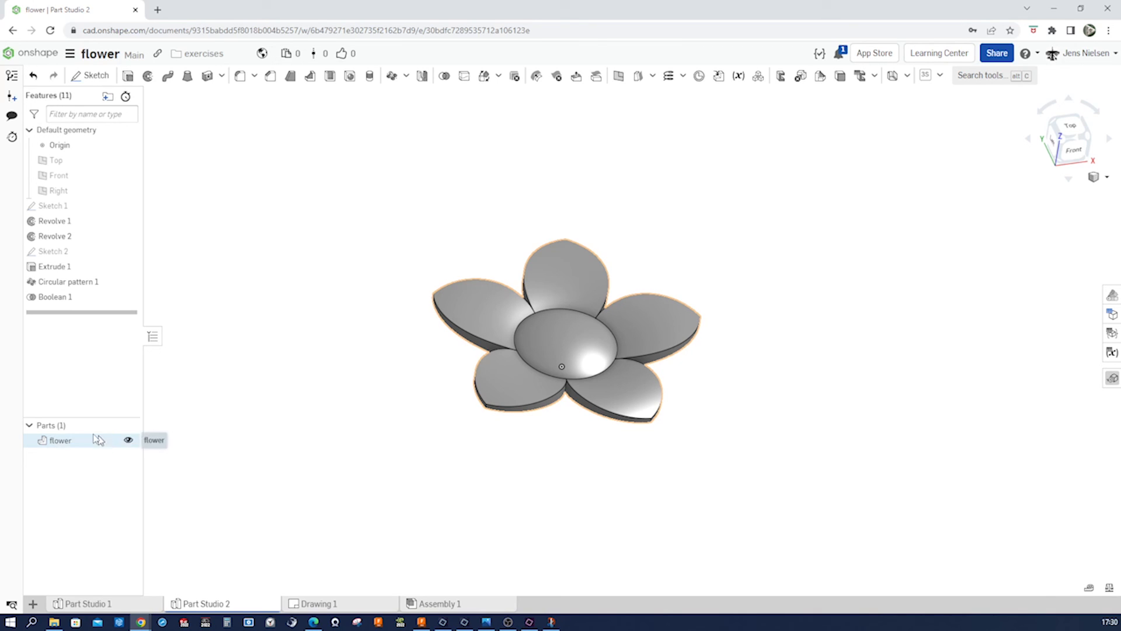
Step: Give the whole flower part a dark green appearance
right_click(59, 440)
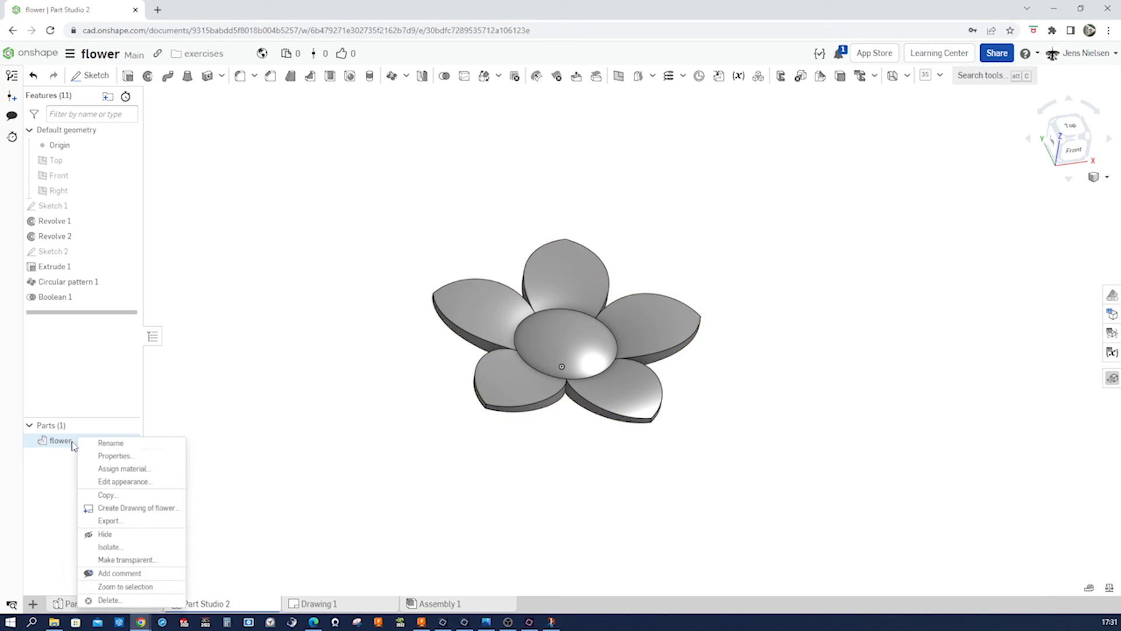
left_click(124, 481)
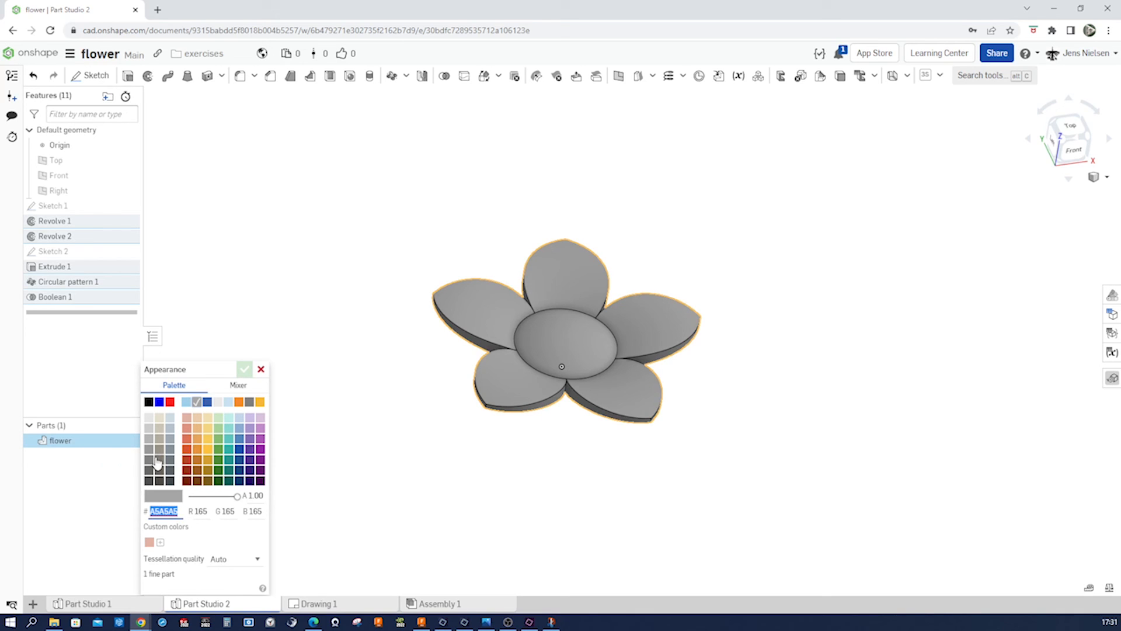
left_click(218, 470)
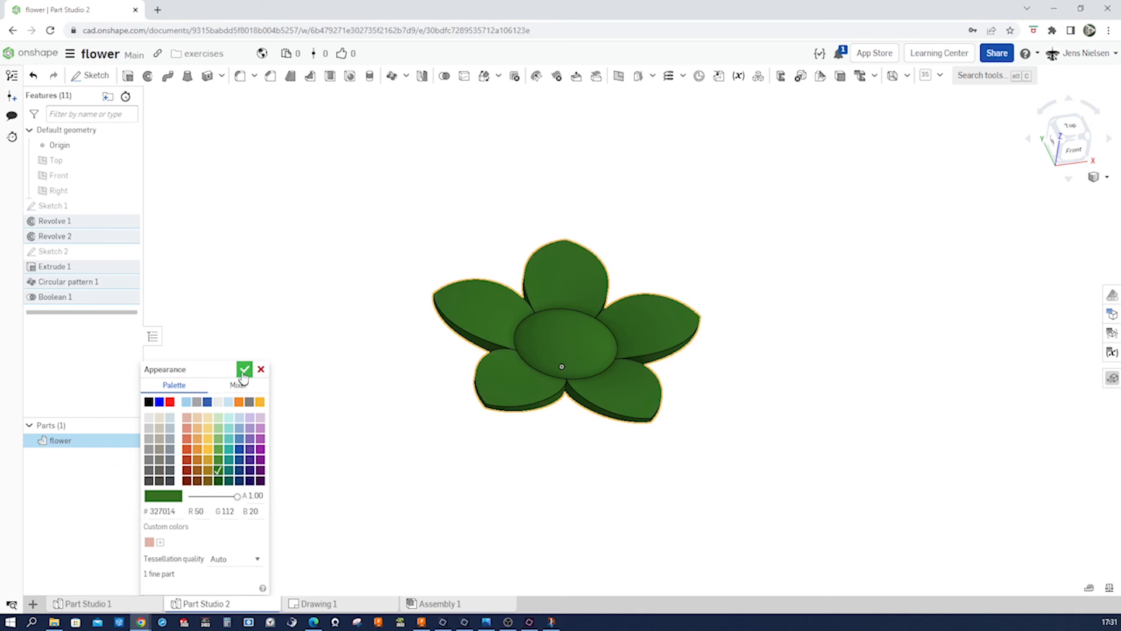
left_click(244, 370)
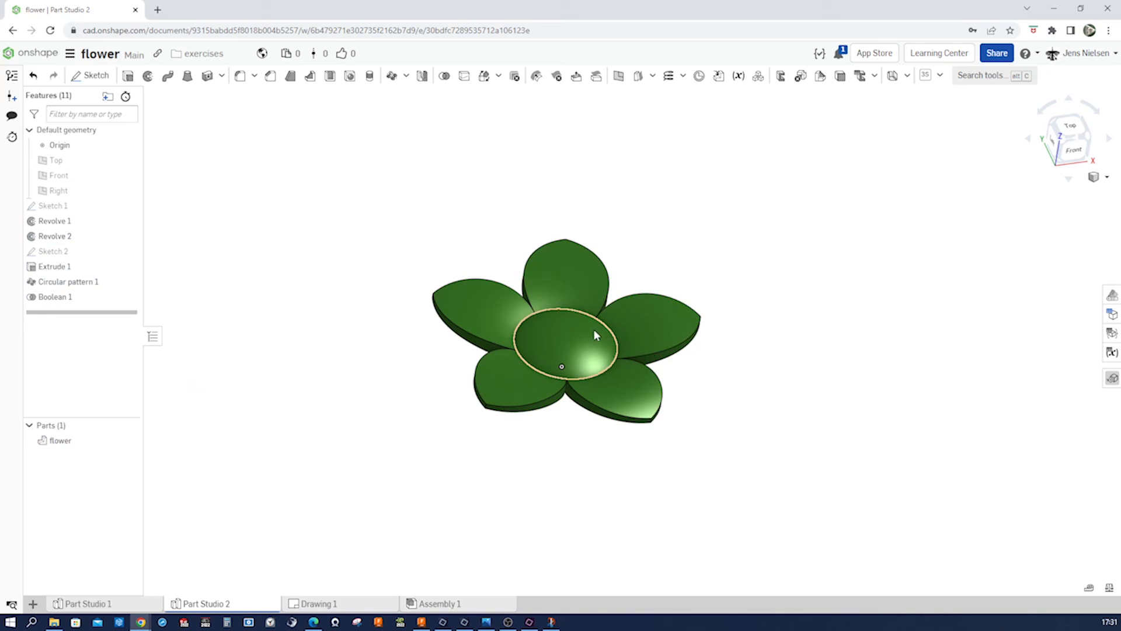
Step: Give the dome face its own light grey-white face appearance
right_click(597, 335)
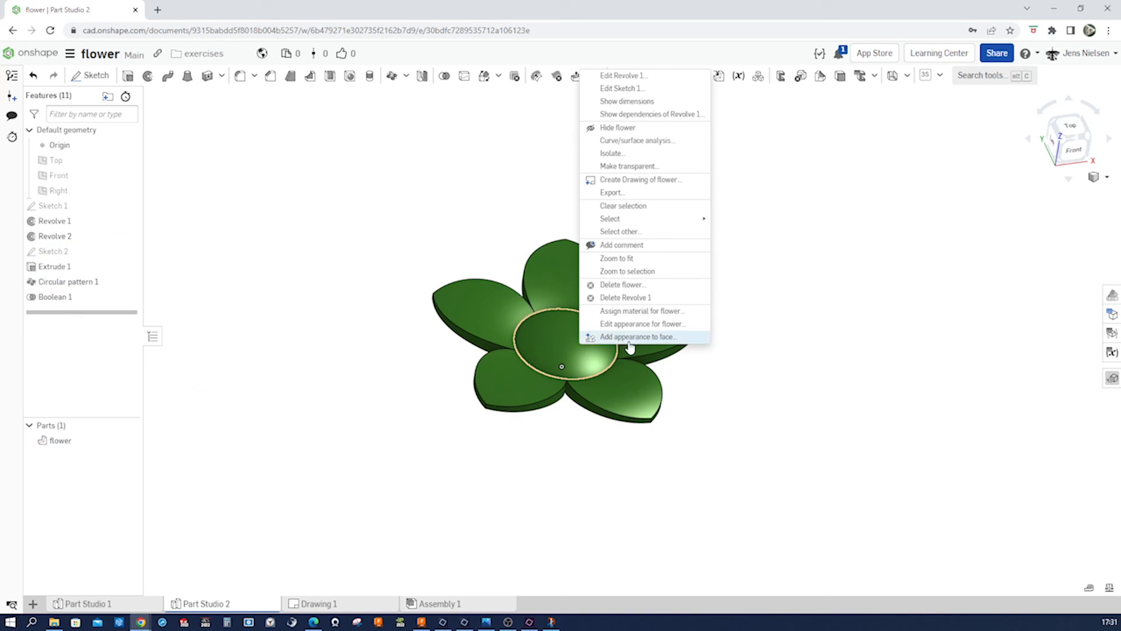
left_click(638, 337)
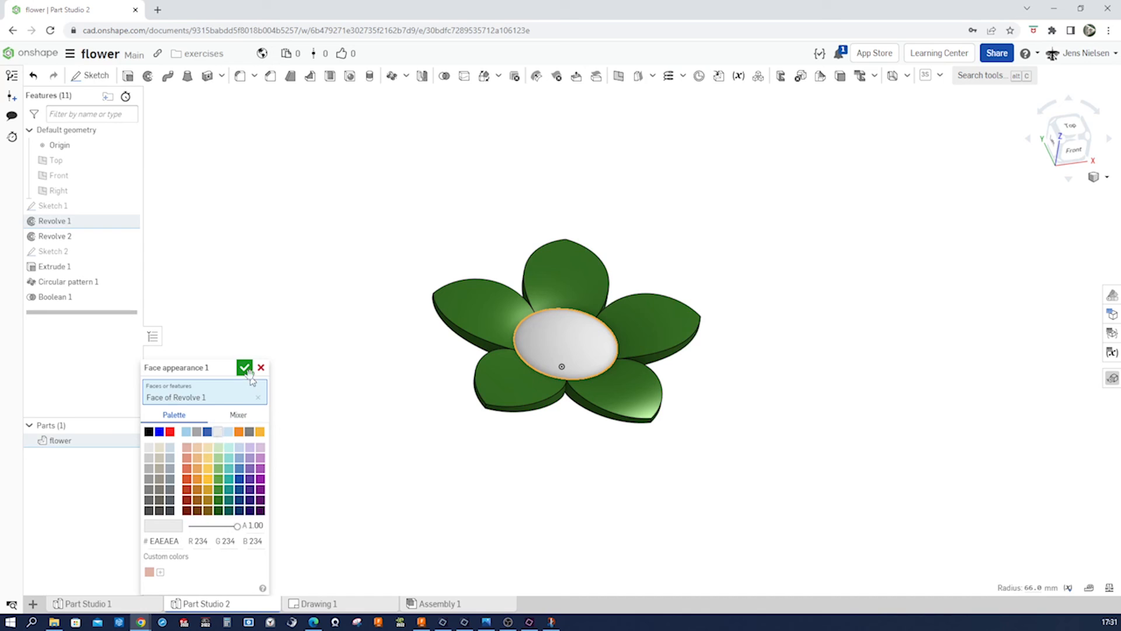
left_click(244, 366)
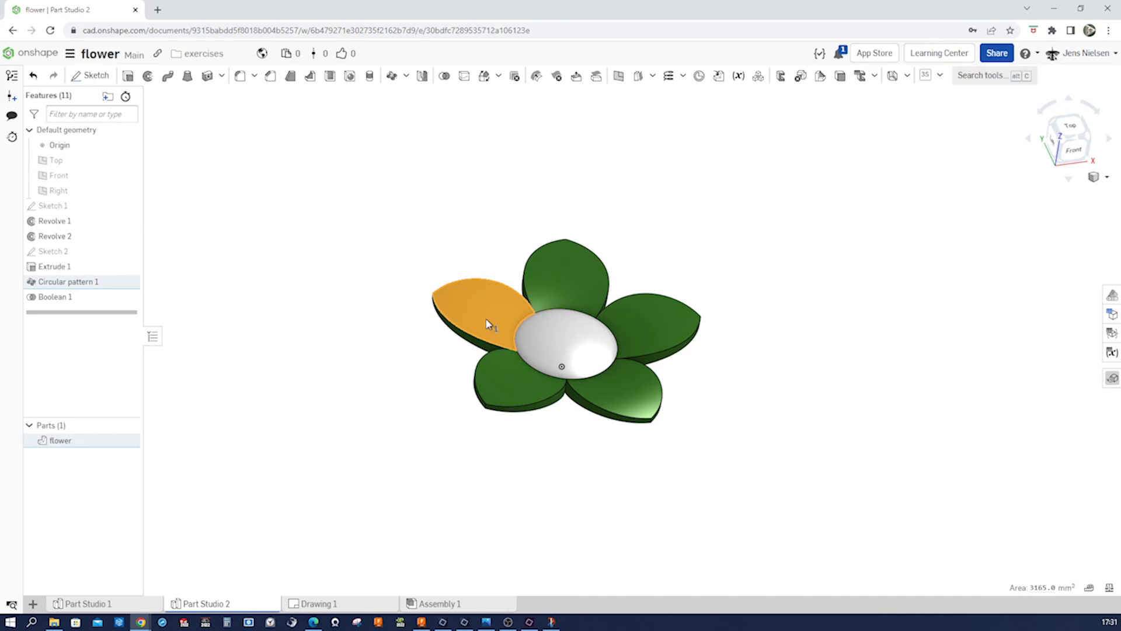
Step: Apply a yellow face appearance to the five petal top faces
left_click(54, 236)
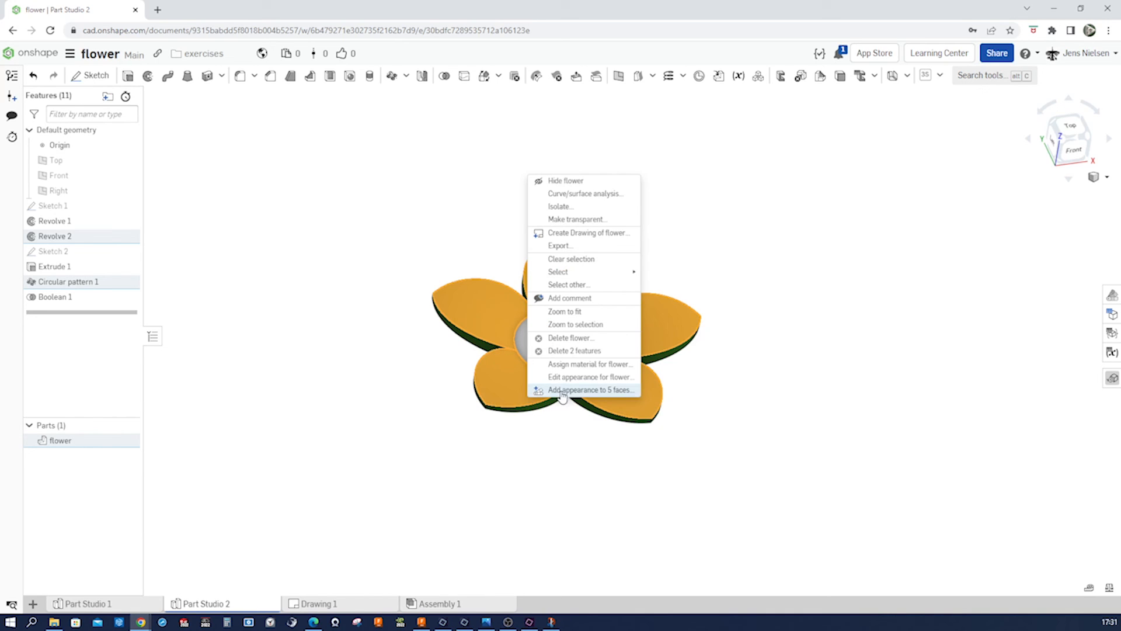
left_click(590, 390)
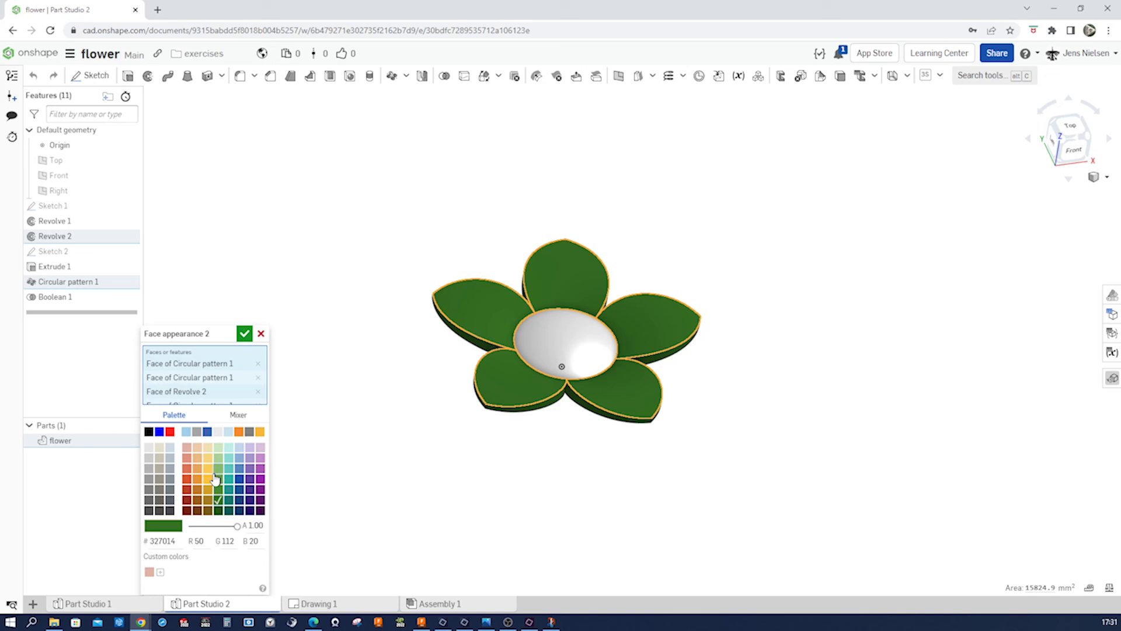
left_click(208, 471)
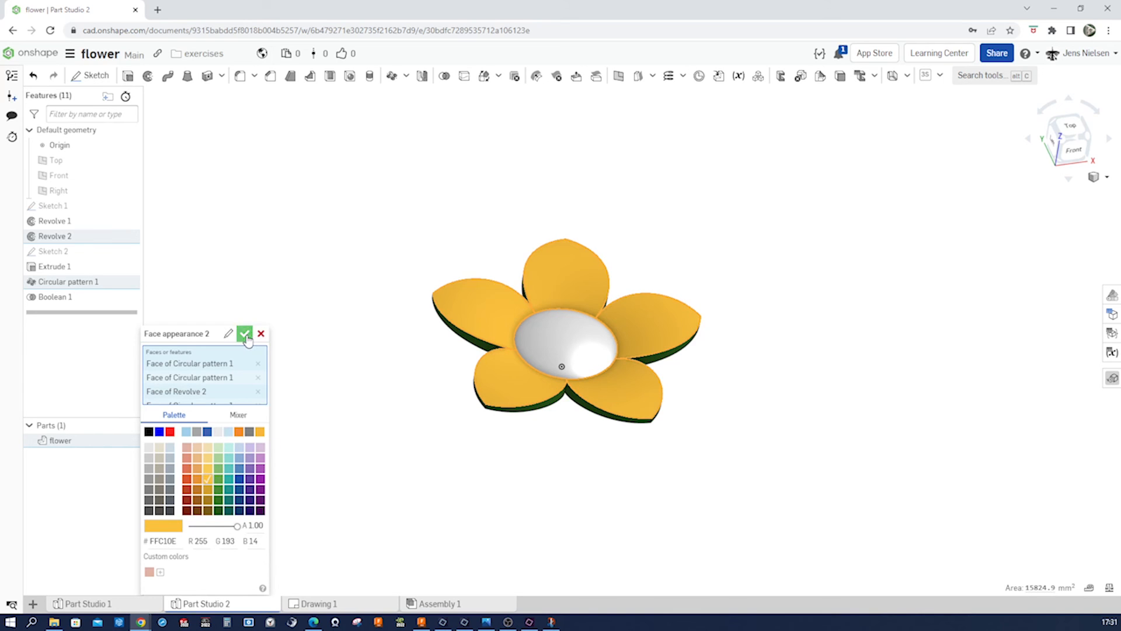
left_click(244, 334)
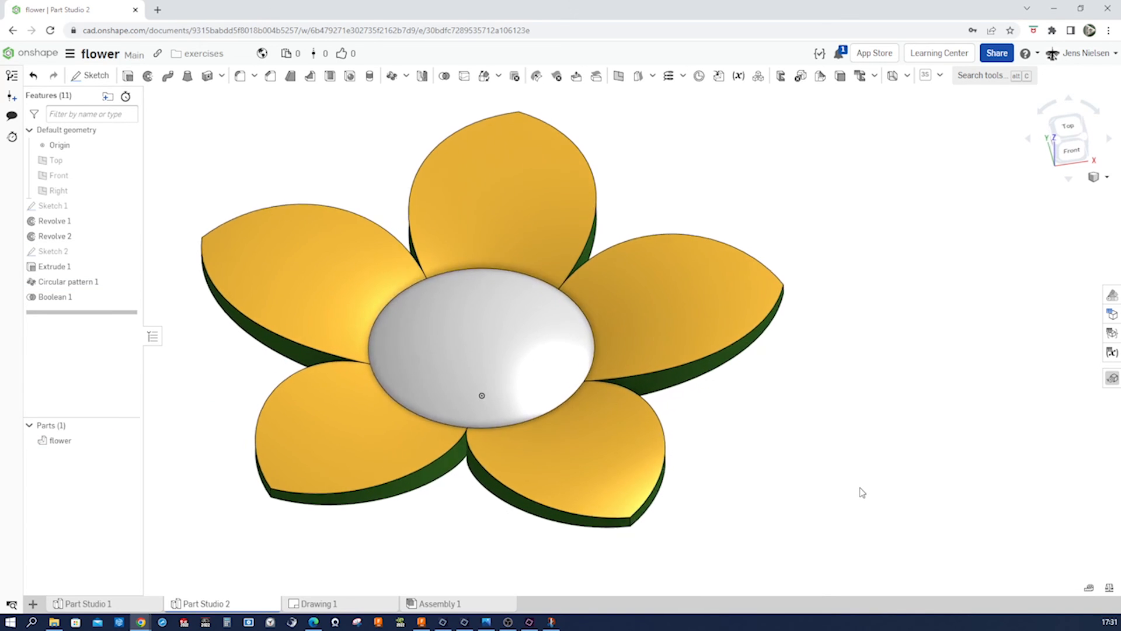